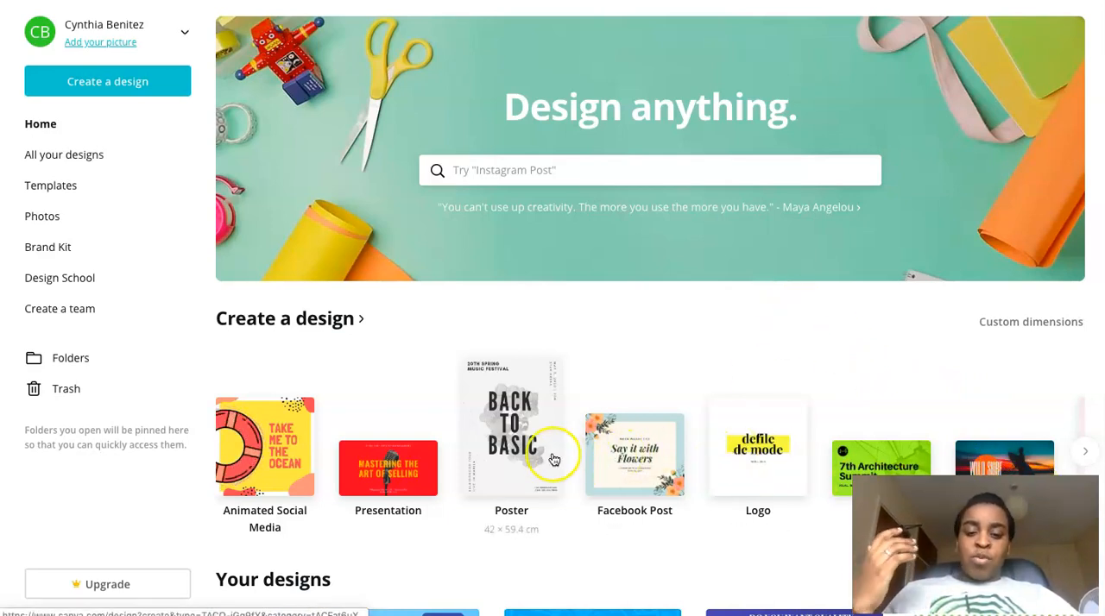
pyautogui.moveTo(471, 388)
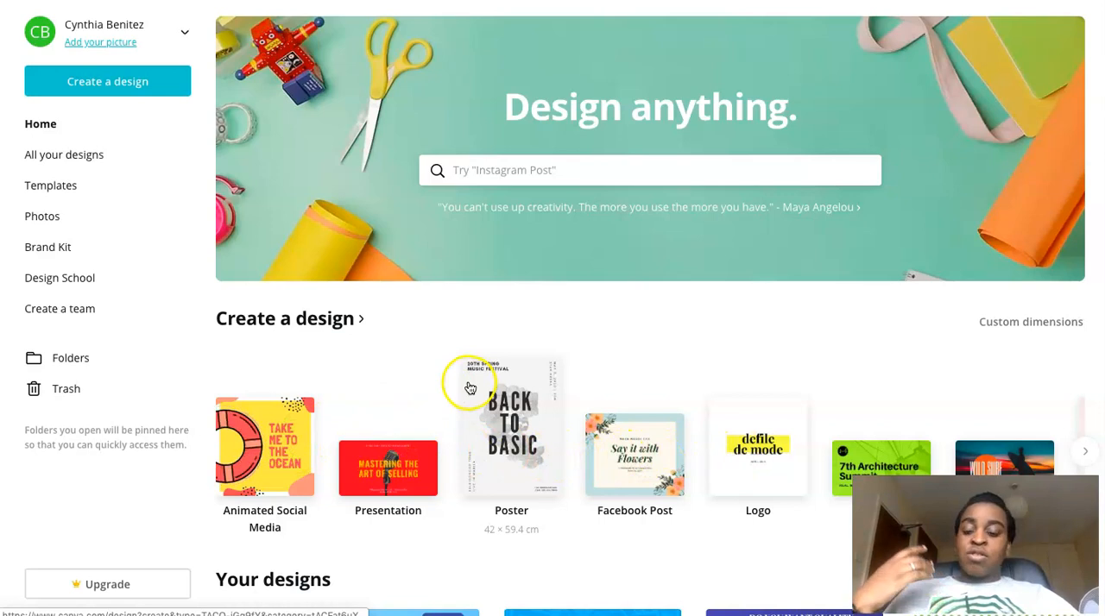
pyautogui.moveTo(518, 319)
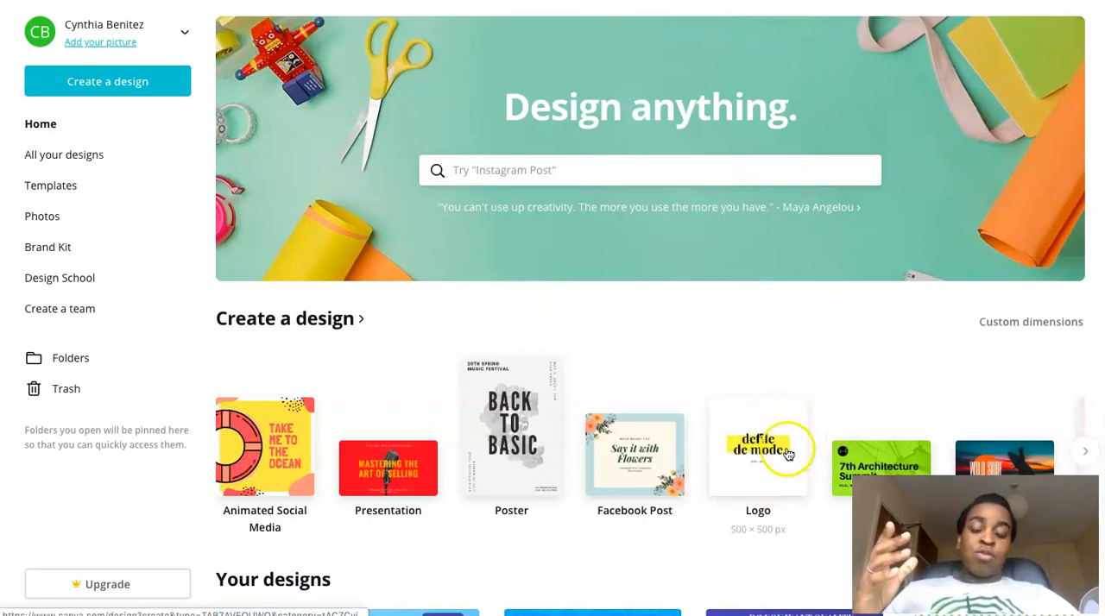
# - Start a blank logo design and browse templates down to games, soccer and beauty logos
pyautogui.click(758, 446)
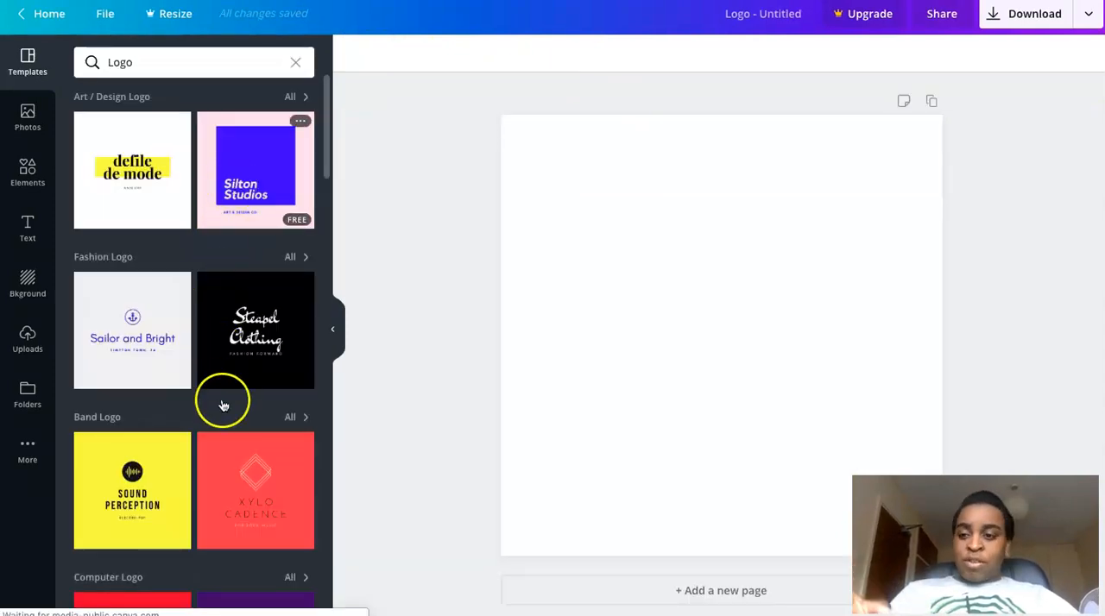
pyautogui.scroll(-3)
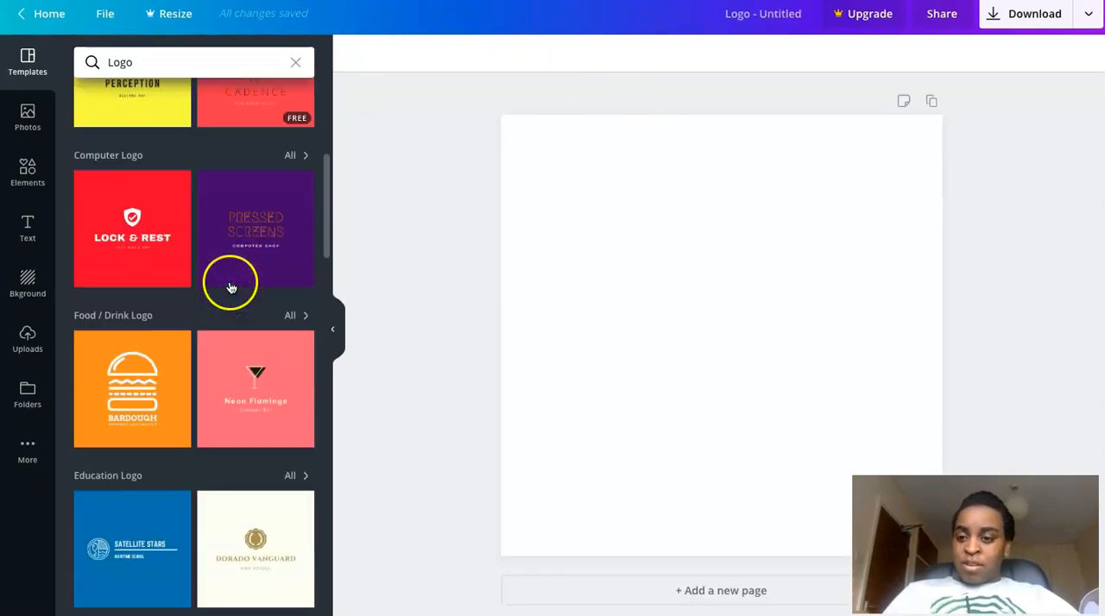
pyautogui.scroll(-3)
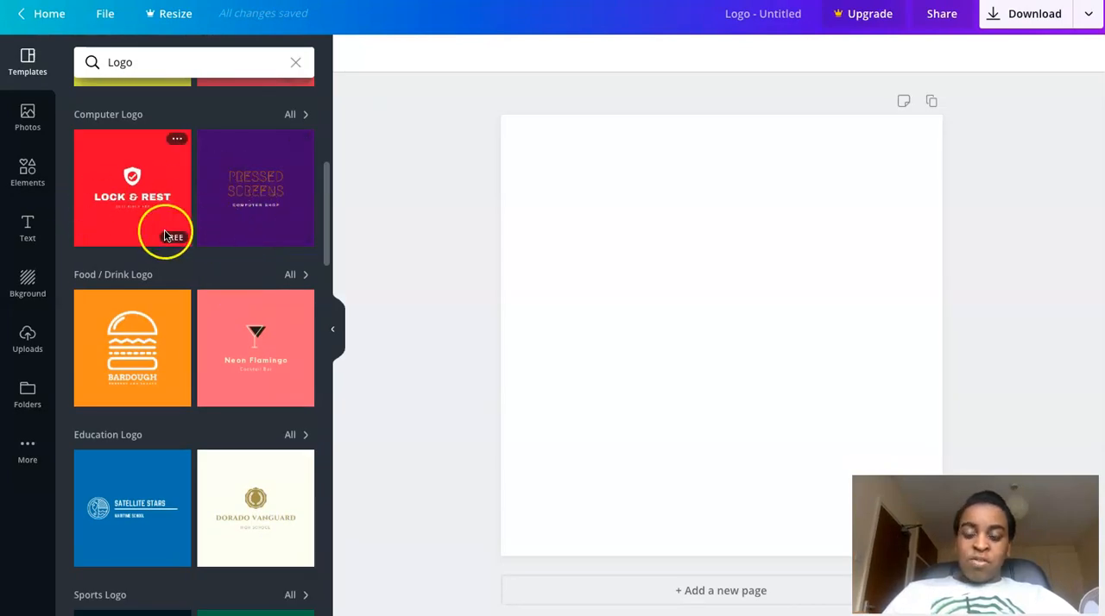
pyautogui.scroll(-3)
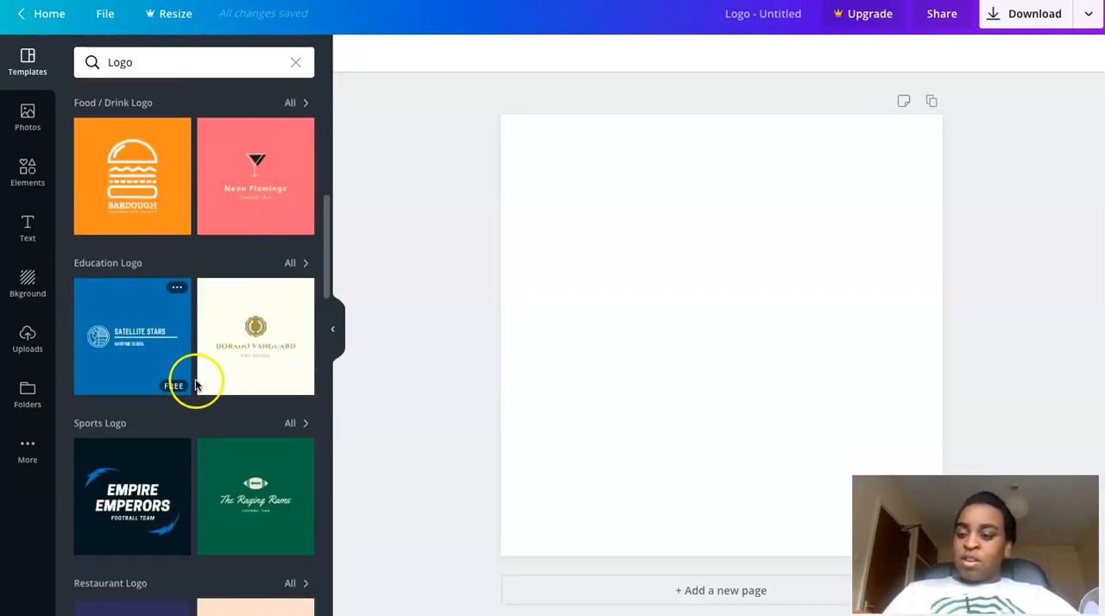
pyautogui.scroll(-3)
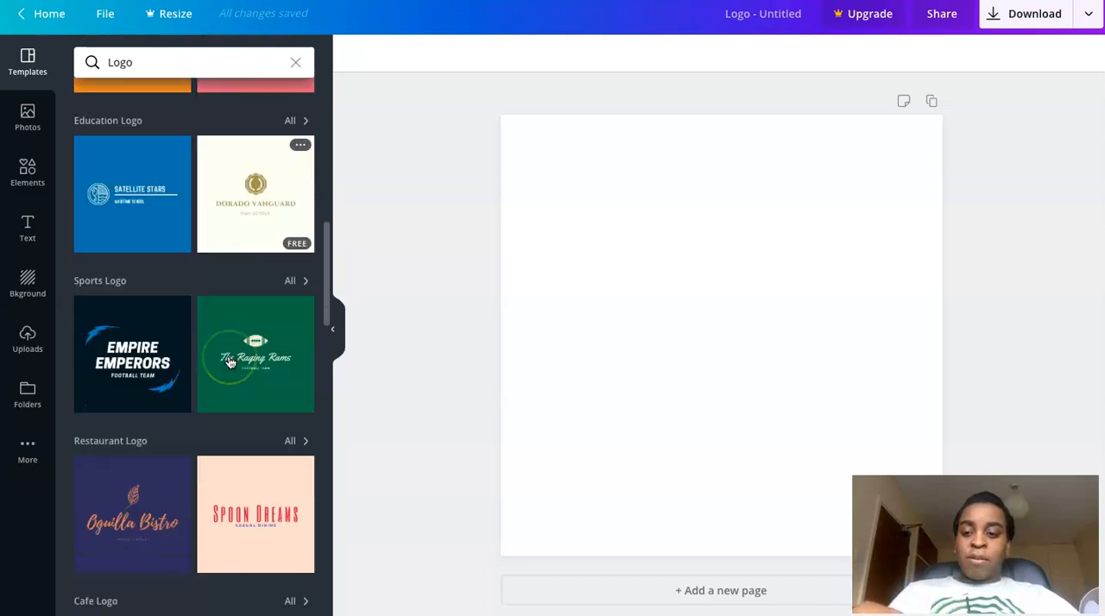
pyautogui.scroll(-3)
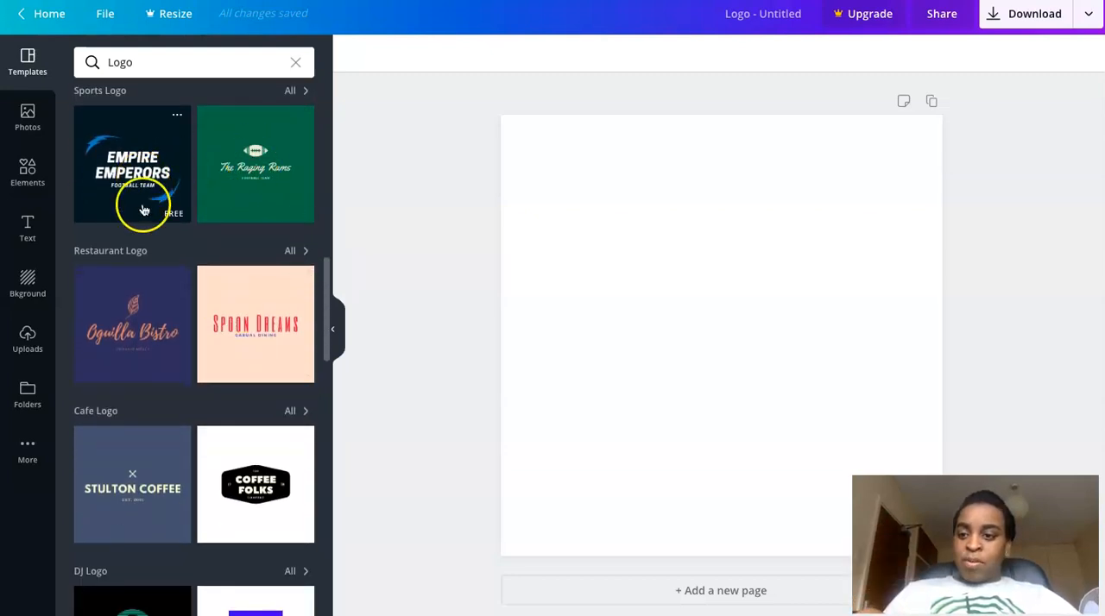
pyautogui.scroll(-3)
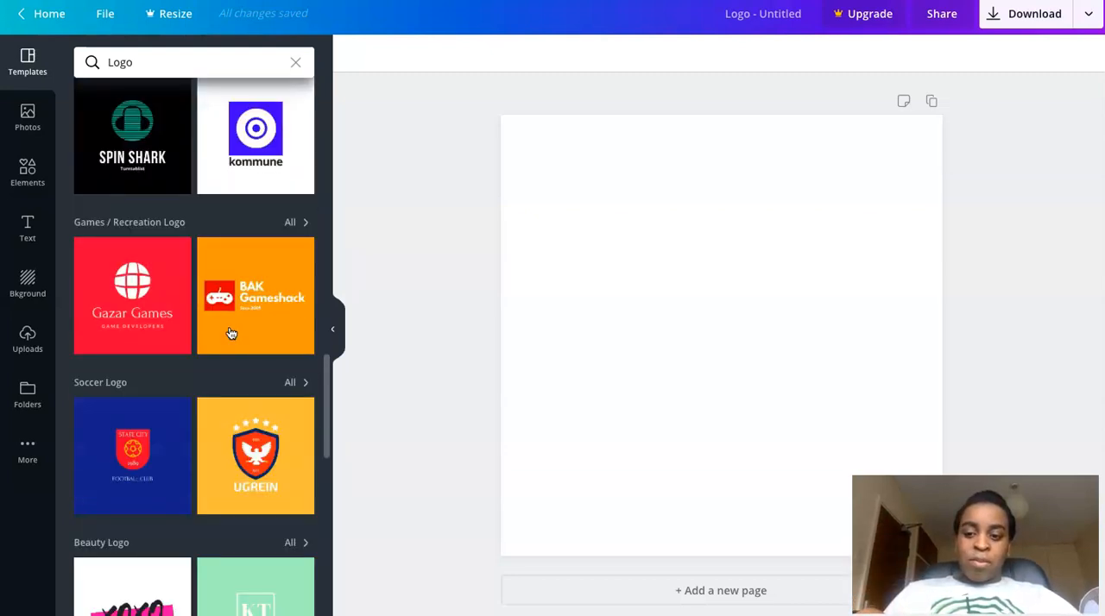
# - Apply the orange UGREIN soccer-crest template, realign a star, and browse the Elements library
pyautogui.click(256, 295)
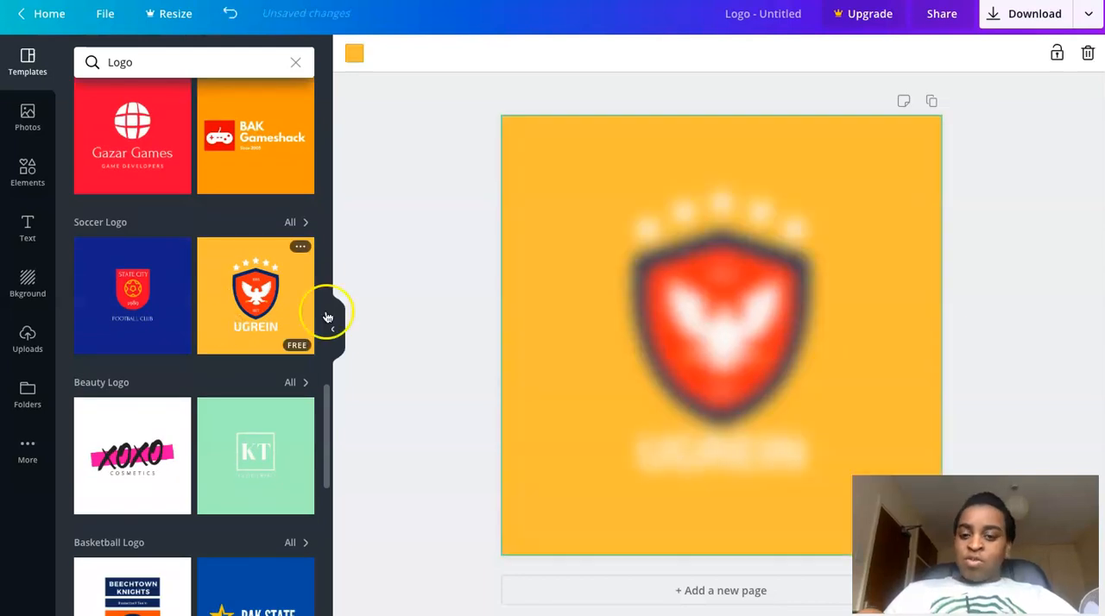
pyautogui.click(255, 295)
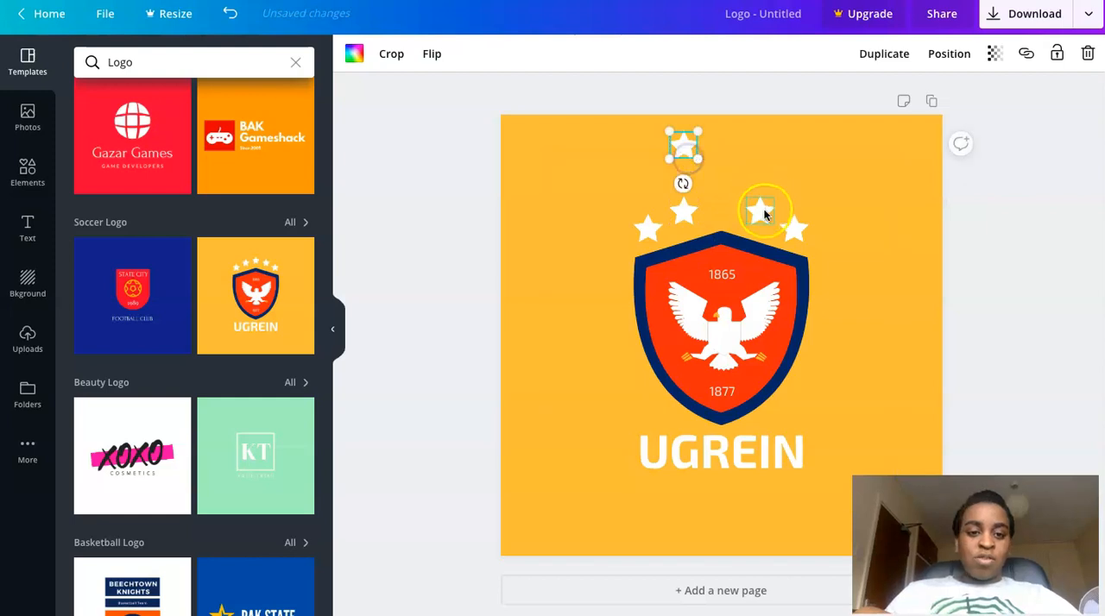
pyautogui.moveTo(764, 211); pyautogui.dragTo(721, 177)
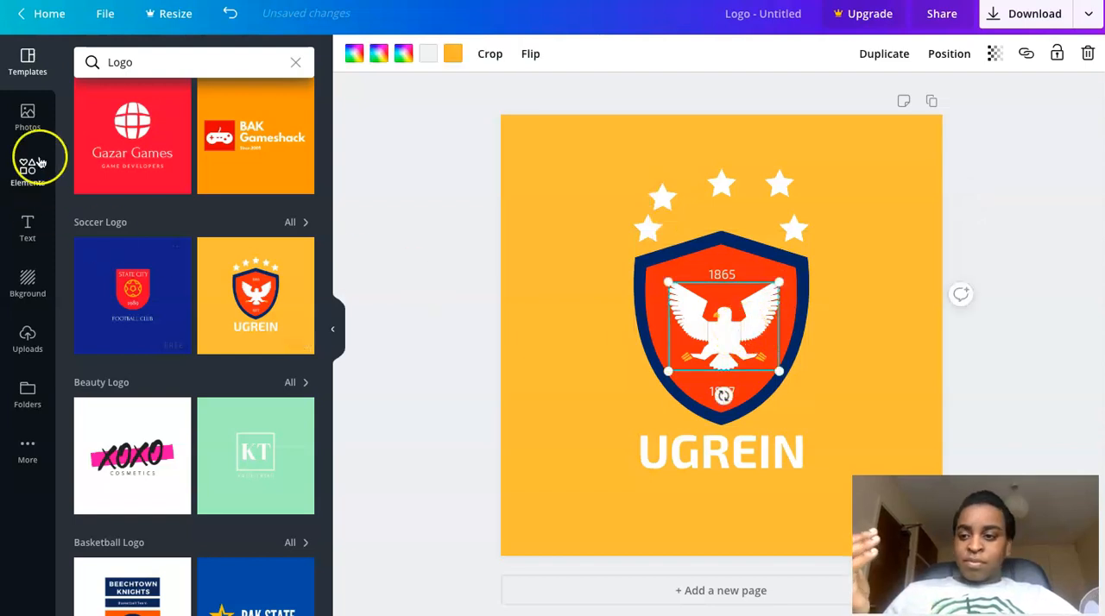
pyautogui.click(27, 170)
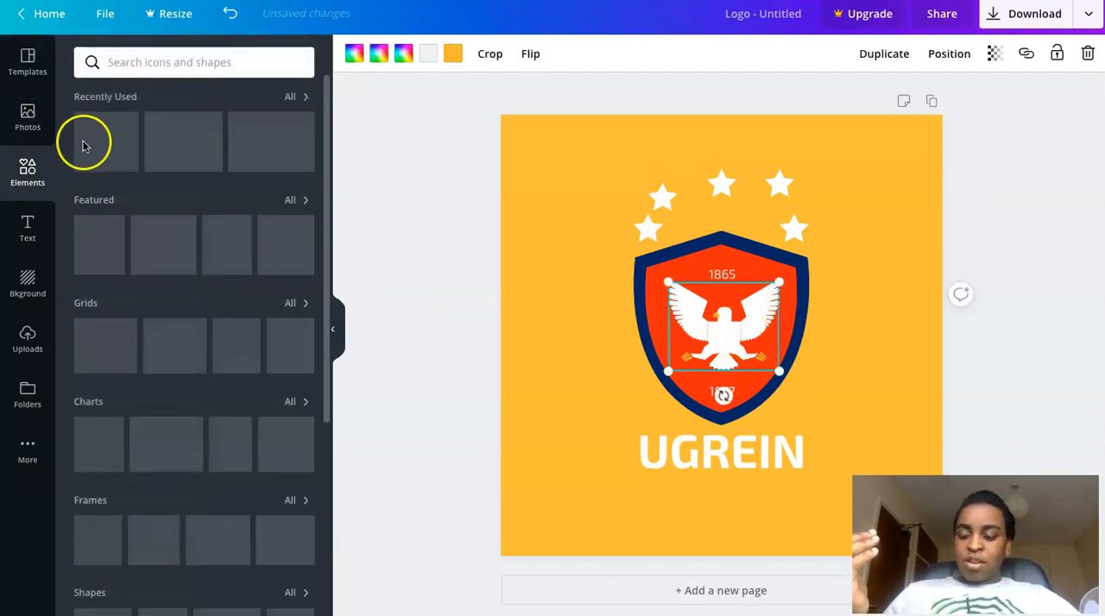
pyautogui.scroll(-3)
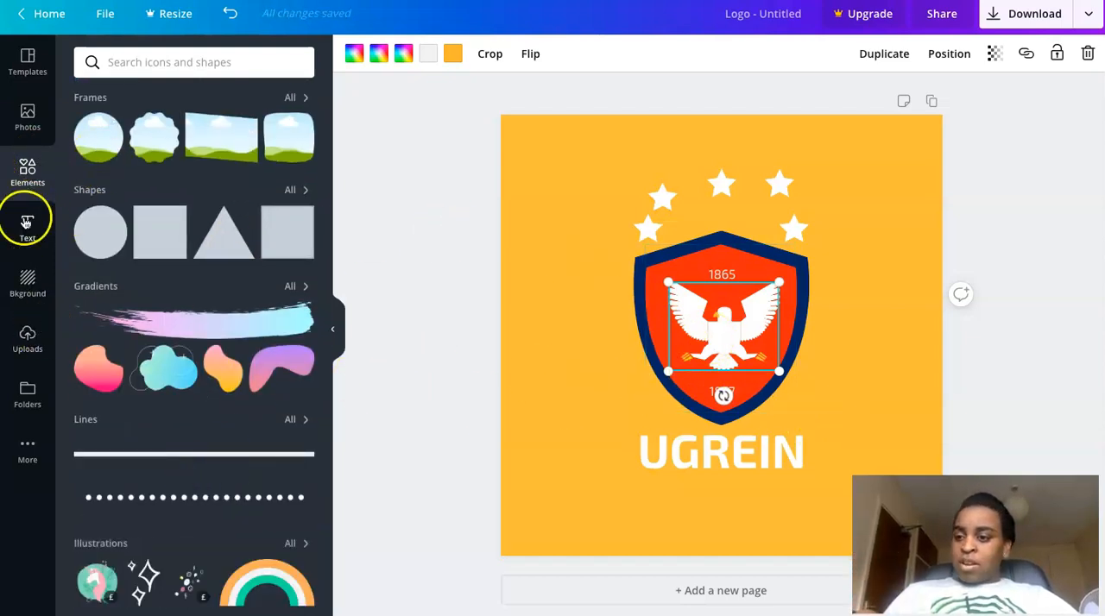
# - Rename the crest text from UGREIN to CBSDOJFS
pyautogui.click(27, 227)
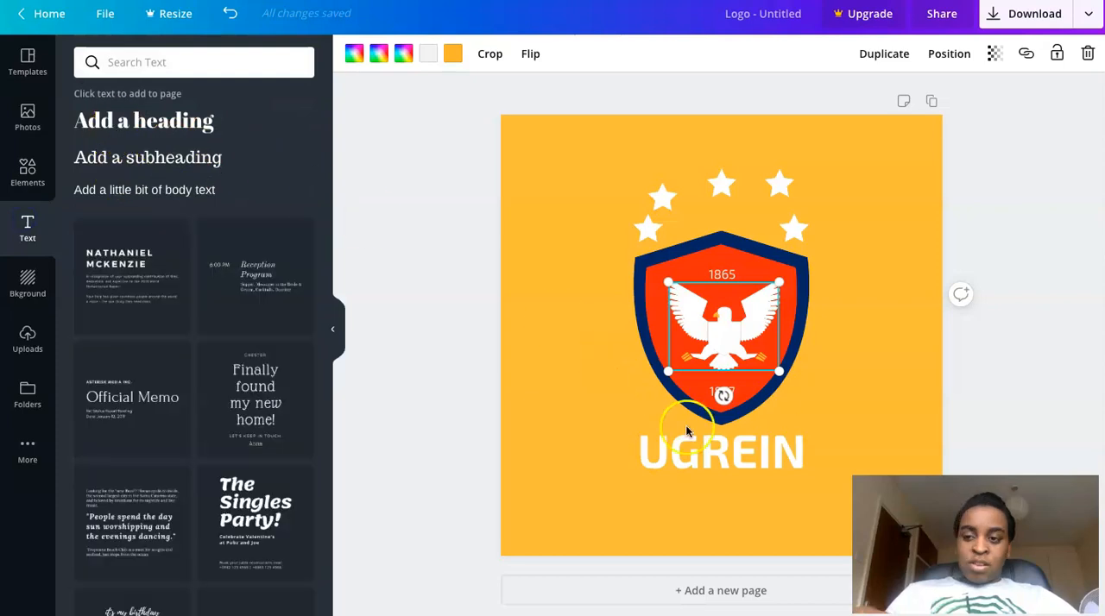
pyautogui.click(721, 452)
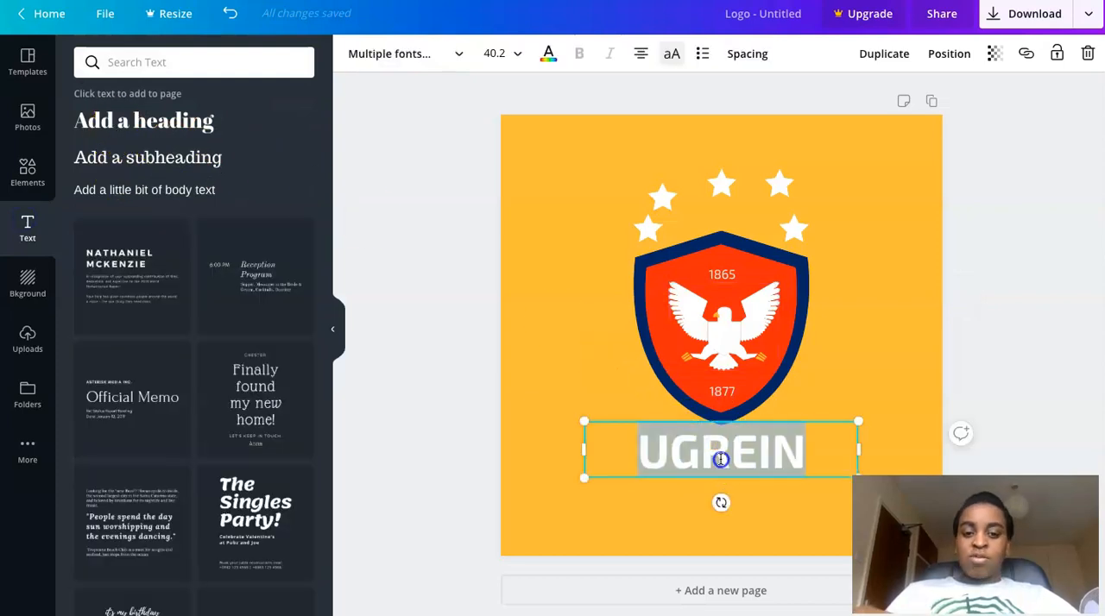
pyautogui.write('CBSDOJFS')
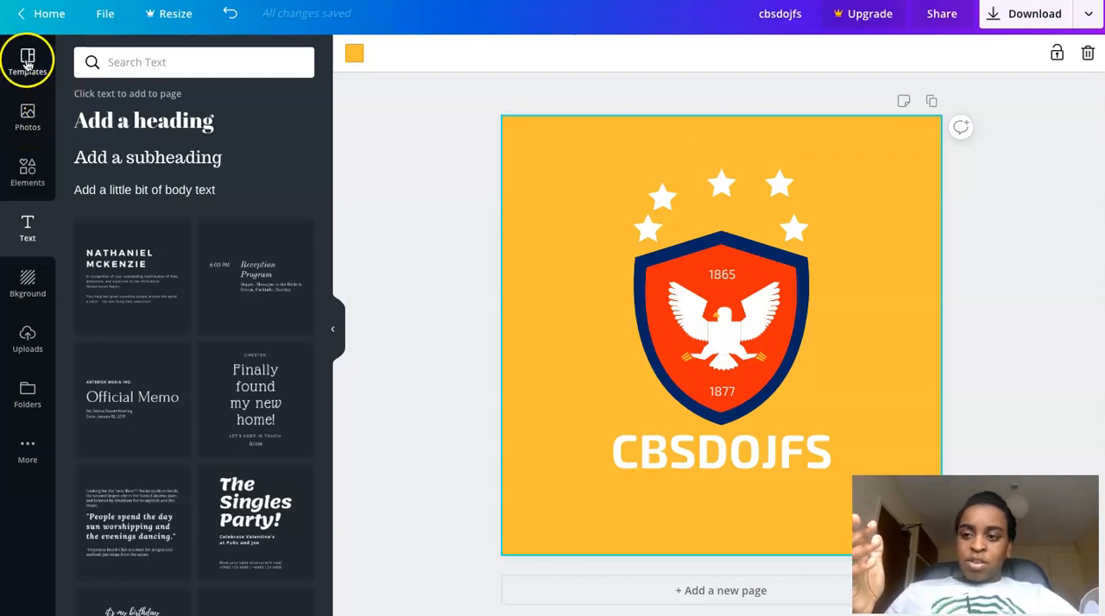
pyautogui.moveTo(28, 116)
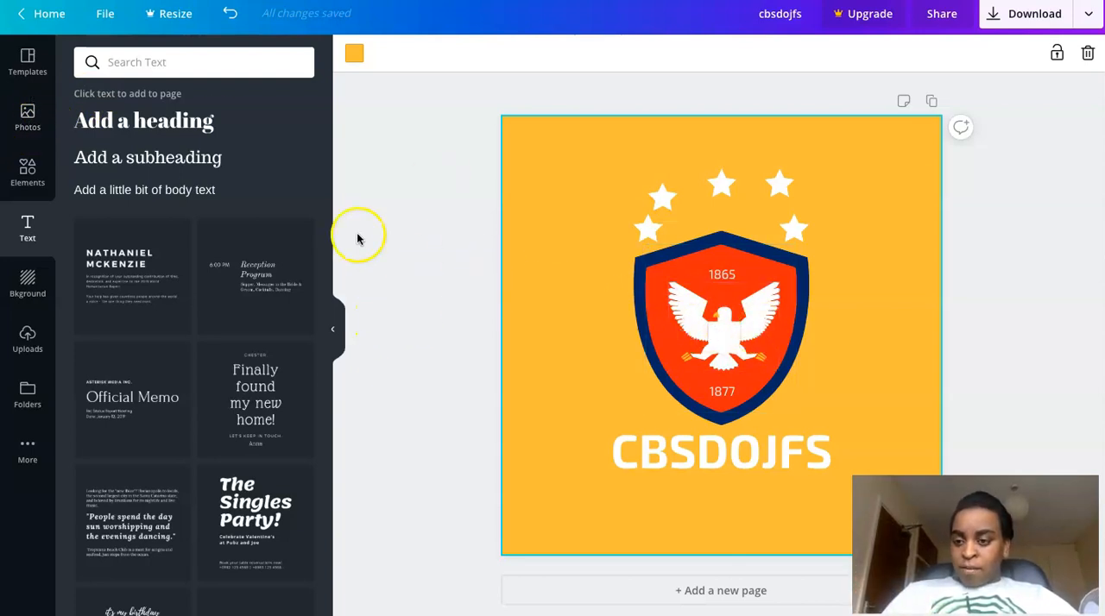
# - Set a grey smoky texture background, check Uploads, and browse the stock Photos library
pyautogui.click(27, 280)
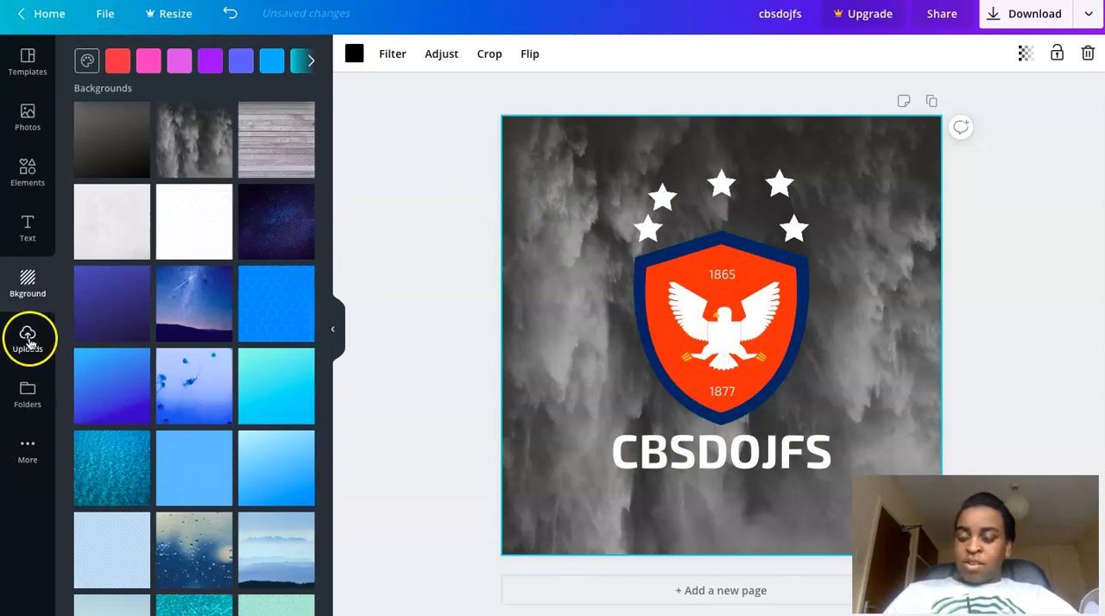
pyautogui.click(27, 338)
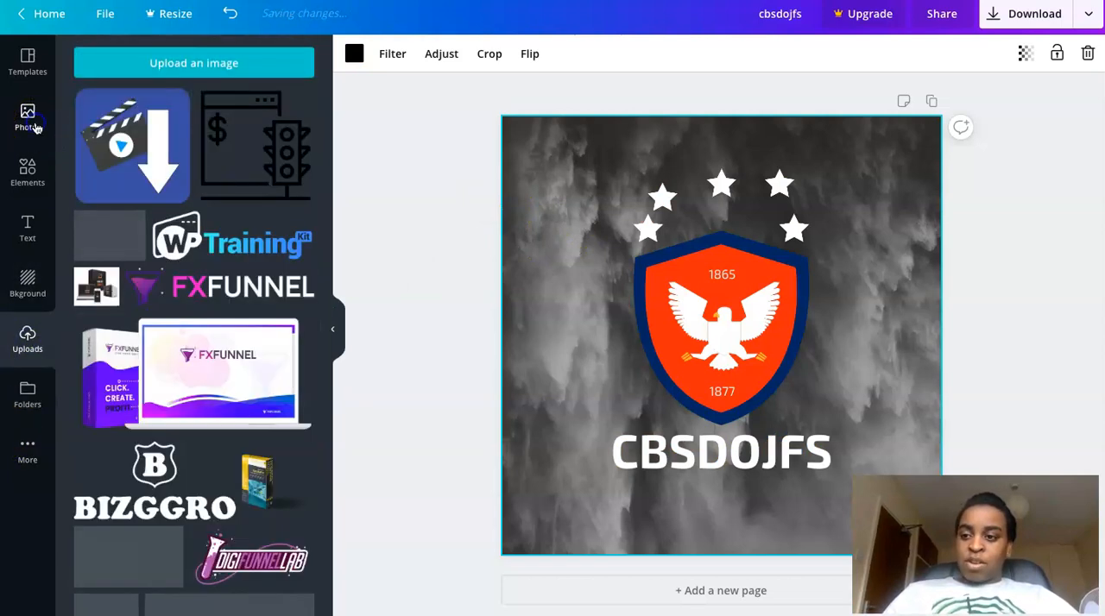
pyautogui.click(26, 116)
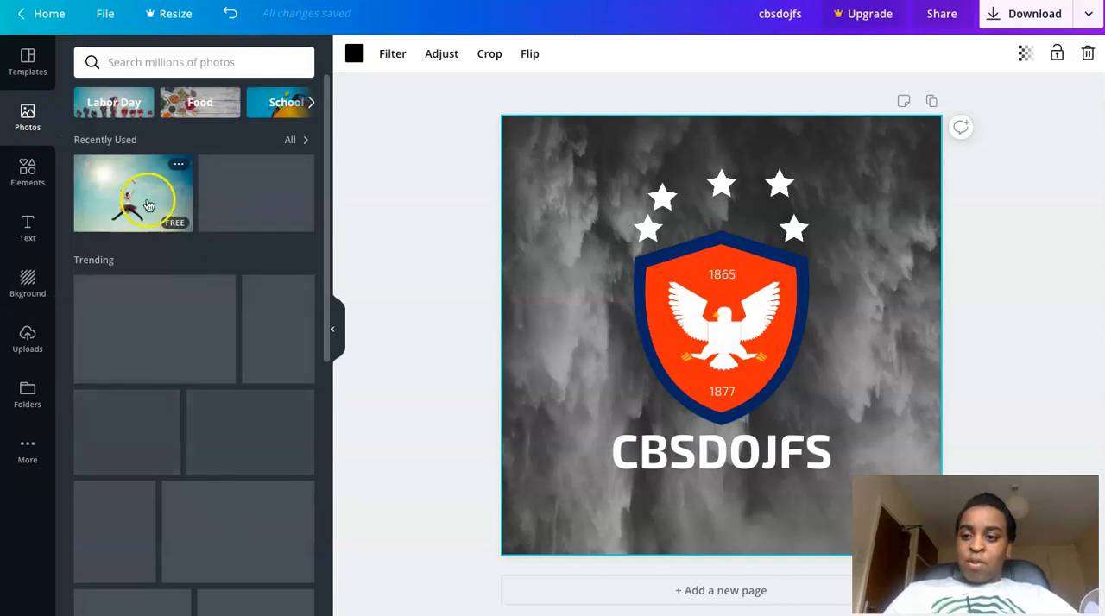
pyautogui.scroll(-3)
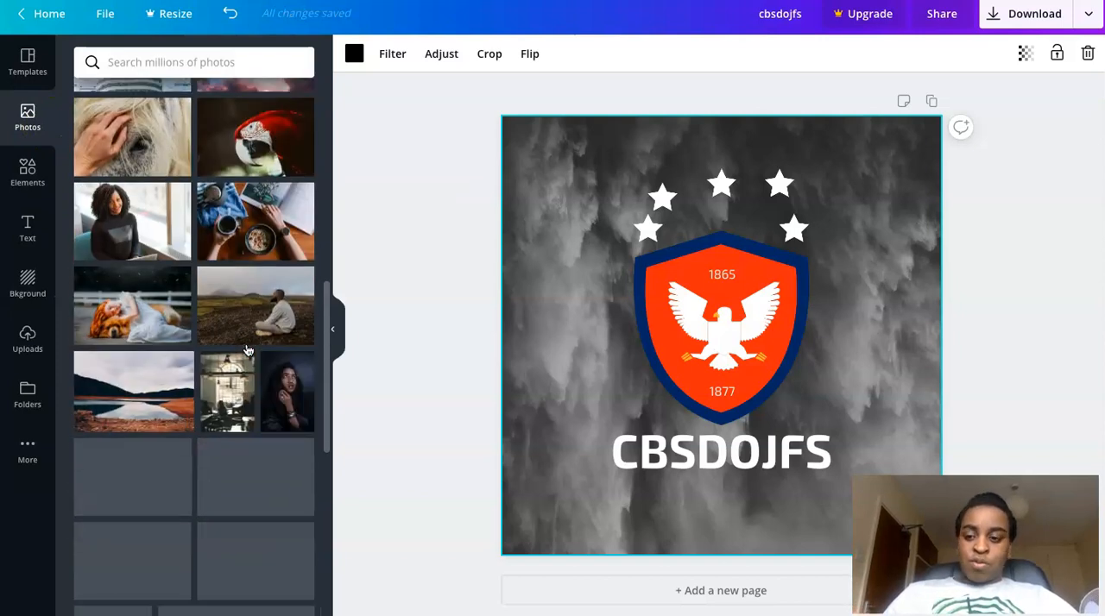
pyautogui.scroll(-3)
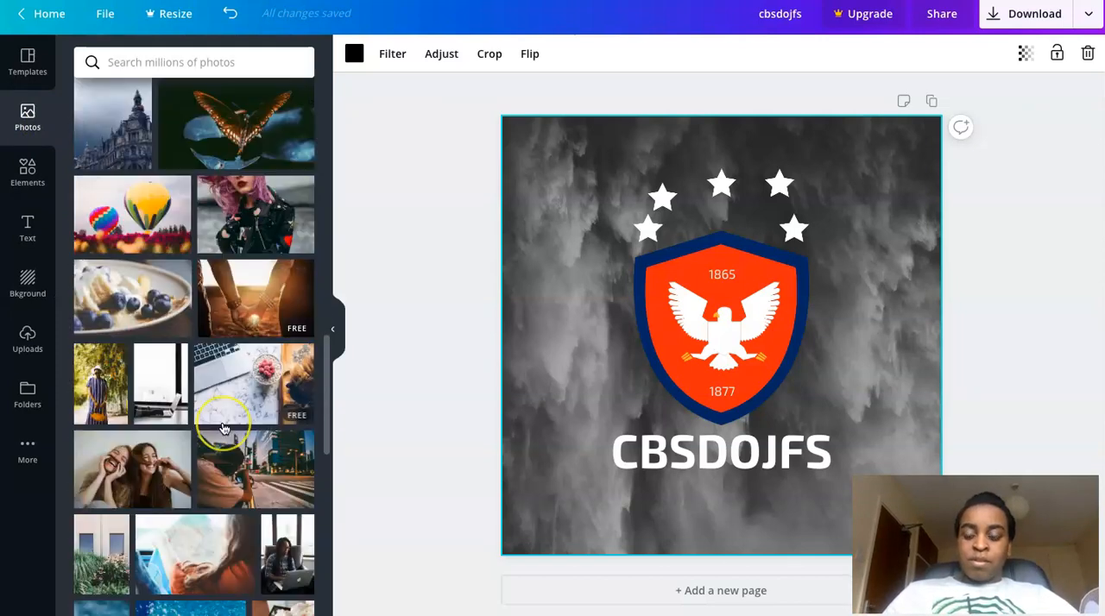
pyautogui.scroll(-3)
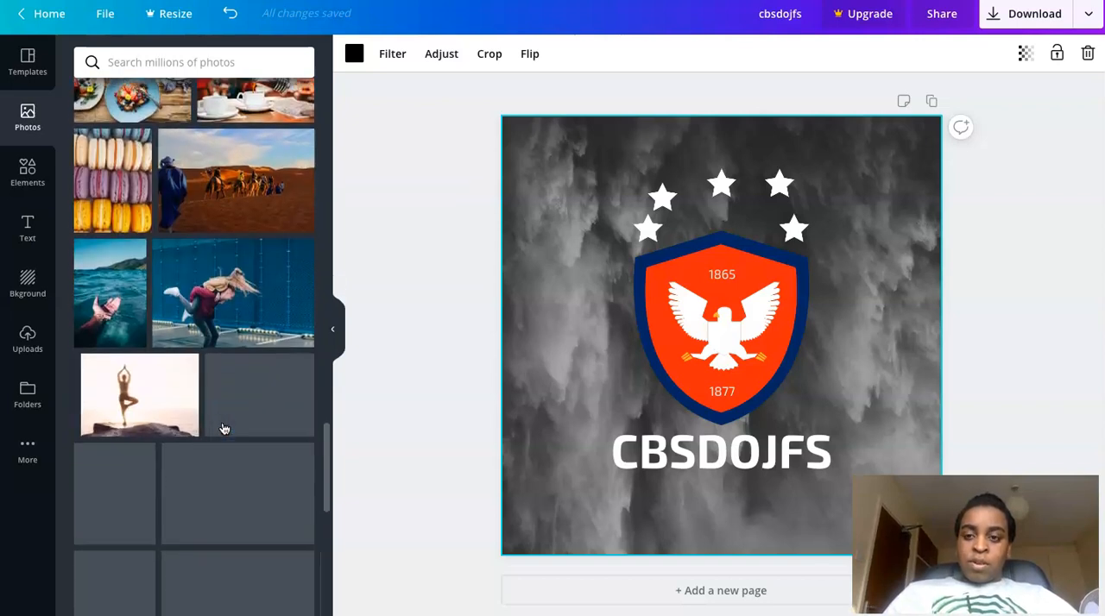
pyautogui.scroll(-3)
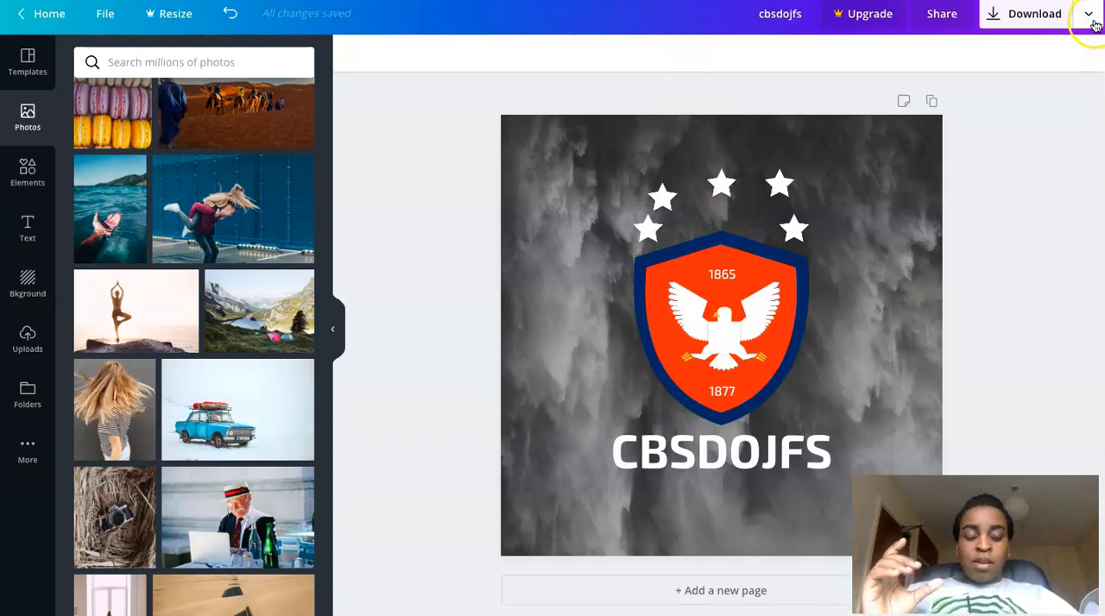
# - Open the PNG download panel and tick the Transparent background option
pyautogui.click(721, 332)
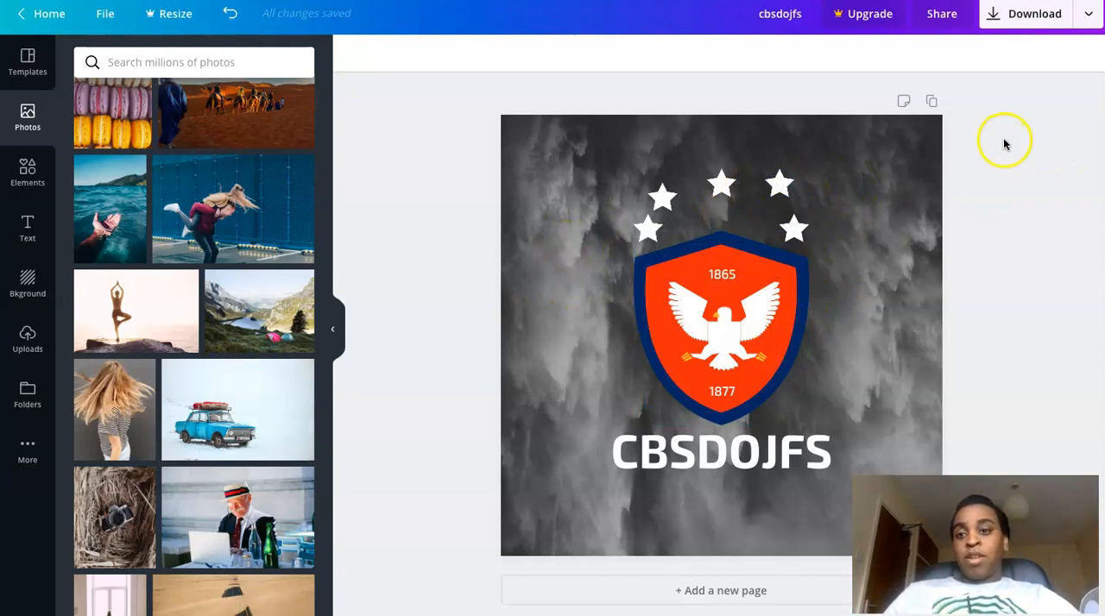
pyautogui.moveTo(1089, 84)
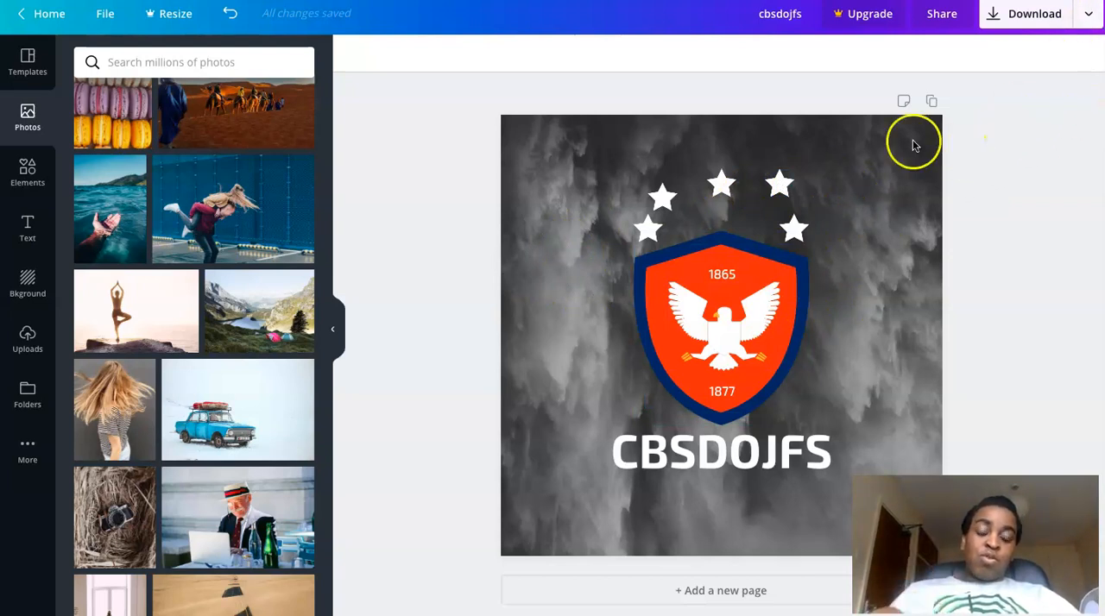
pyautogui.moveTo(894, 251)
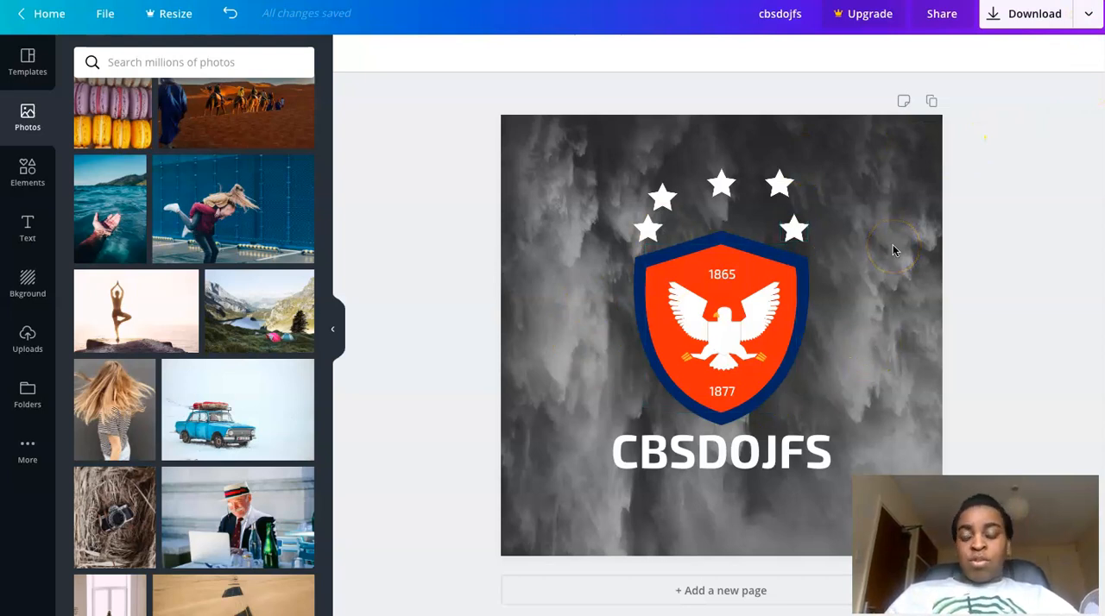
pyautogui.click(1090, 14)
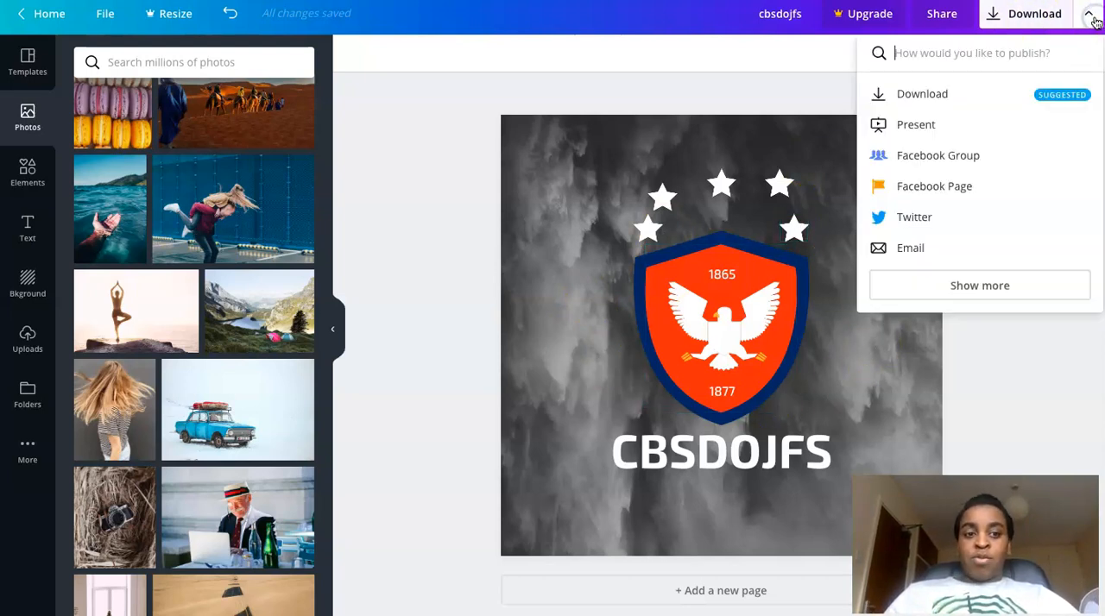
pyautogui.click(923, 93)
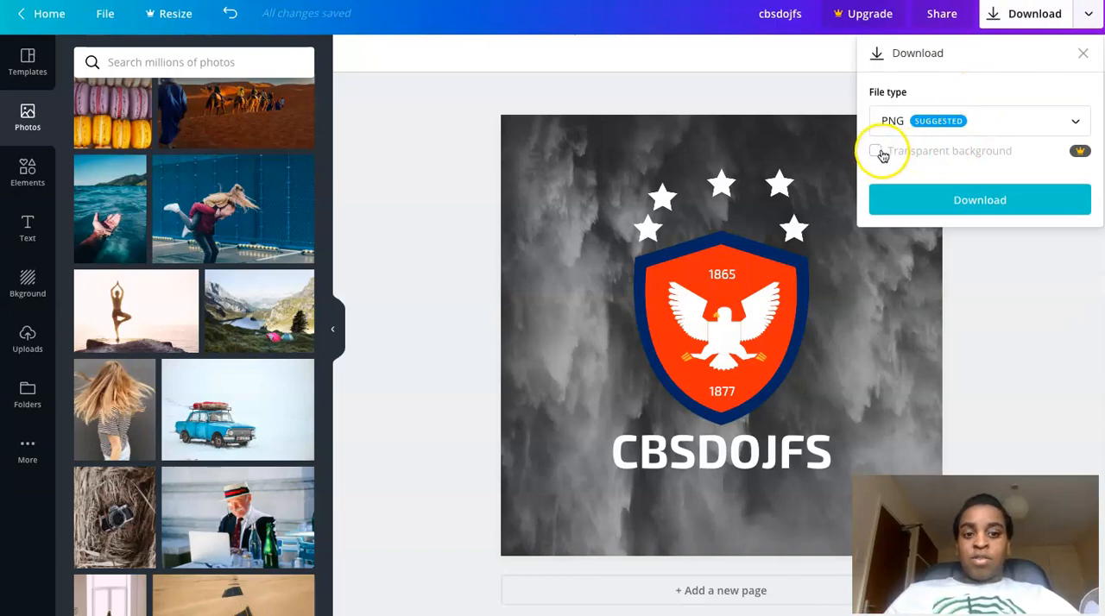
pyautogui.click(875, 150)
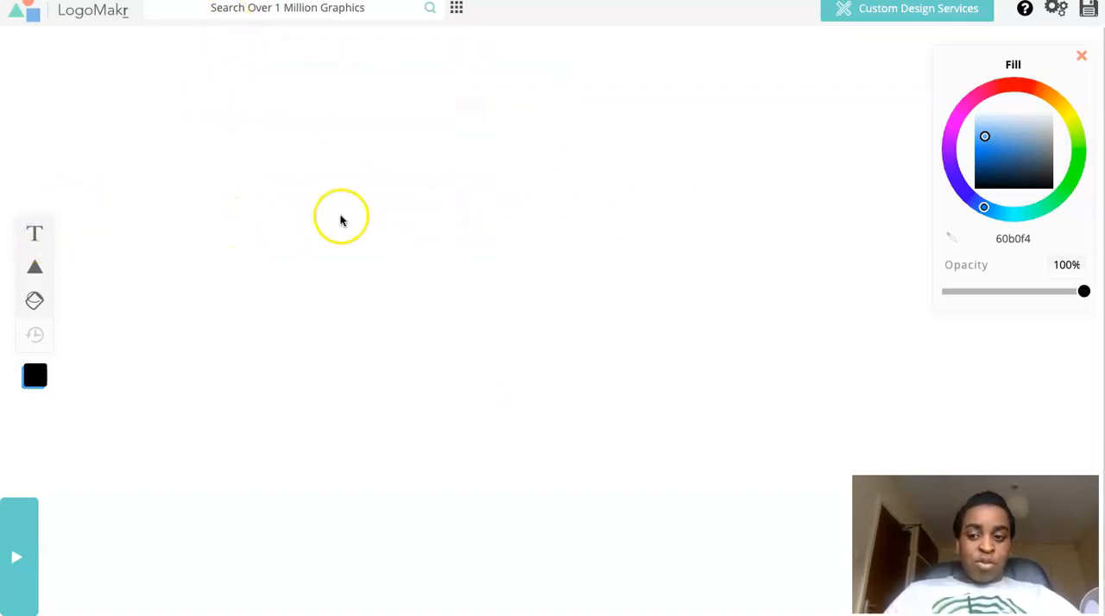
# - Add a light blue text layer reading 'truble sgut' at the canvas centre
pyautogui.click(35, 233)
pyautogui.write('t')
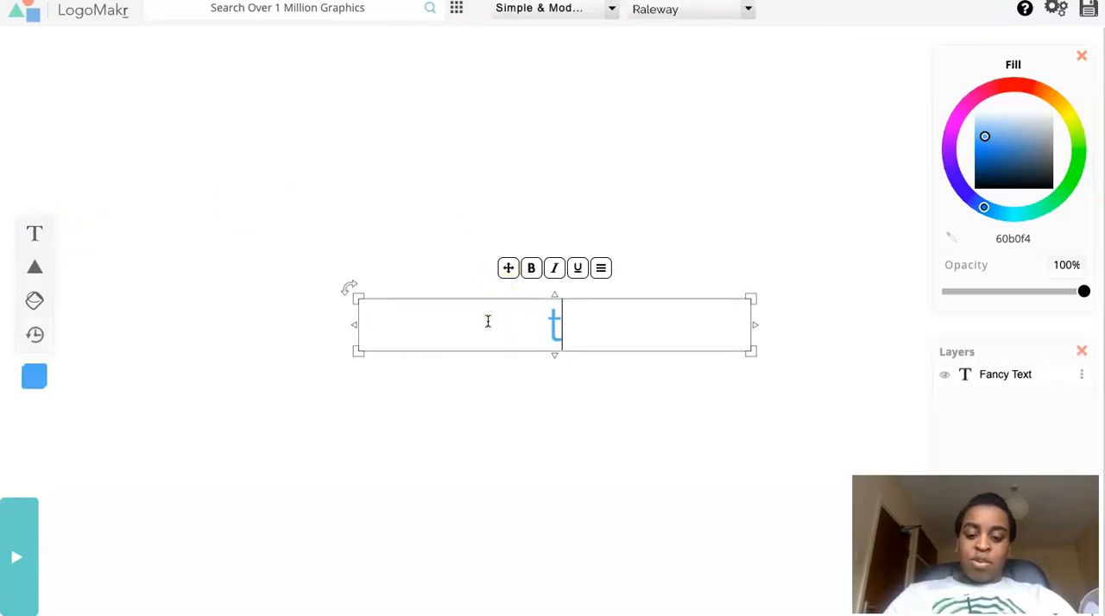
pyautogui.write('ruble')
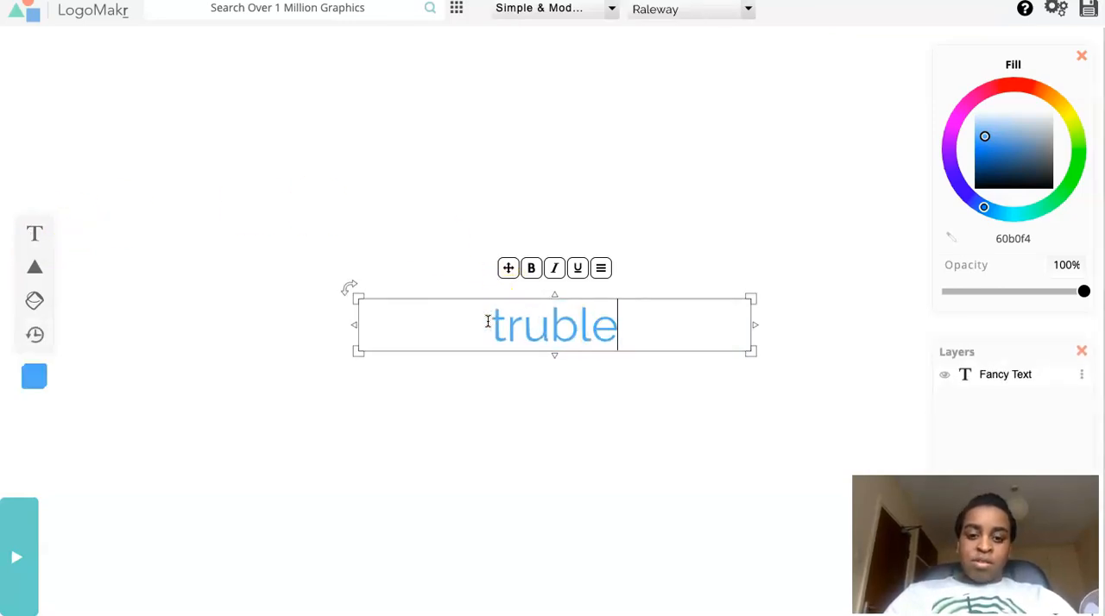
pyautogui.press('Backspace')
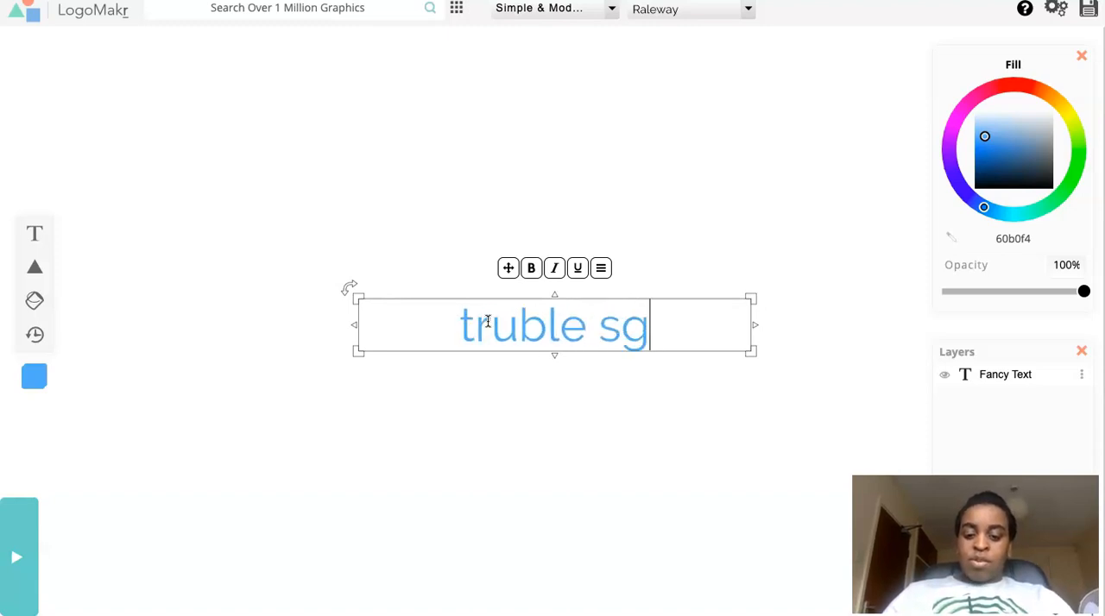
pyautogui.write('ut')
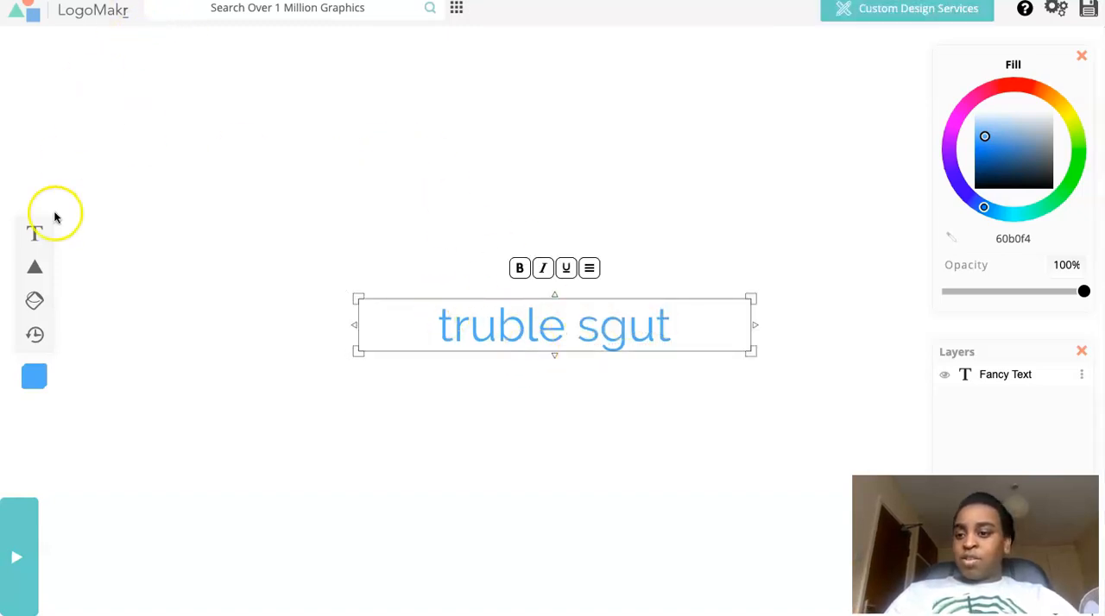
pyautogui.moveTo(49, 268)
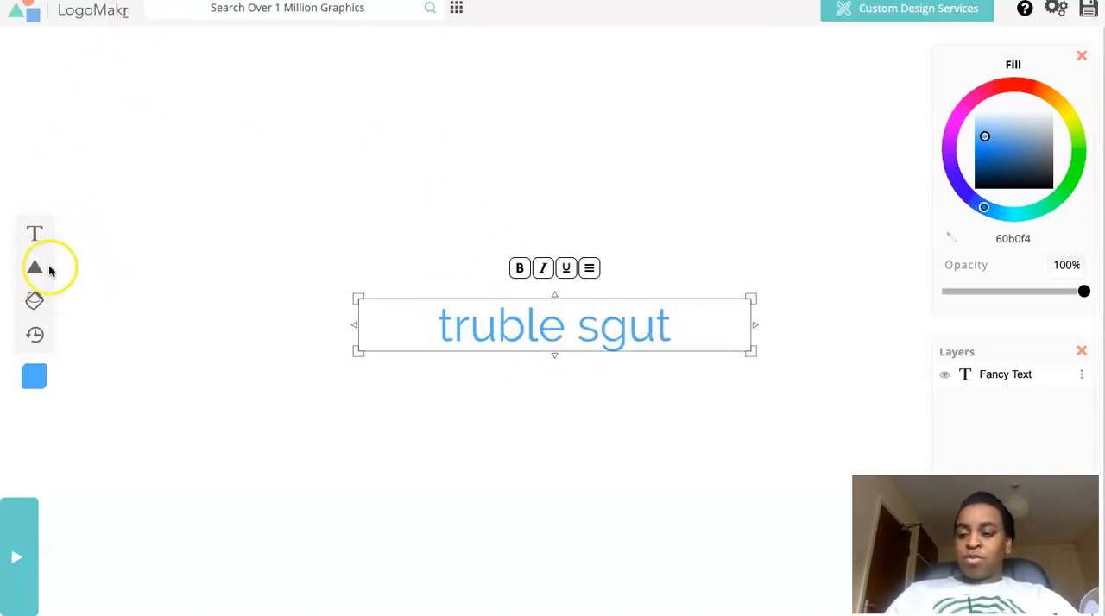
pyautogui.moveTo(35, 301)
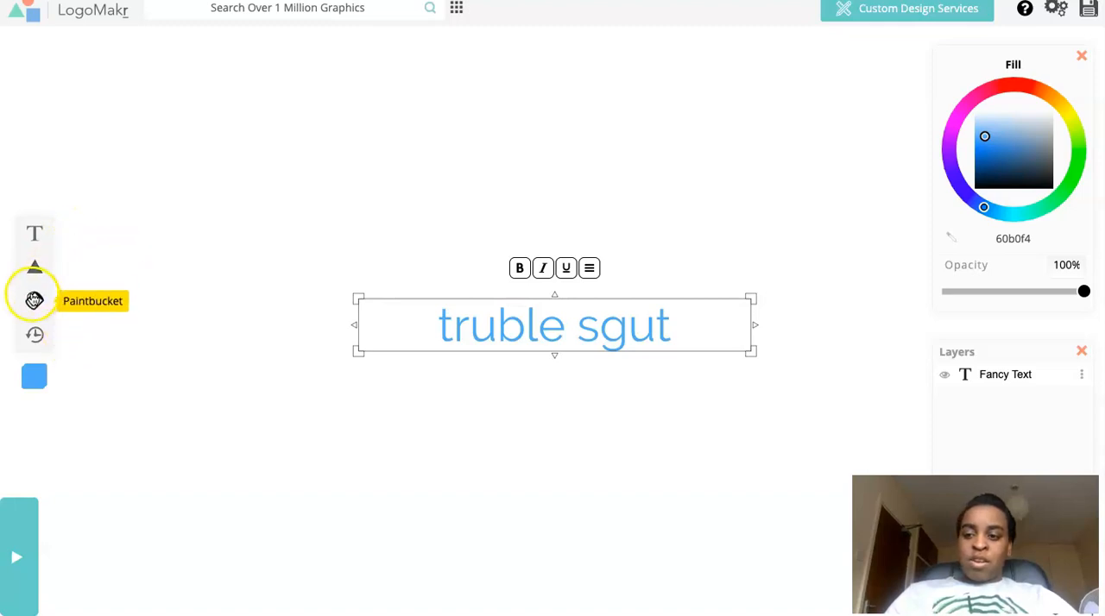
pyautogui.moveTo(35, 335)
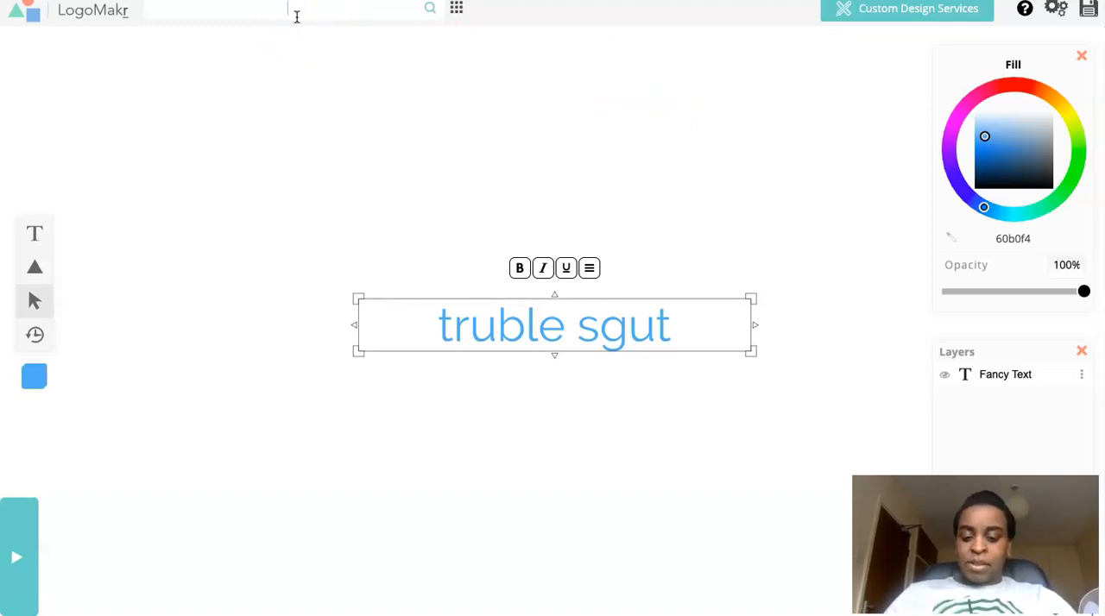
# - Search graphics for 'bucket', place the black bucket below the text, and select the text
pyautogui.write('bucket')
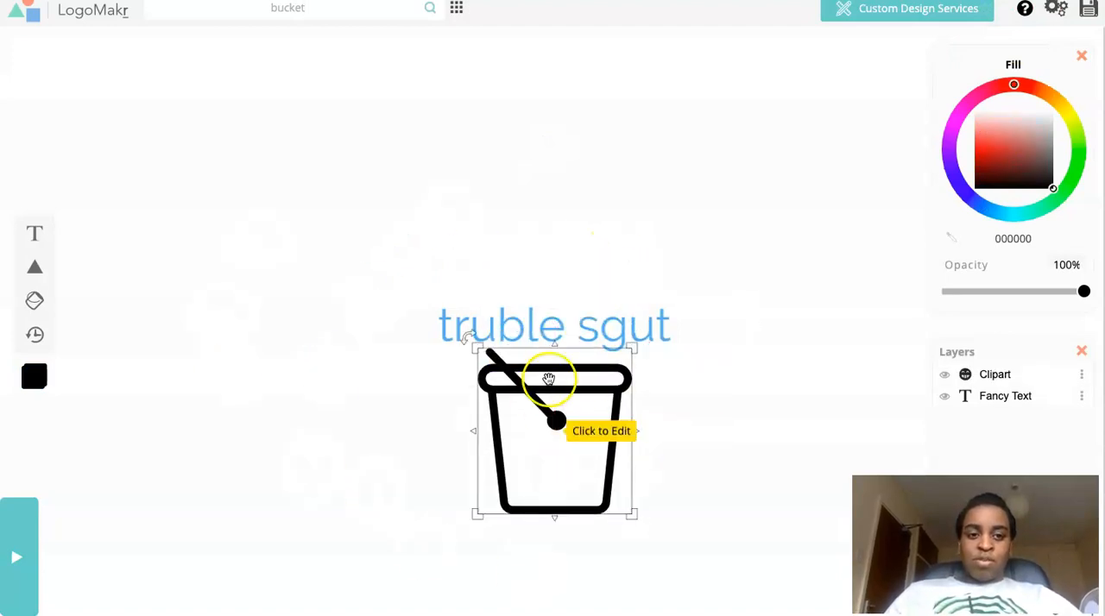
pyautogui.click(554, 326)
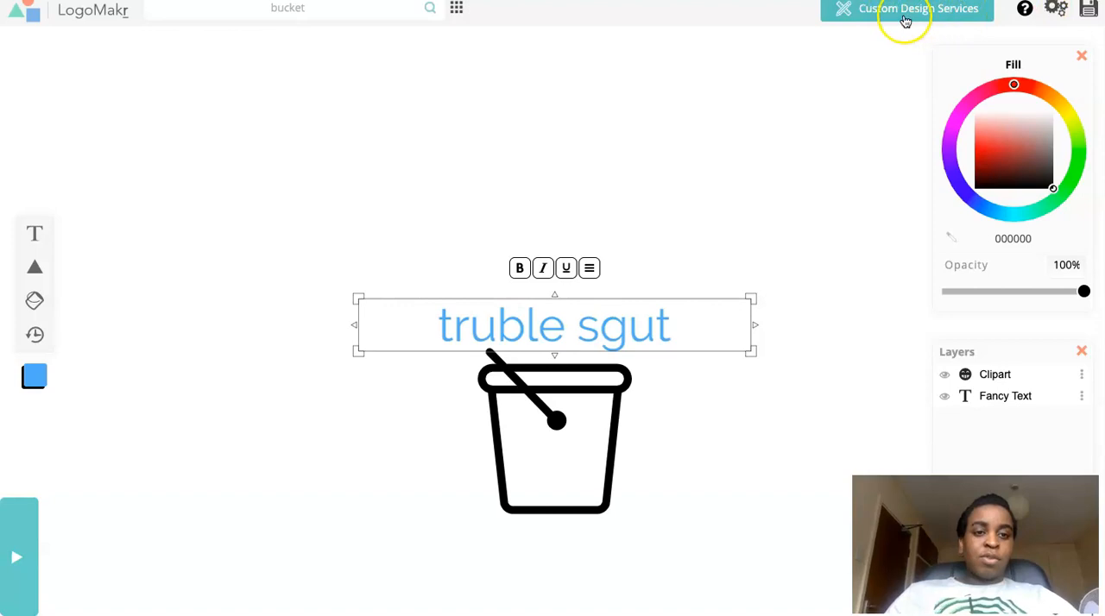
pyautogui.moveTo(978, 37)
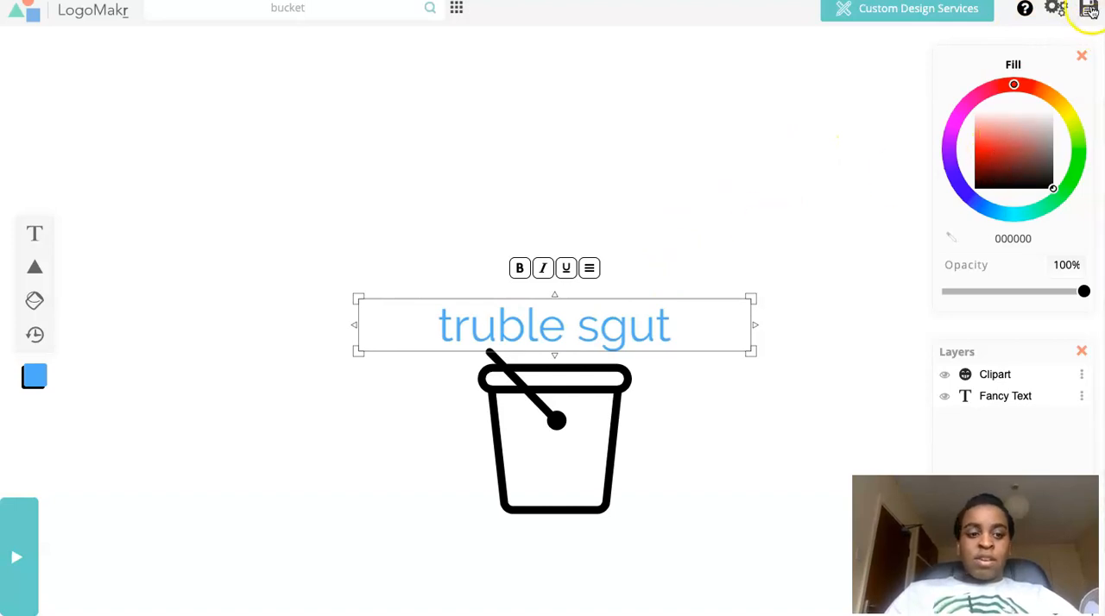
pyautogui.moveTo(642, 217)
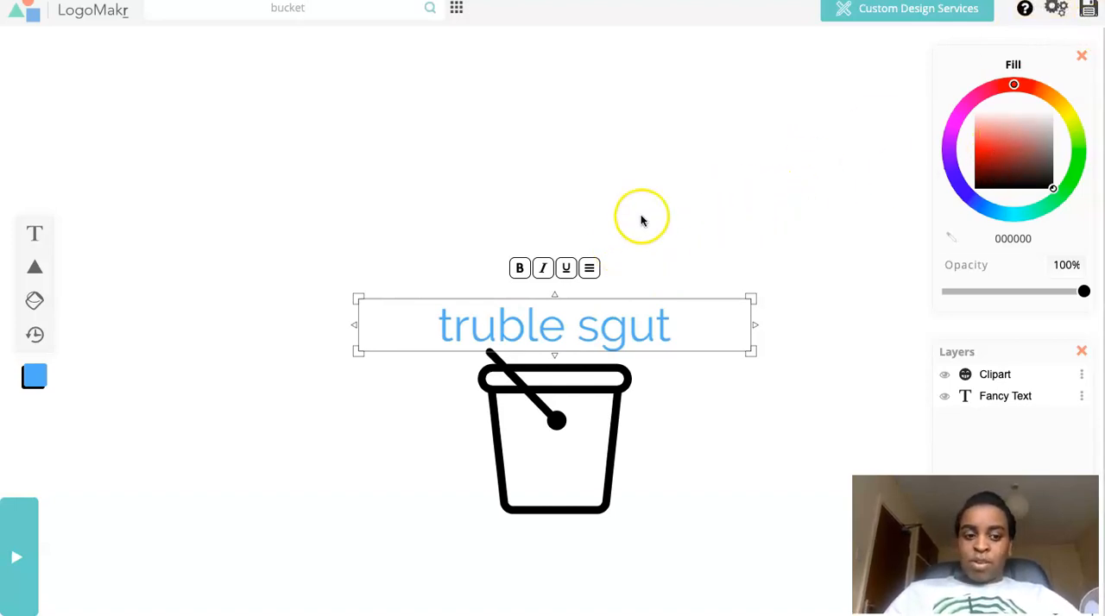
pyautogui.moveTo(745, 140)
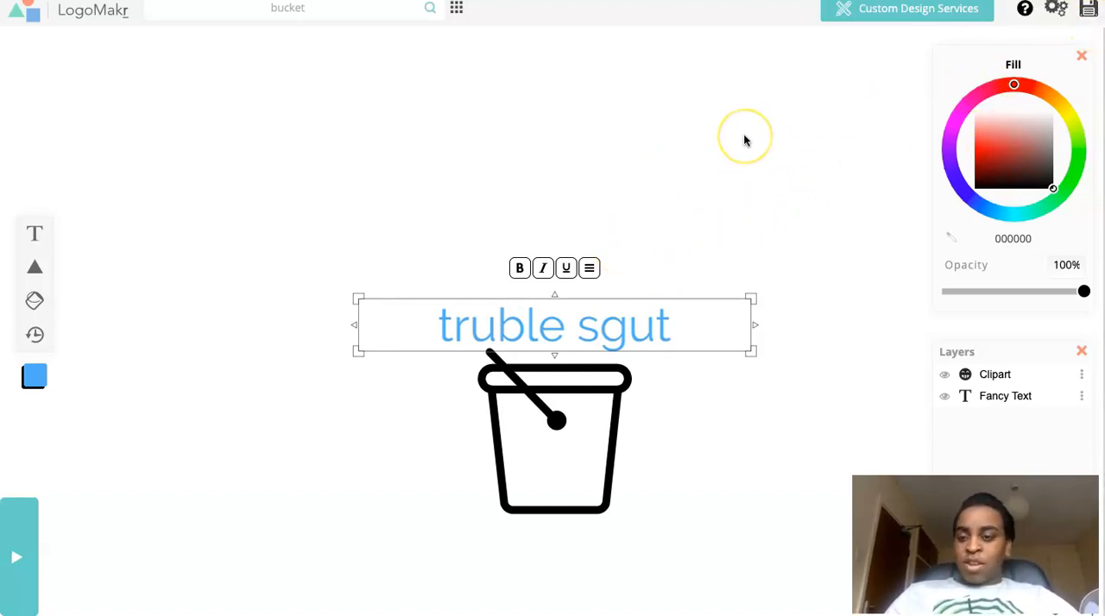
pyautogui.moveTo(528, 110)
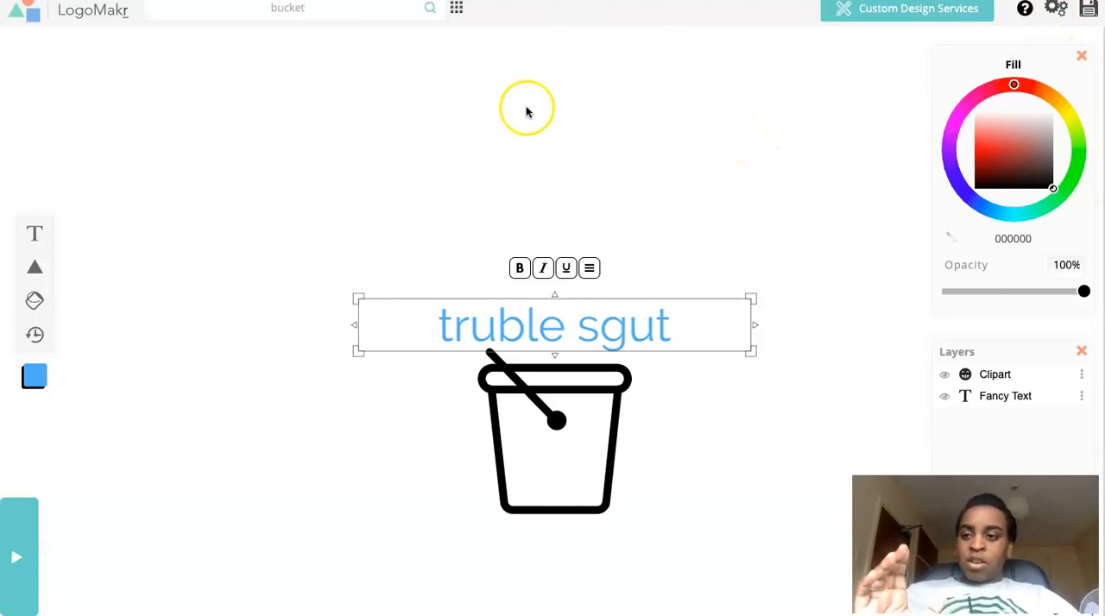
pyautogui.moveTo(674, 230)
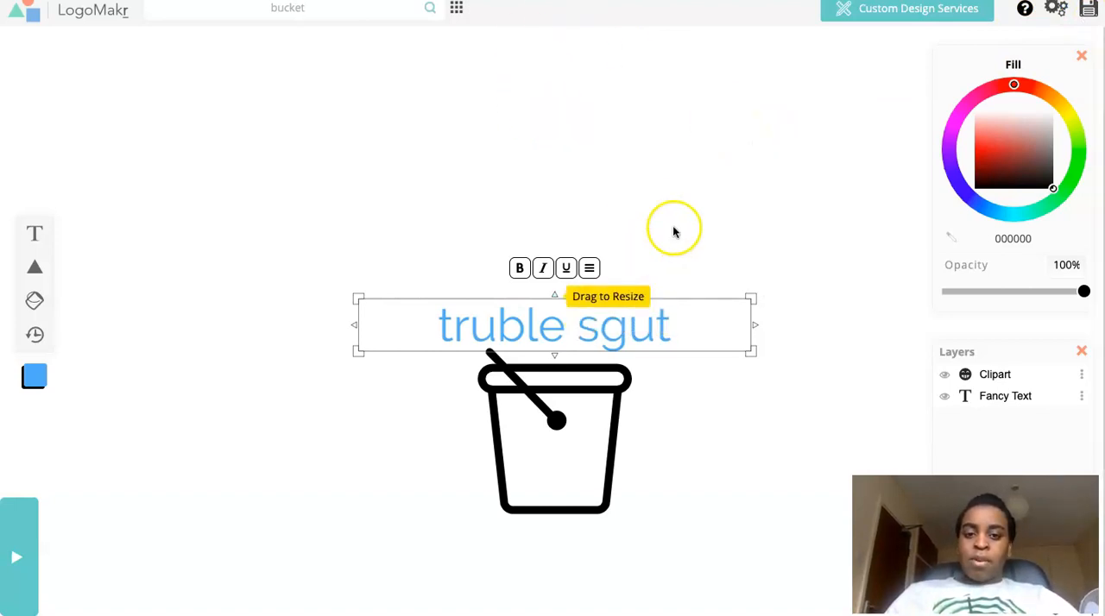
pyautogui.moveTo(511, 311)
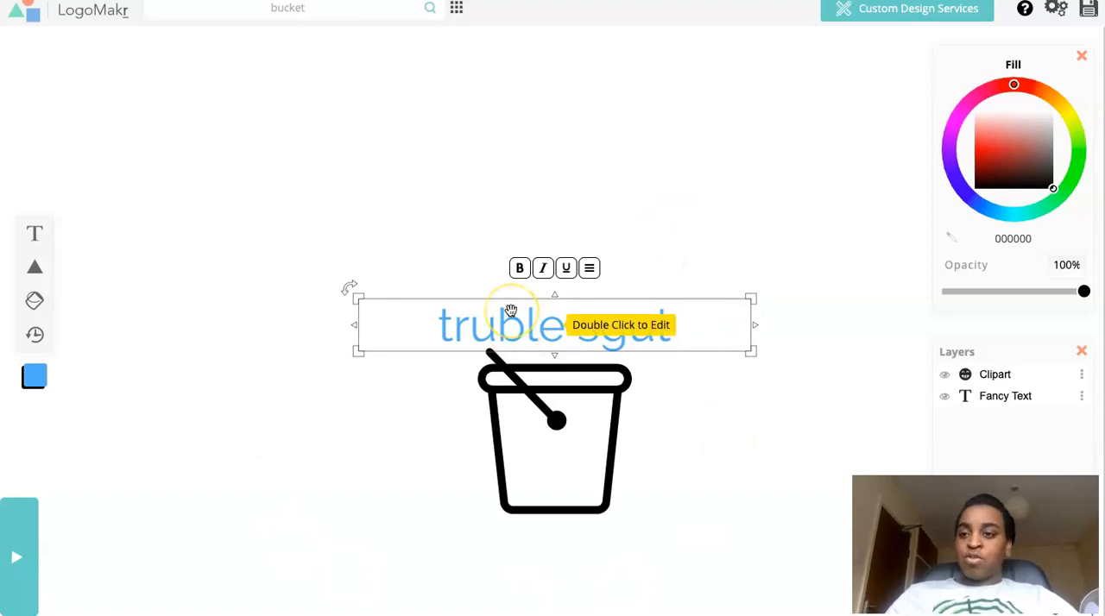
pyautogui.moveTo(439, 327)
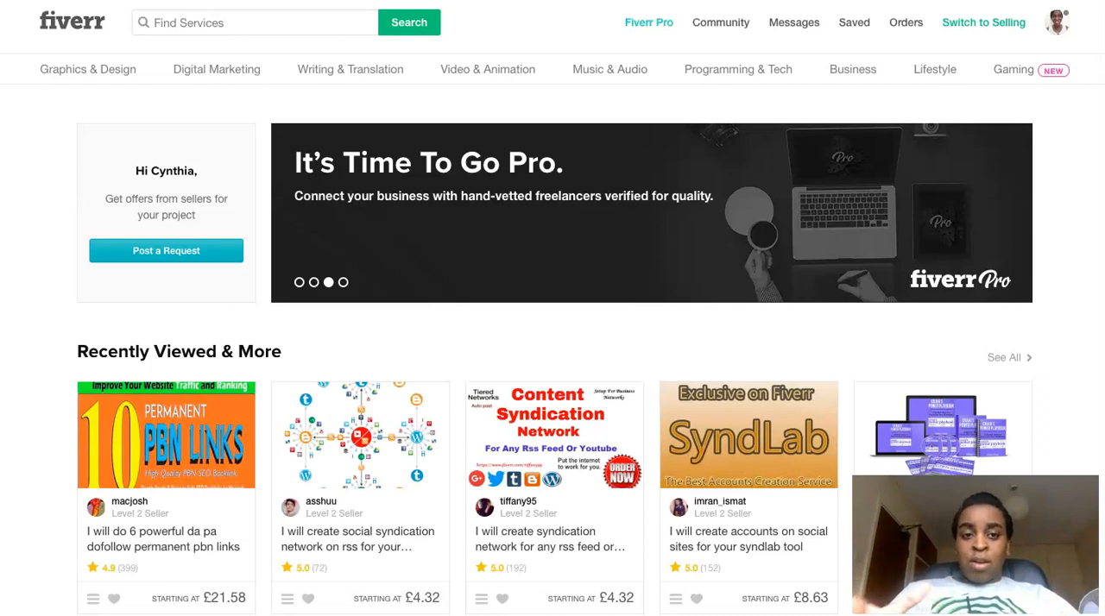
pyautogui.moveTo(1096, 207)
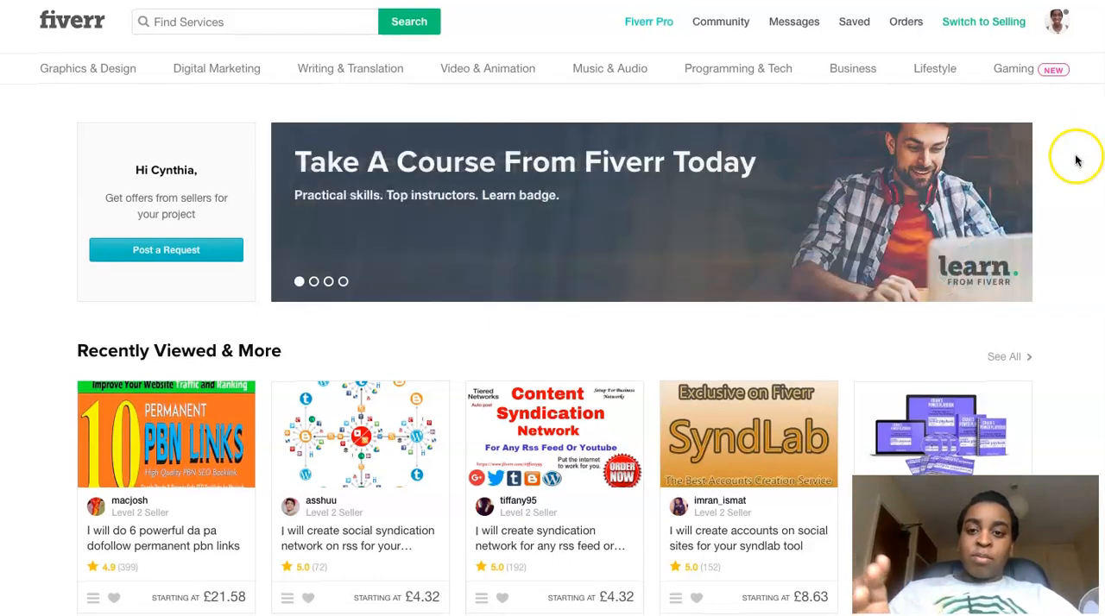
# - Search Fiverr for 'logo design' services using the search suggestion
pyautogui.write('logo')
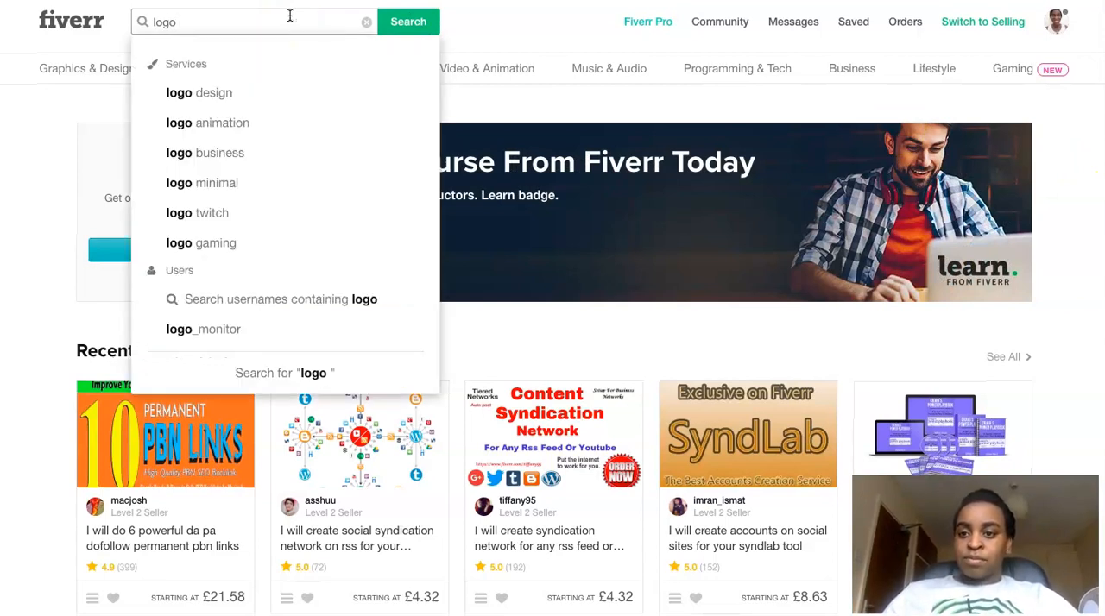
pyautogui.click(198, 93)
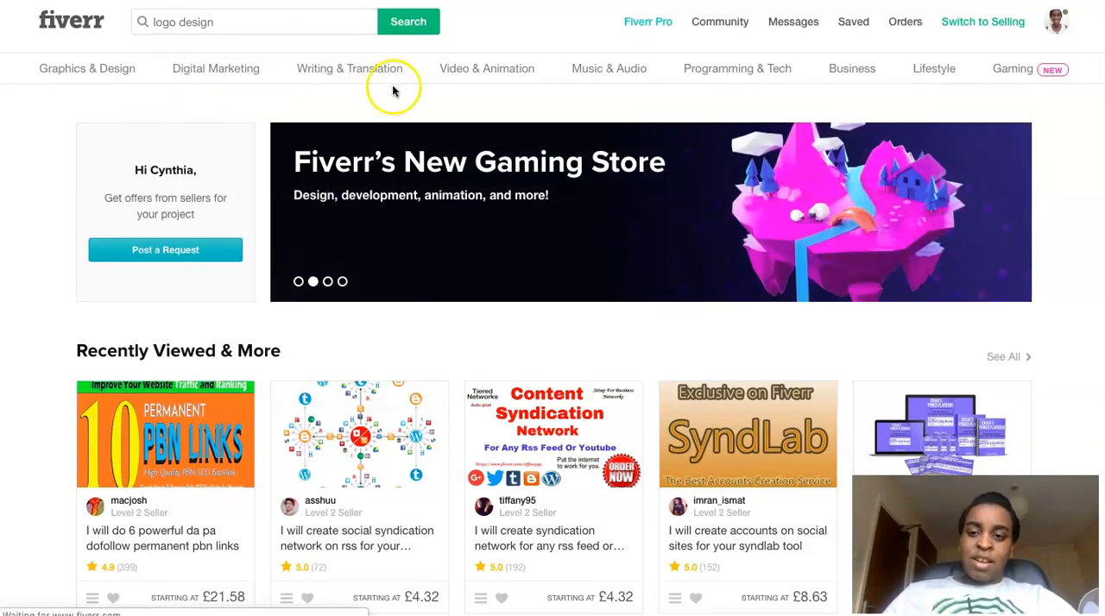
pyautogui.click(408, 22)
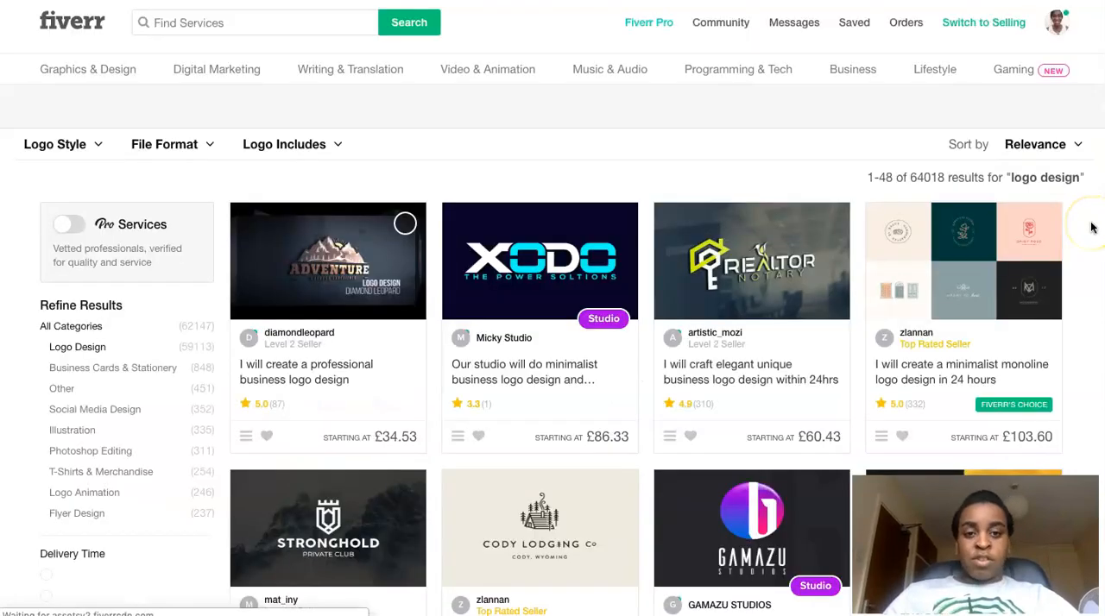
pyautogui.scroll(-3)
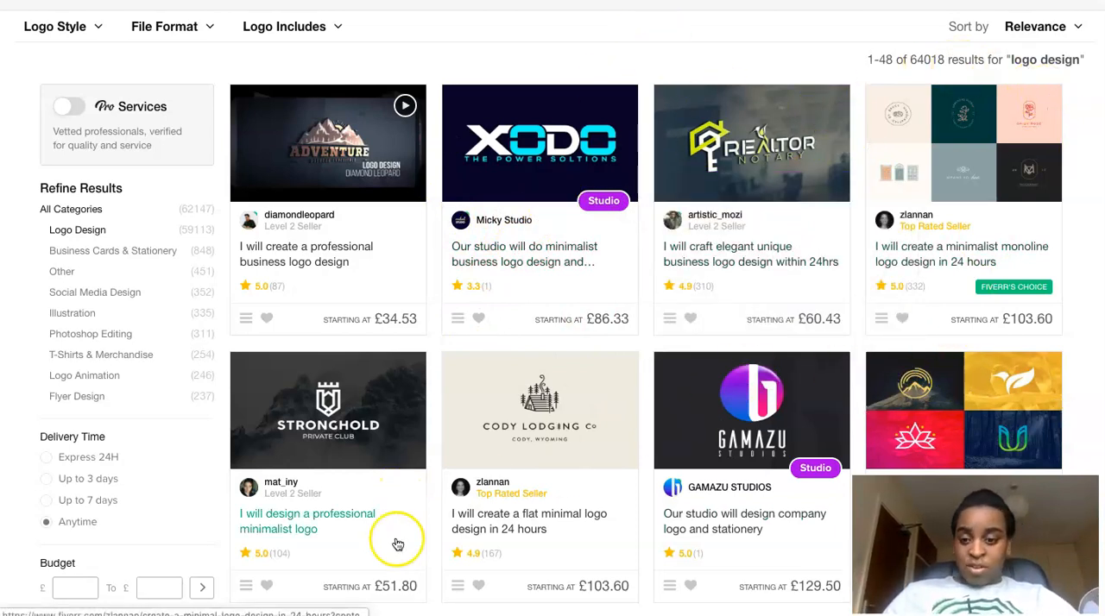
pyautogui.scroll(-3)
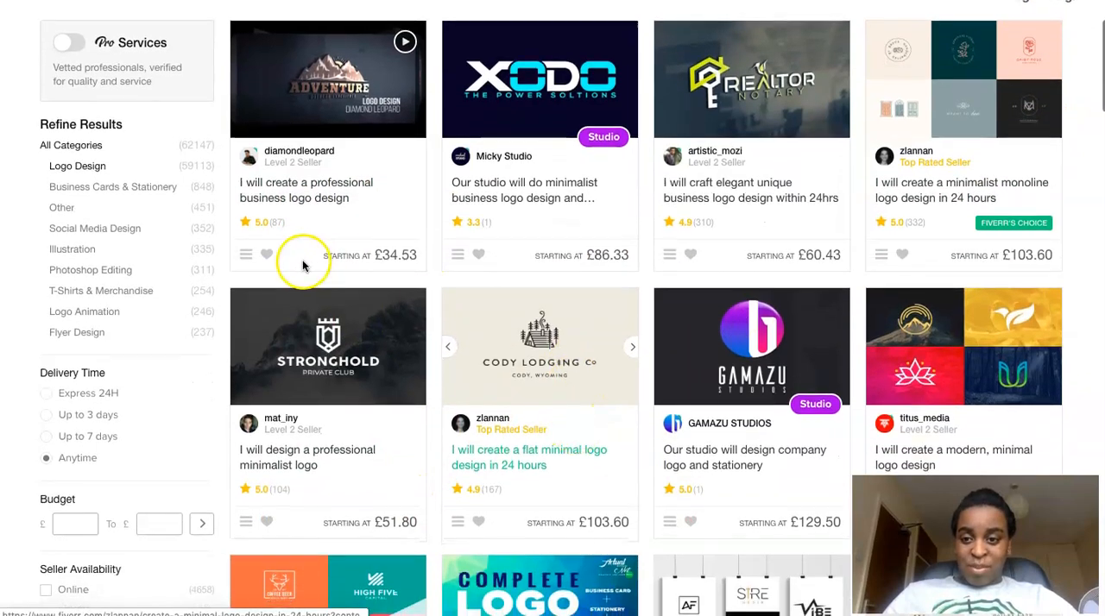
pyautogui.moveTo(632, 261)
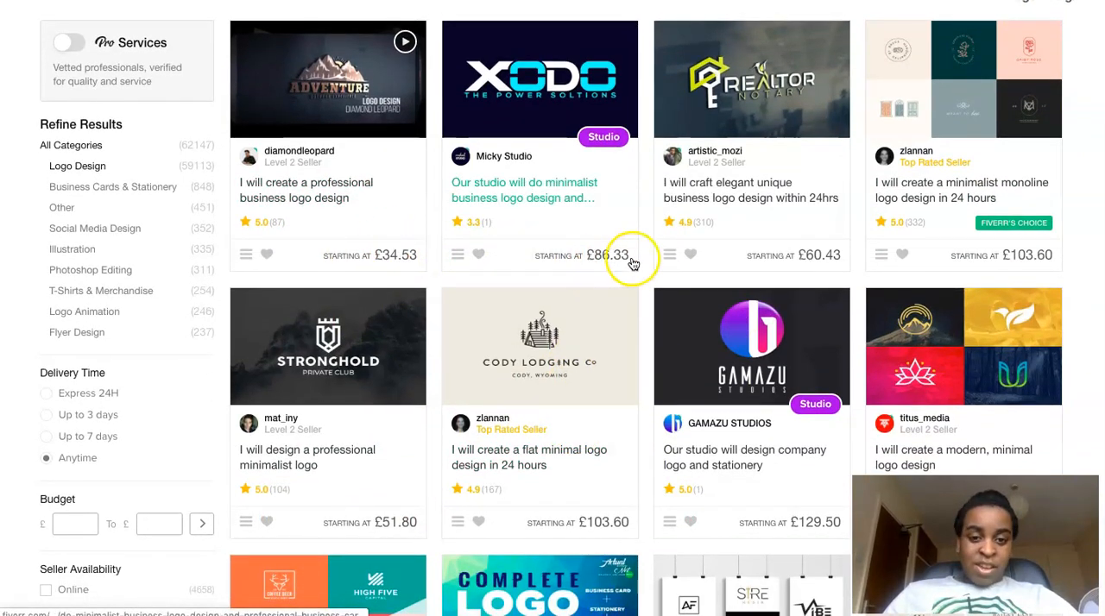
pyautogui.scroll(-3)
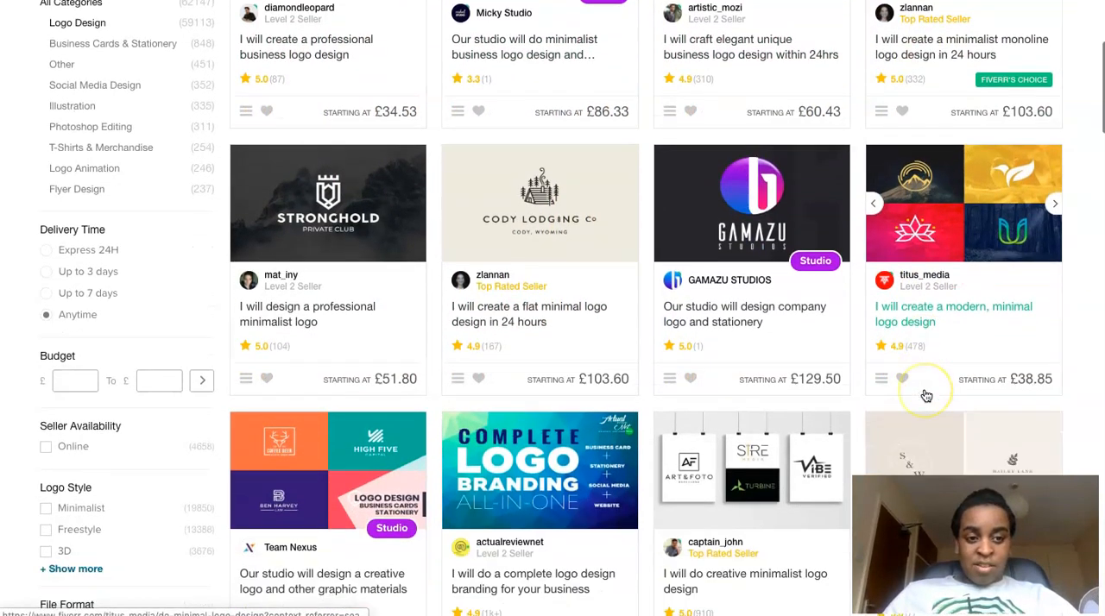
pyautogui.scroll(-3)
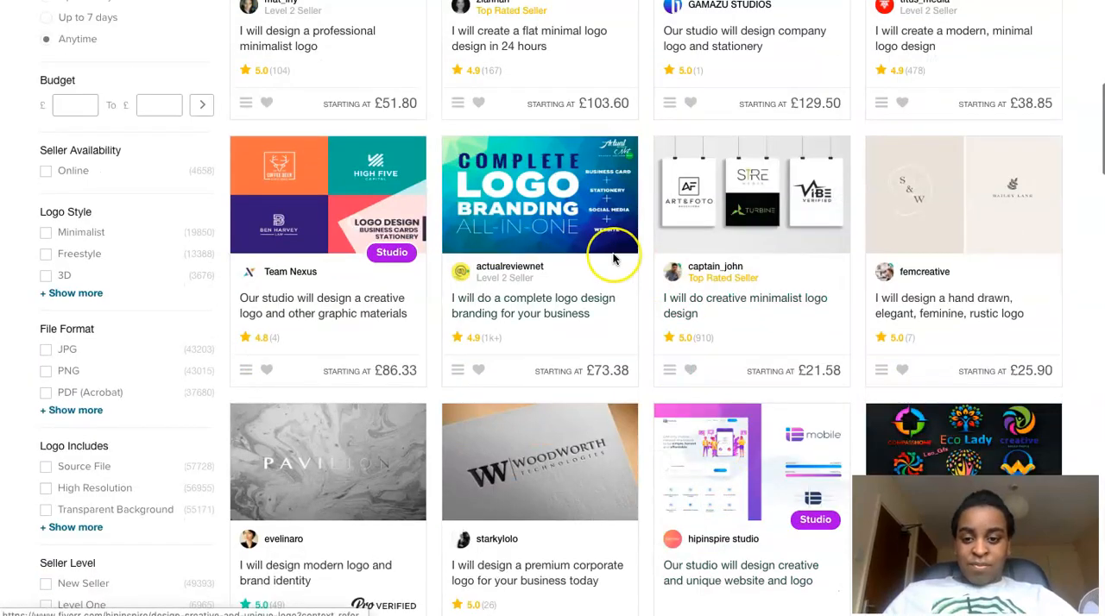
pyautogui.scroll(-3)
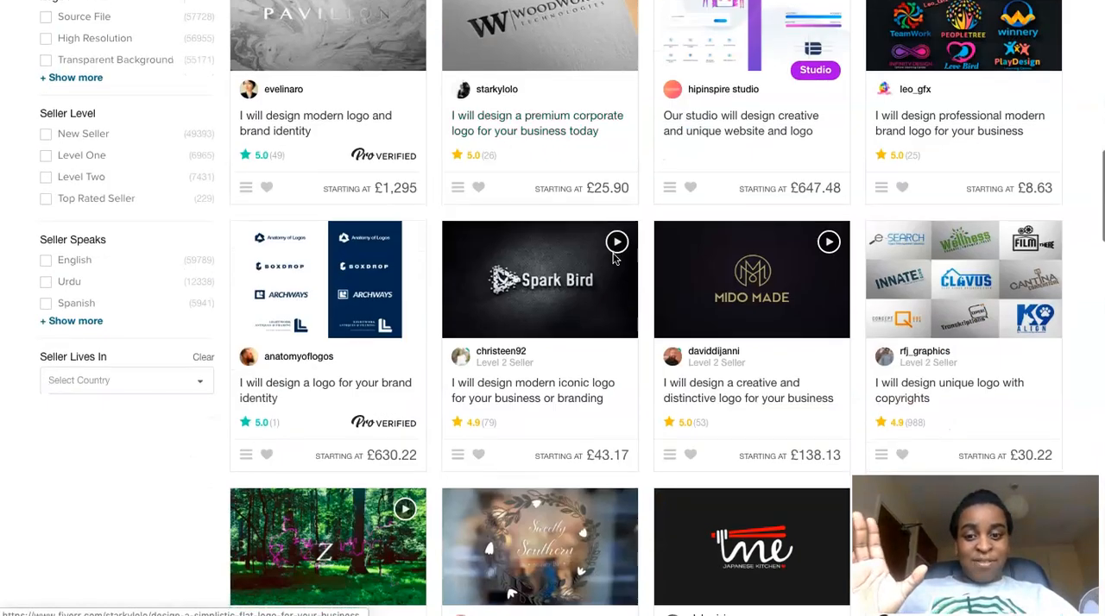
pyautogui.scroll(-3)
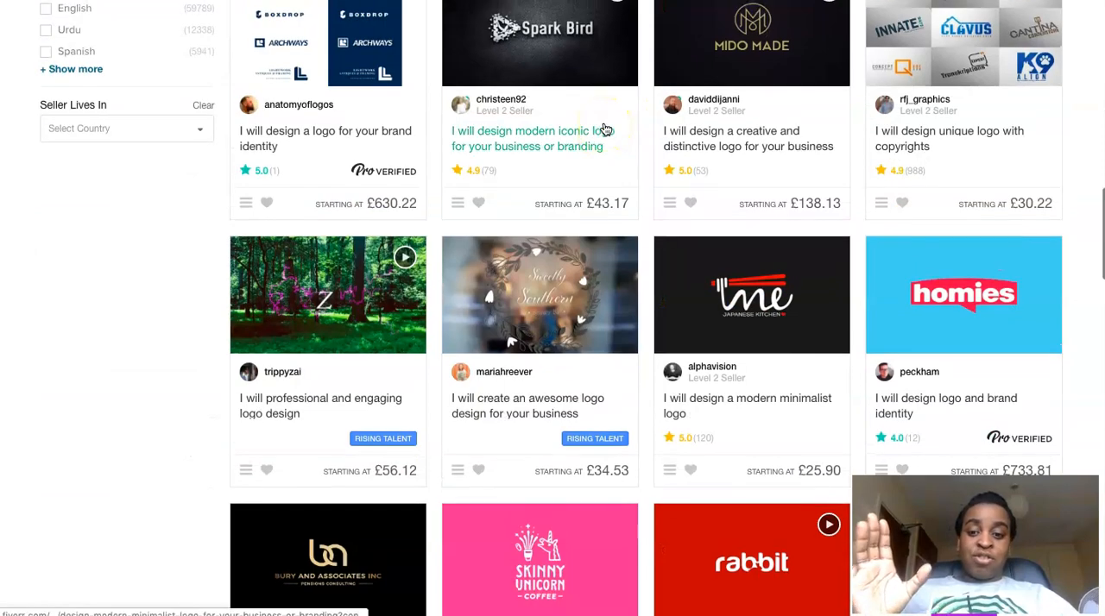
pyautogui.scroll(3)
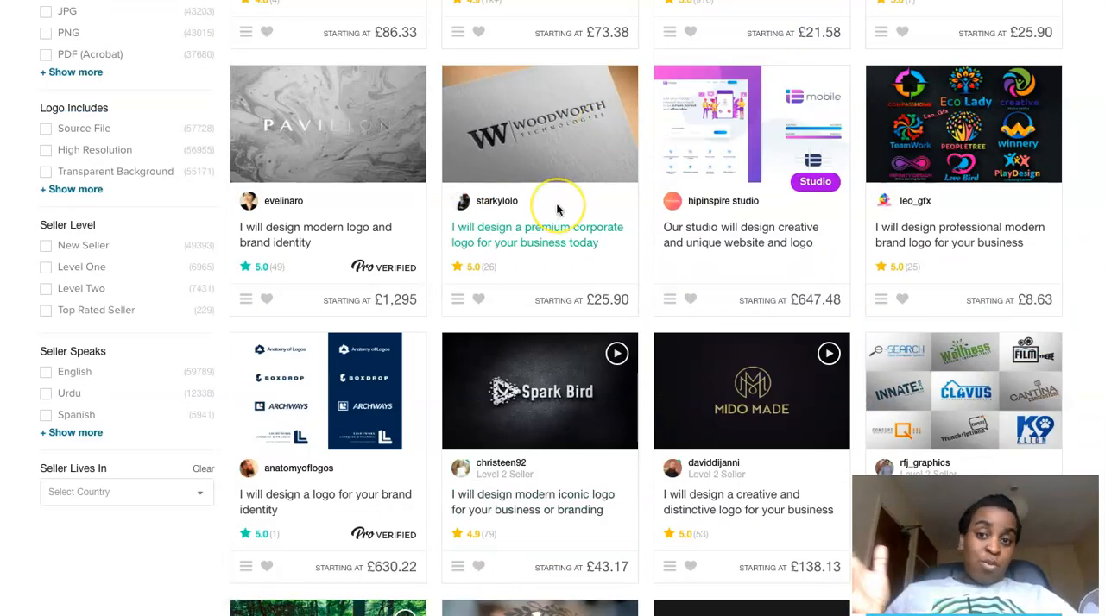
pyautogui.moveTo(518, 227)
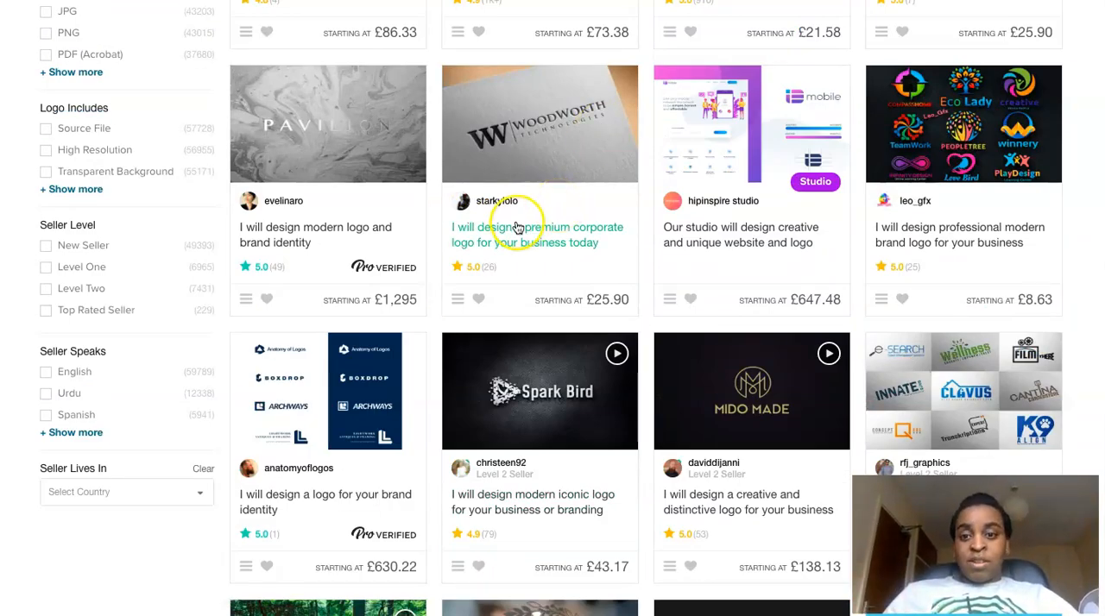
pyautogui.scroll(-3)
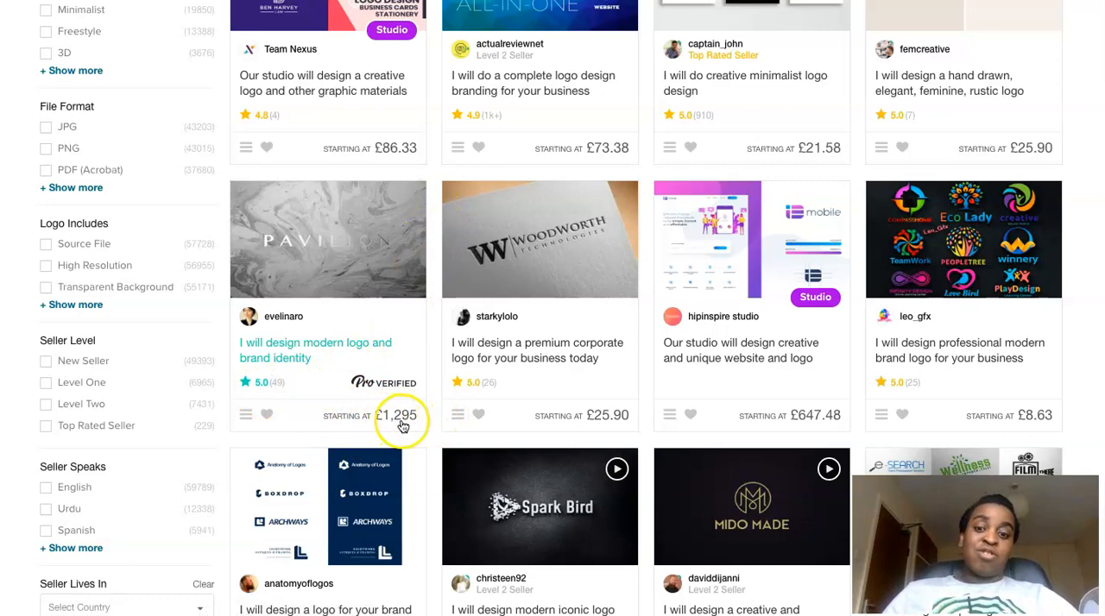
pyautogui.scroll(-3)
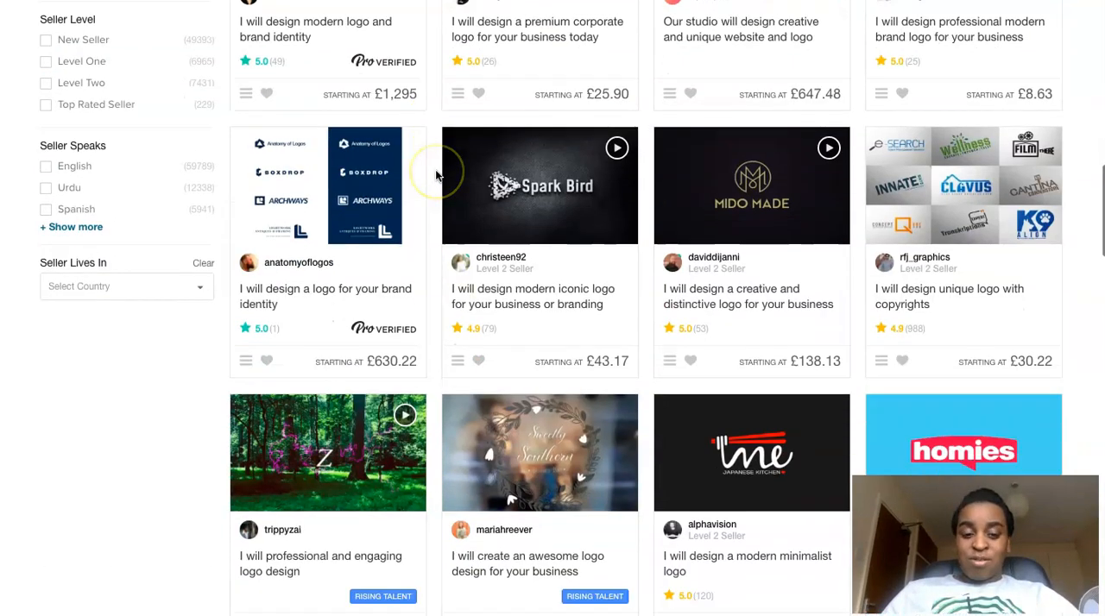
pyautogui.scroll(-3)
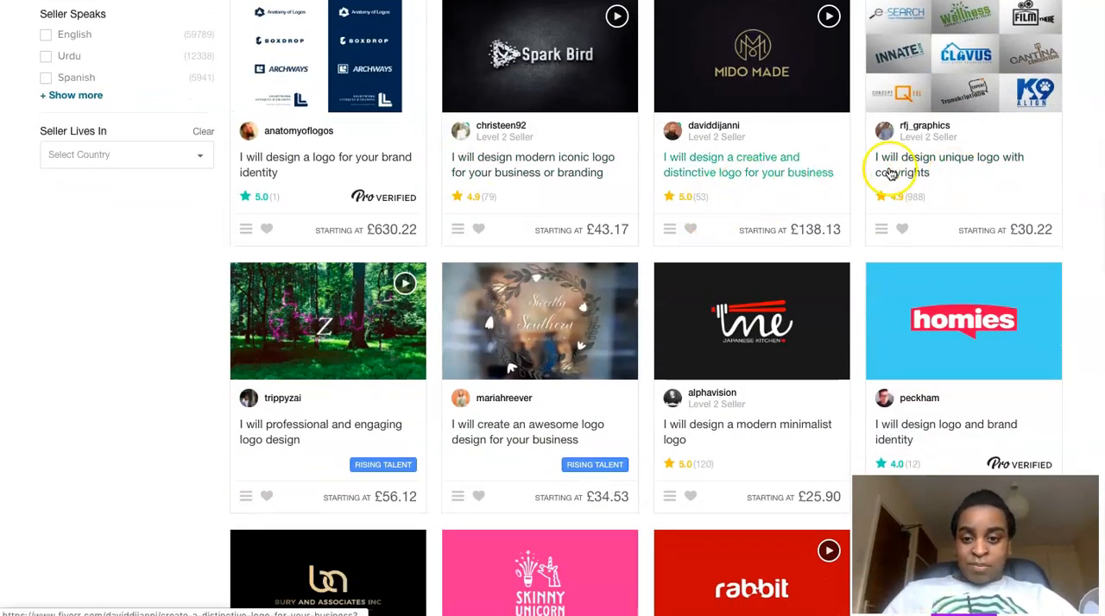
pyautogui.scroll(-3)
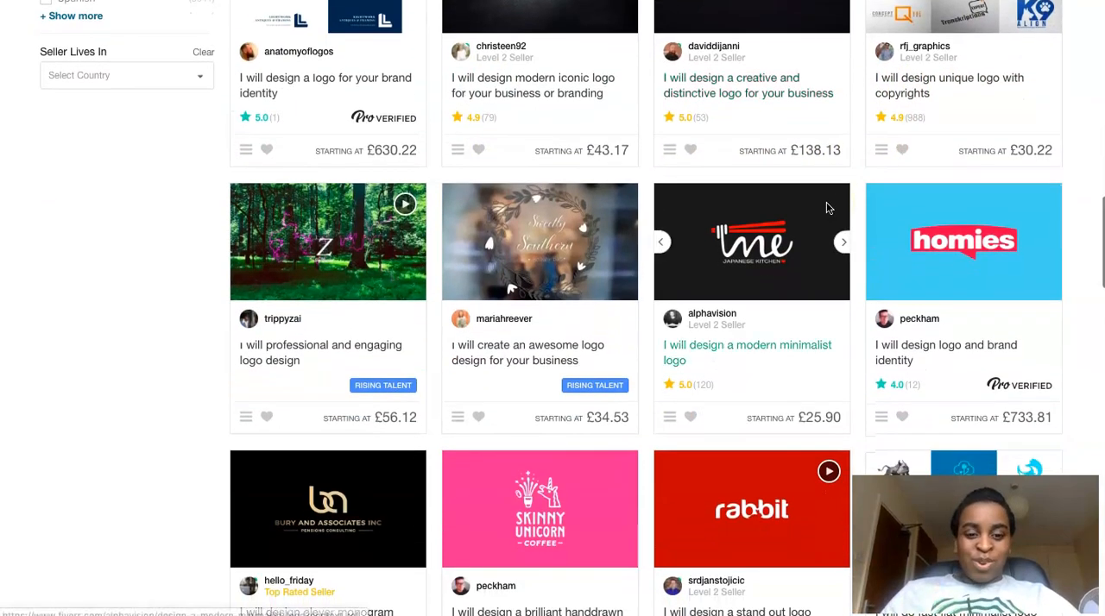
pyautogui.scroll(-3)
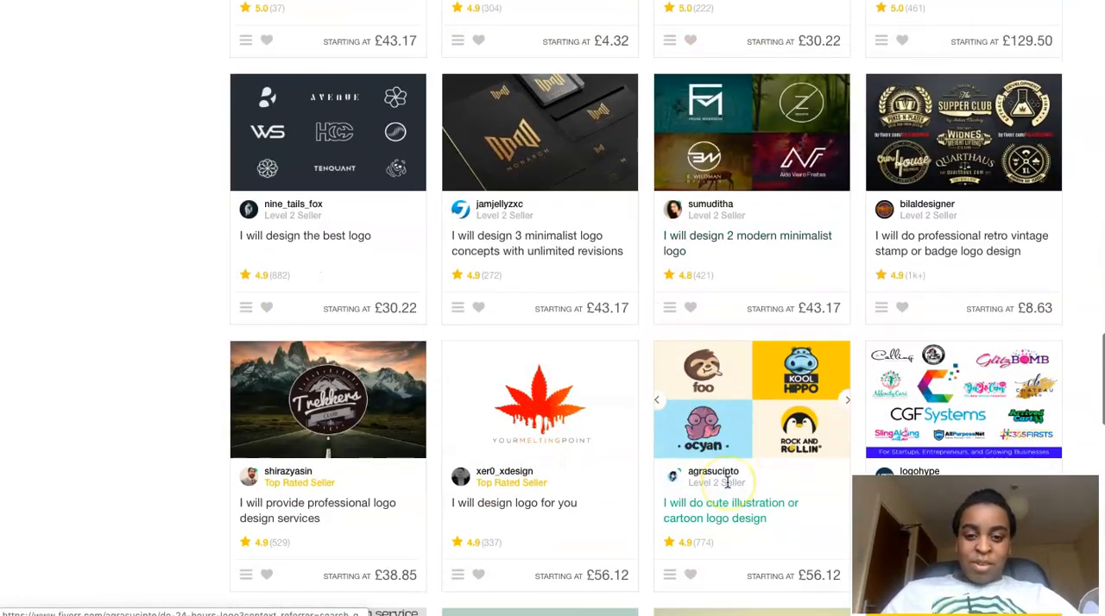
pyautogui.scroll(3)
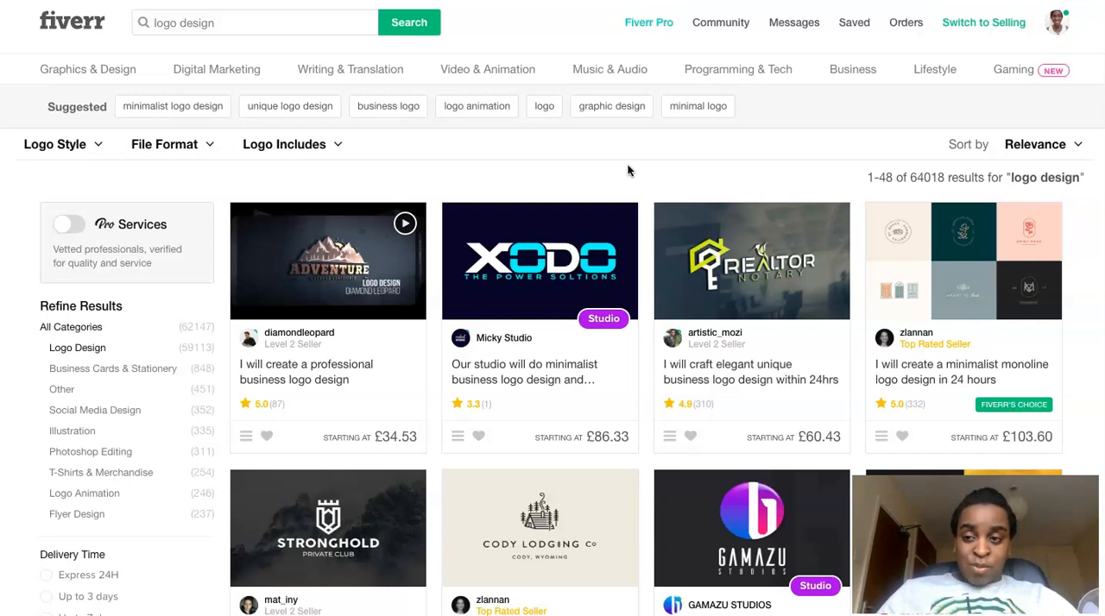
pyautogui.moveTo(735, 83)
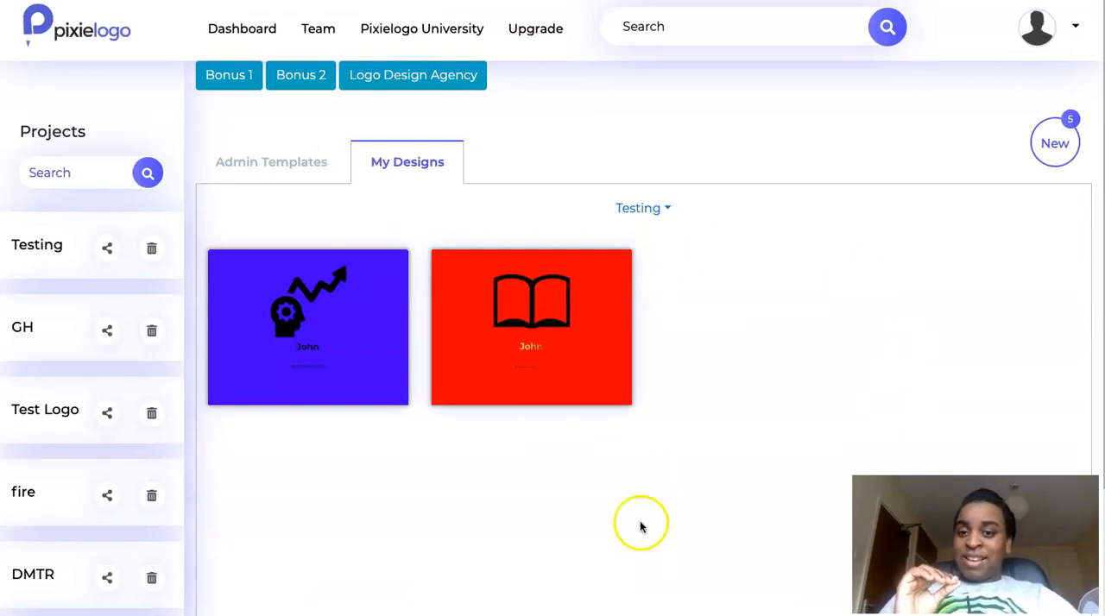
pyautogui.moveTo(828, 512)
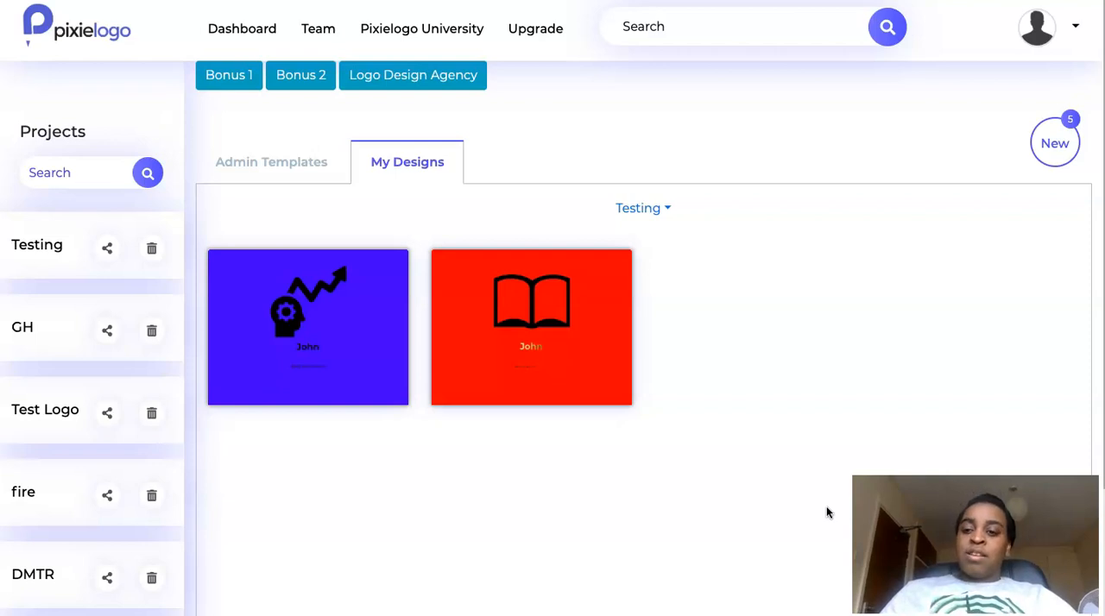
pyautogui.moveTo(868, 411)
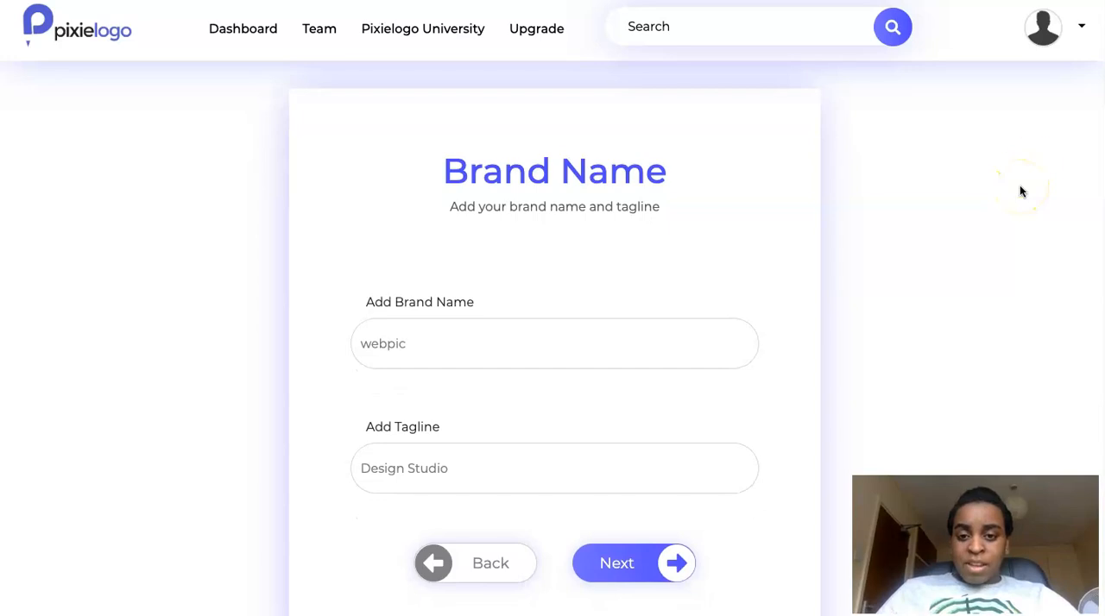
# - Enter brand name 'autologodesign' and tagline 'The Best Logos In Town', then continue
pyautogui.click(446, 343)
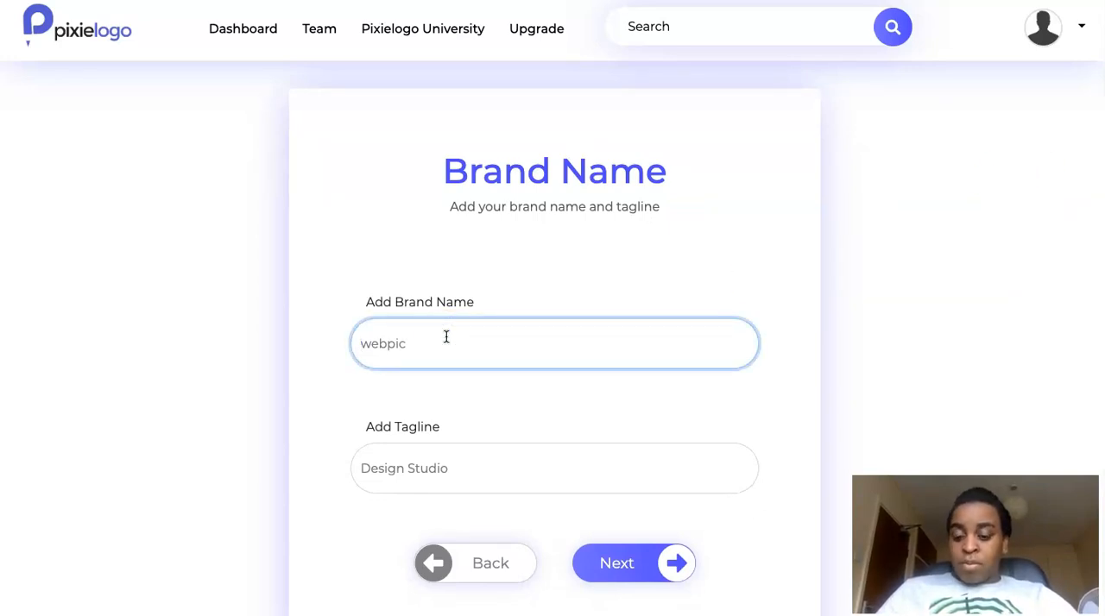
pyautogui.write('auto')
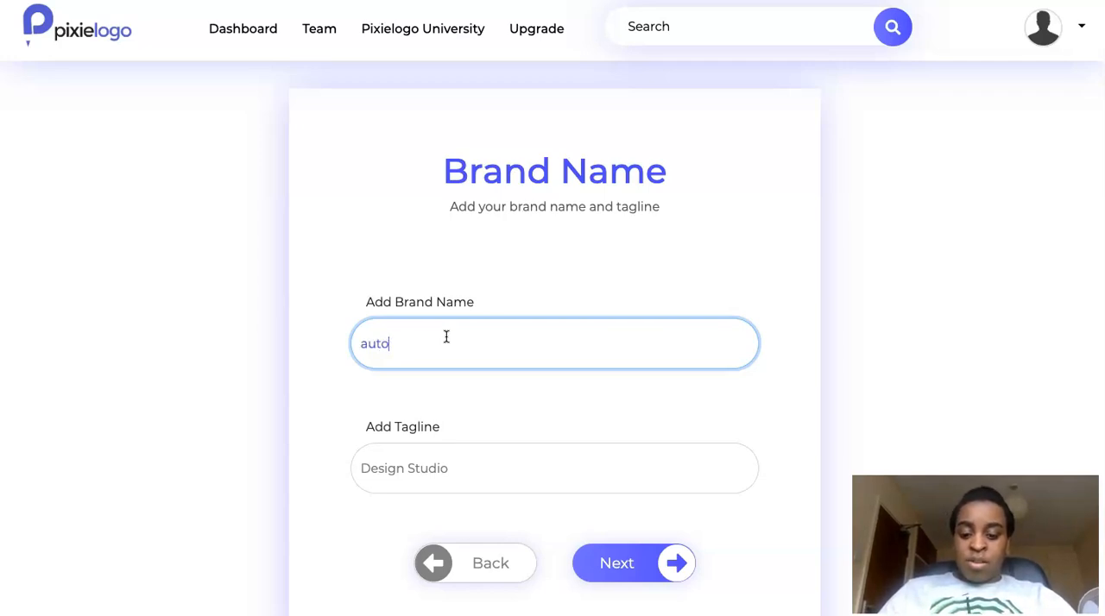
pyautogui.write('logo')
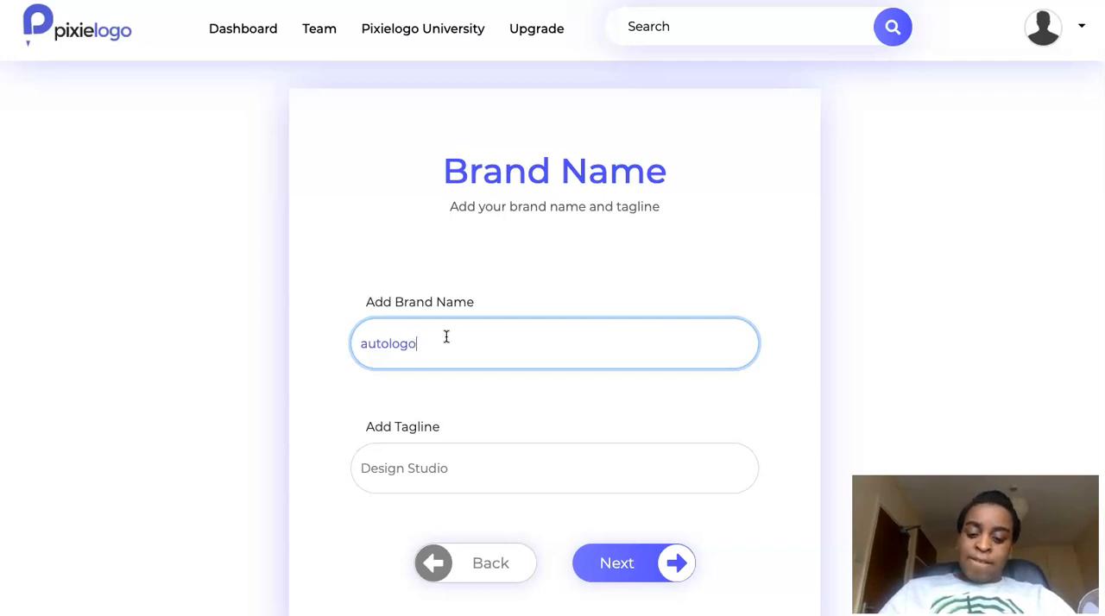
pyautogui.write('design')
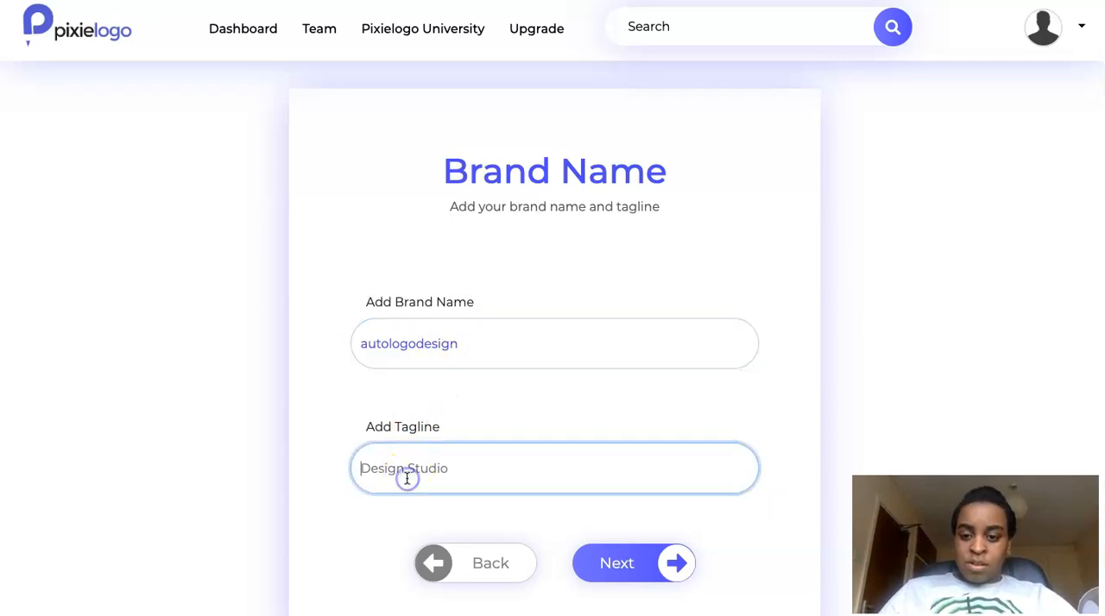
pyautogui.write('The Best Logos')
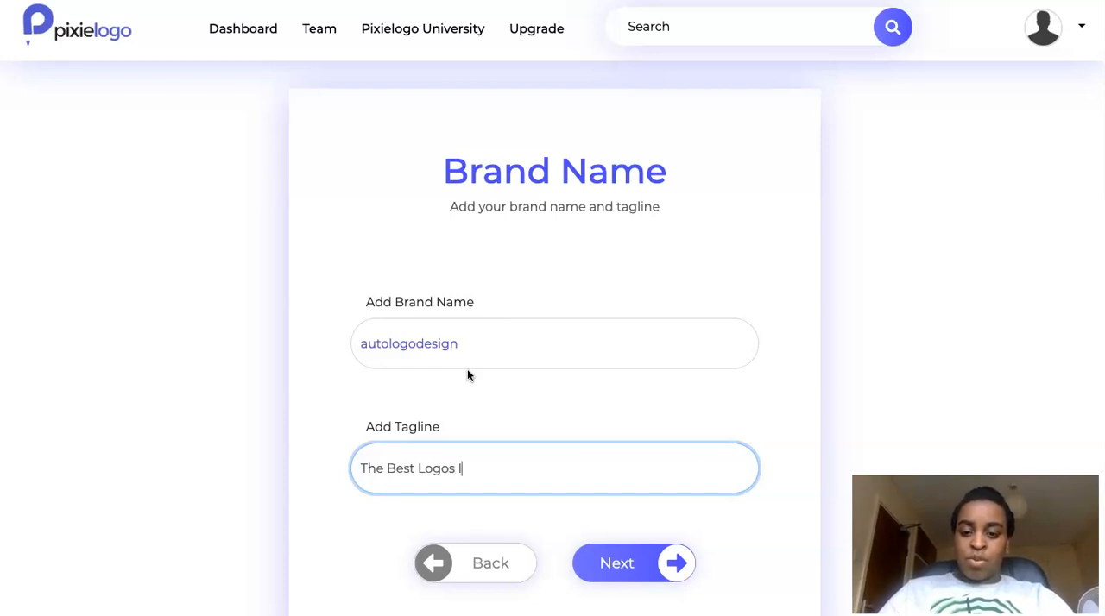
pyautogui.write('In T')
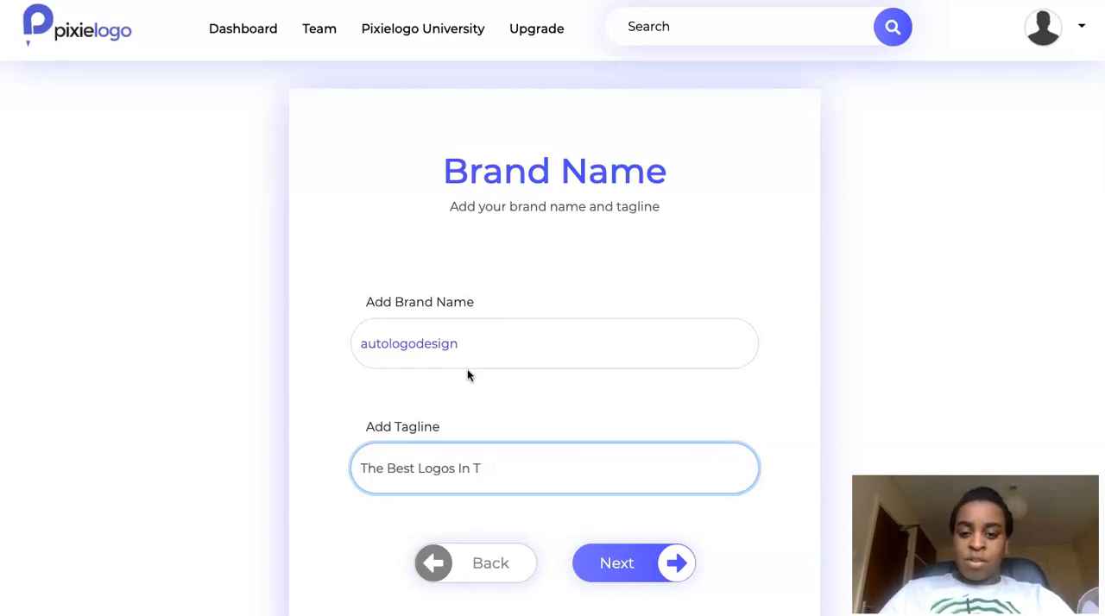
pyautogui.write('own')
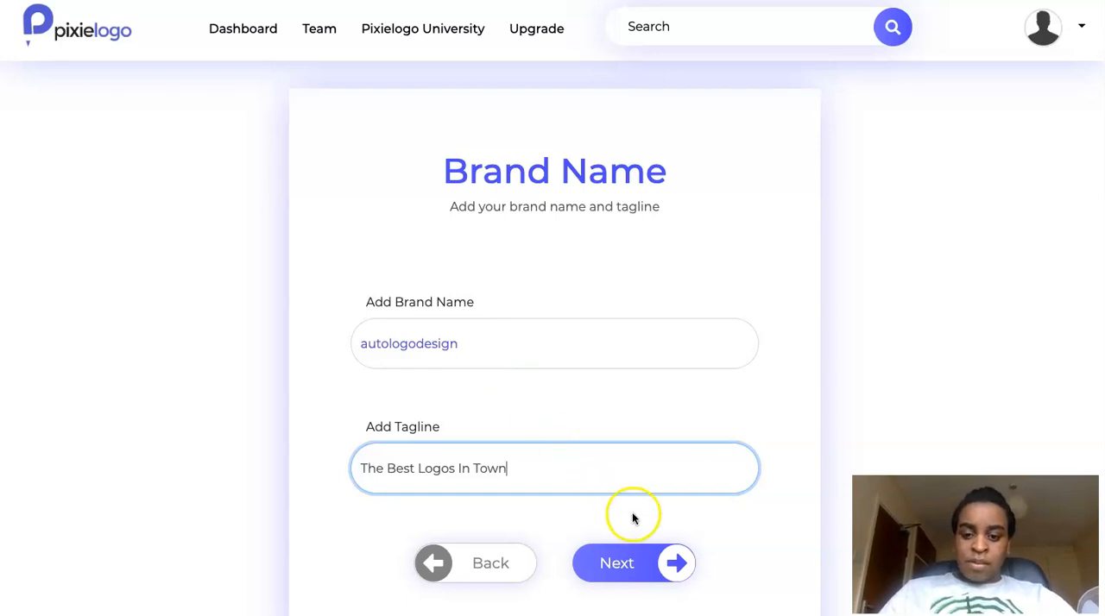
pyautogui.click(617, 563)
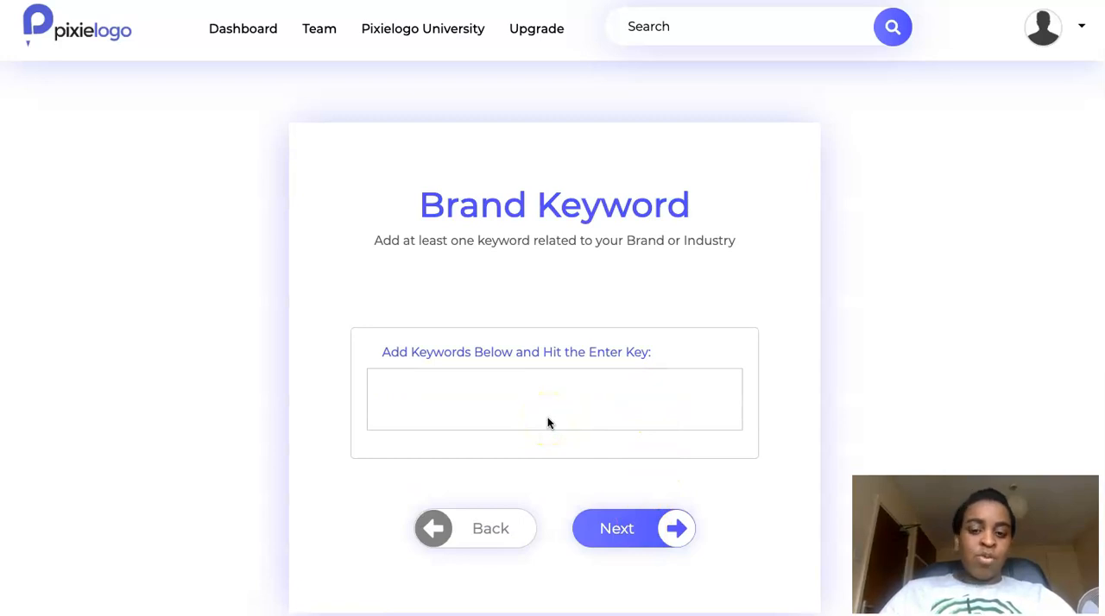
# - Add 'amazinglogos' as a brand keyword and continue to the Logo Icons step
pyautogui.write('o')
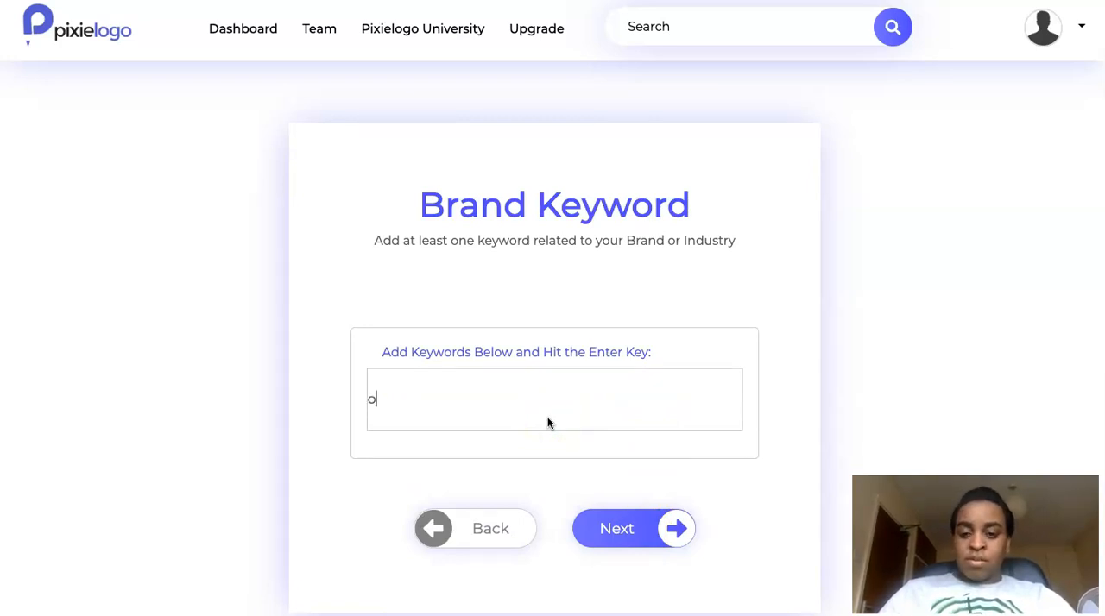
pyautogui.write('amazin')
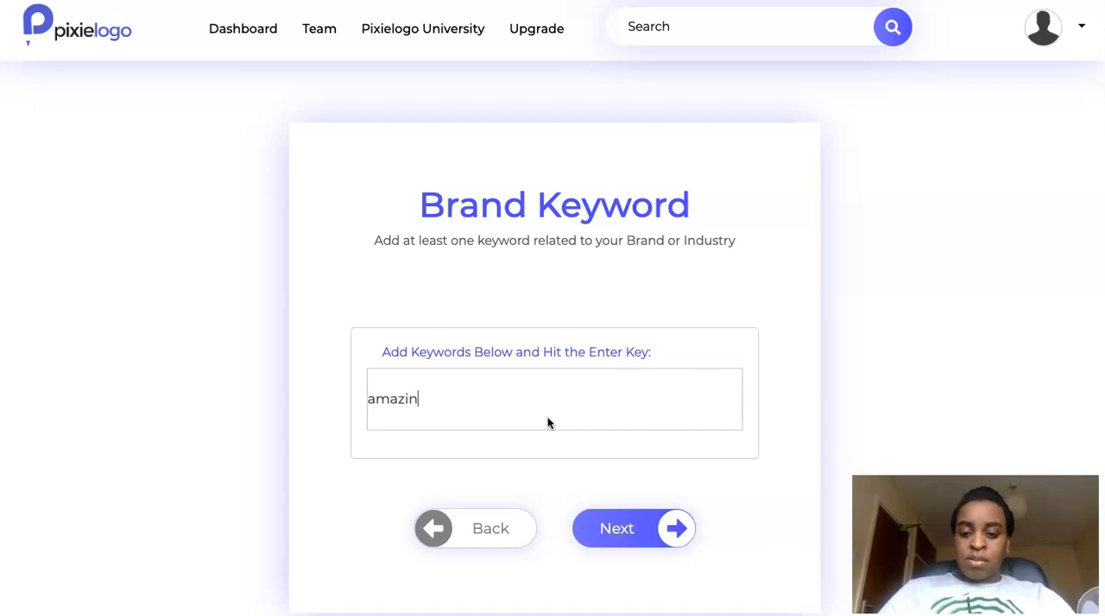
pyautogui.write('glogos')
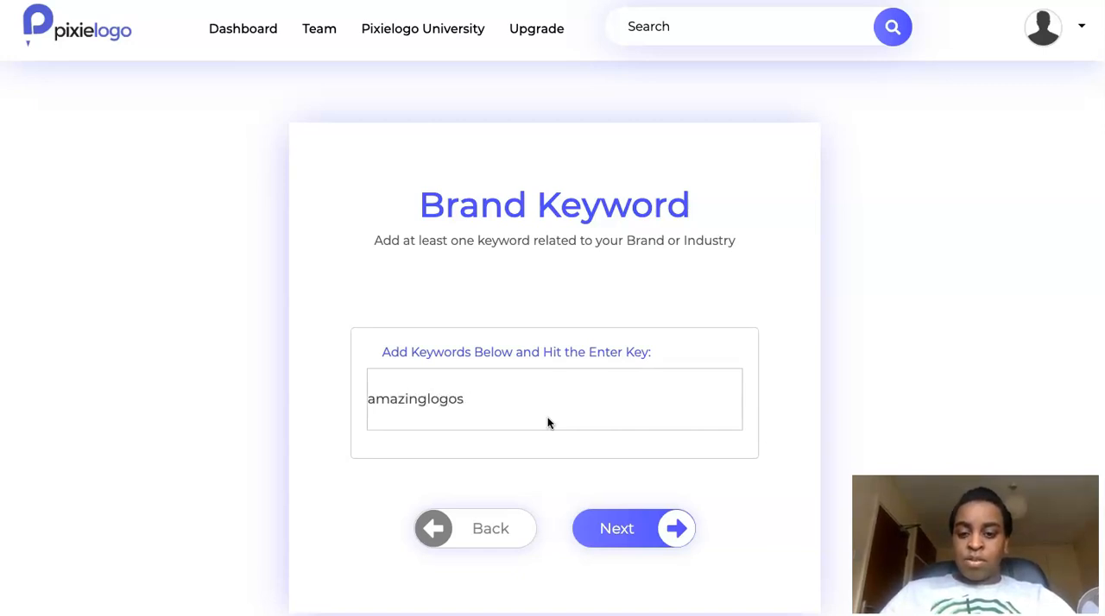
pyautogui.press('enter')
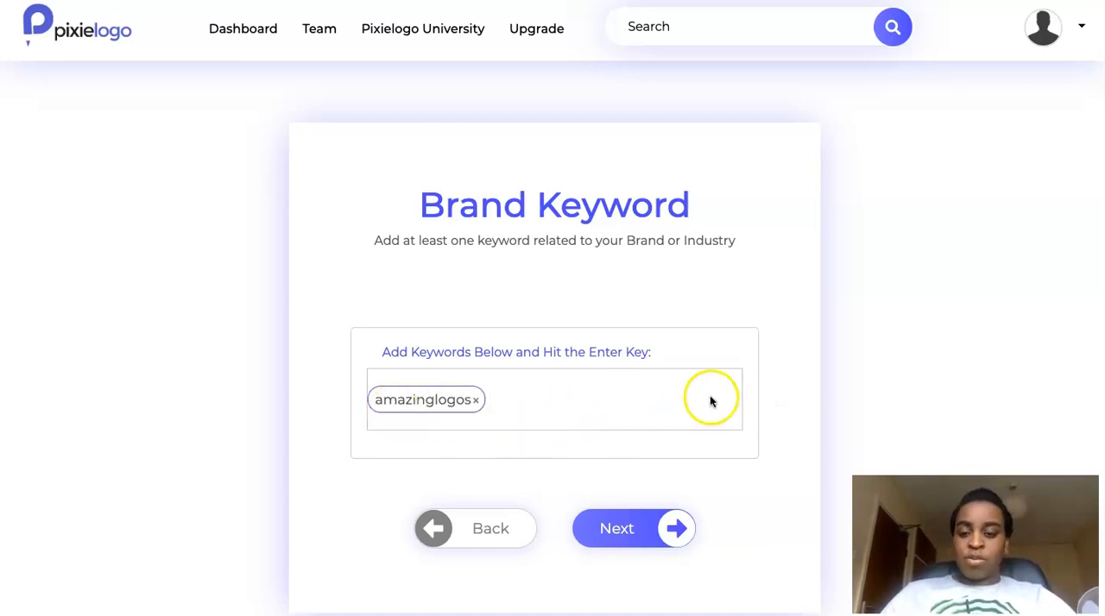
pyautogui.click(617, 529)
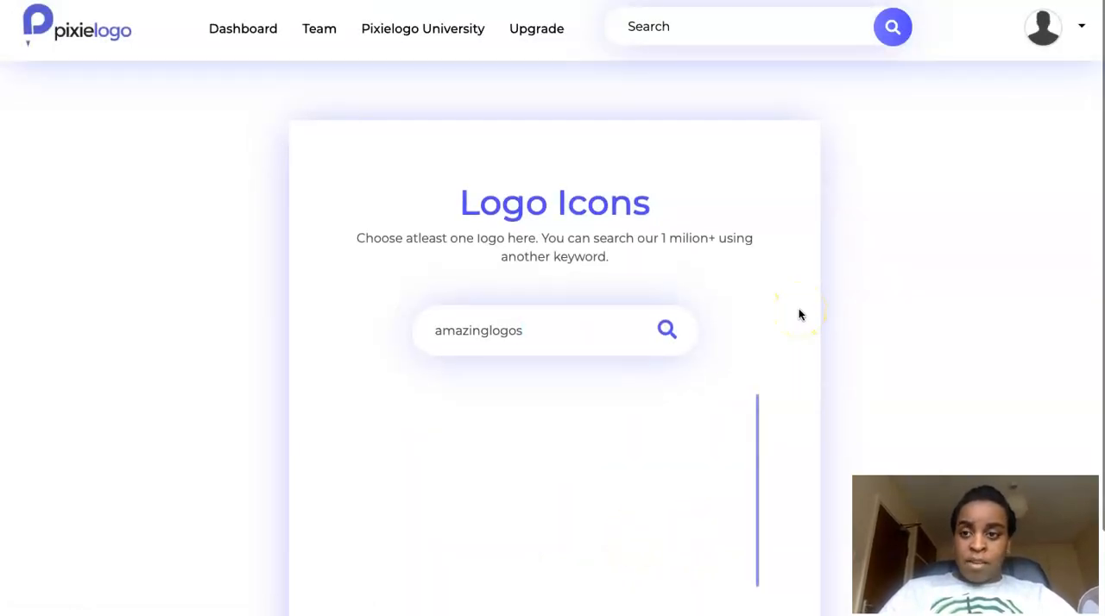
# - Try continuing without an icon, dismiss the warning, and search icons for 'logos'
pyautogui.scroll(-3)
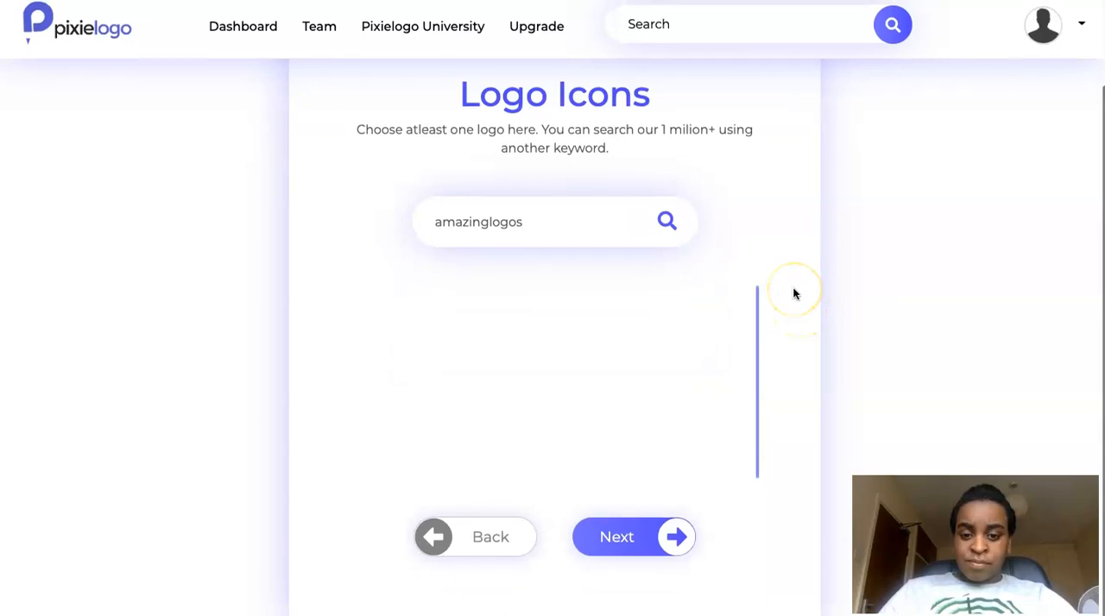
pyautogui.click(616, 536)
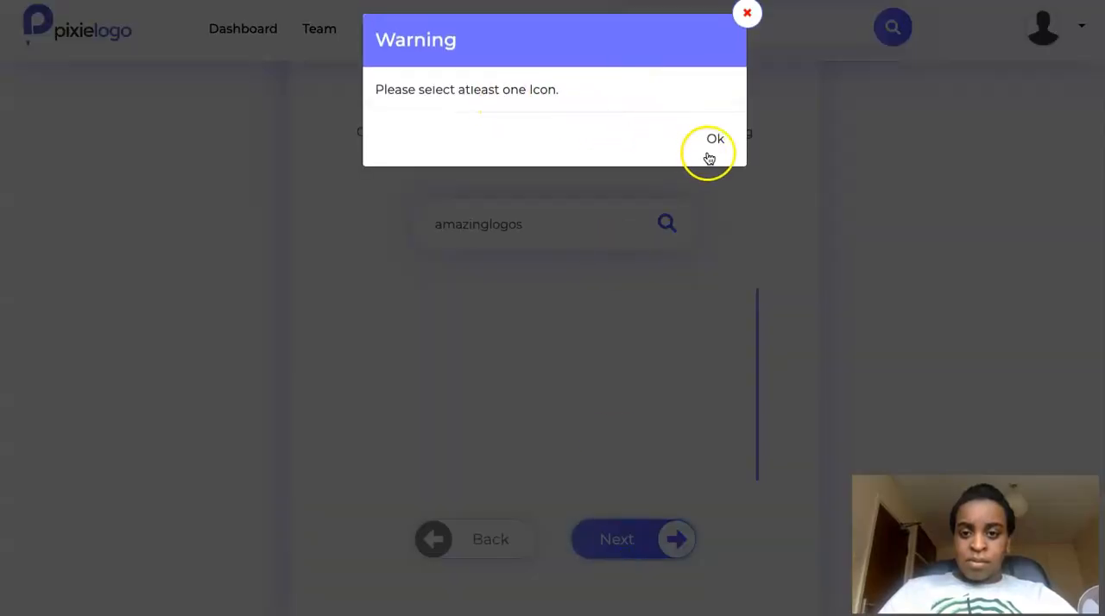
pyautogui.click(715, 139)
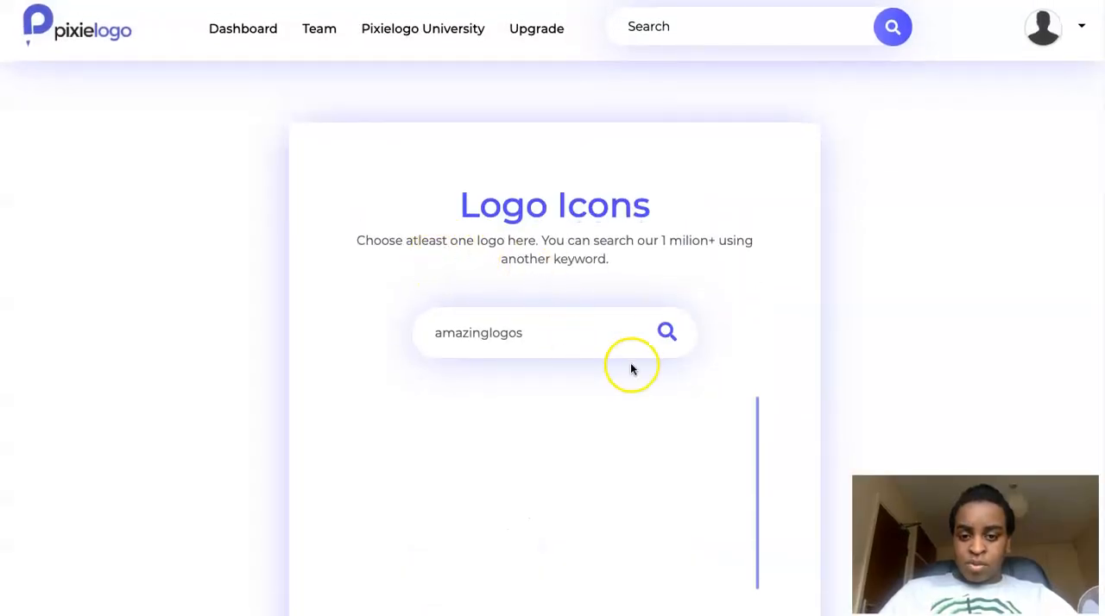
pyautogui.doubleClick(461, 332)
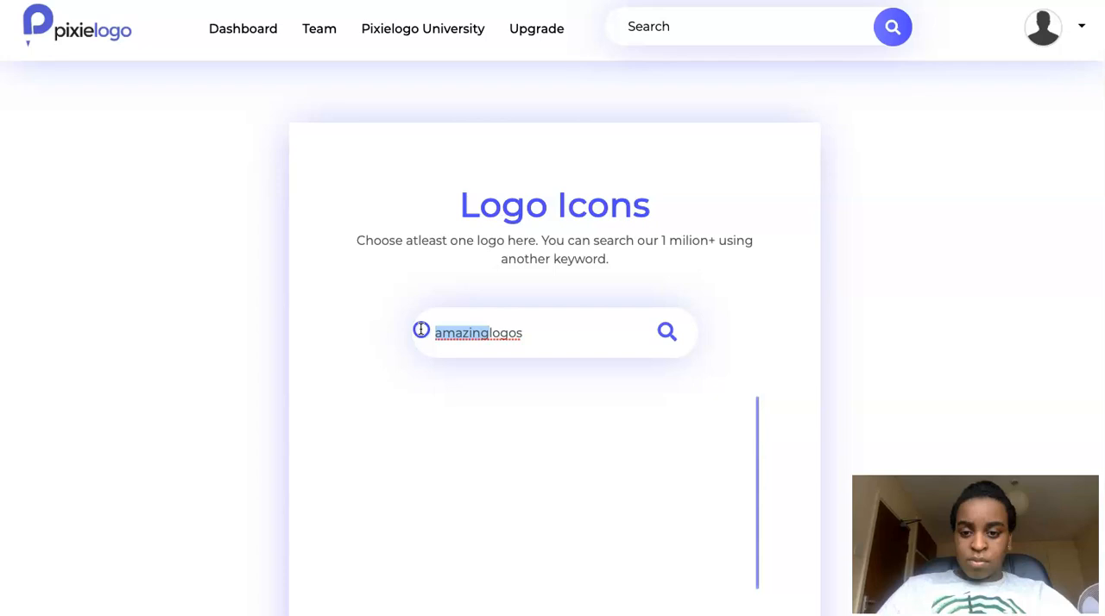
pyautogui.click(666, 333)
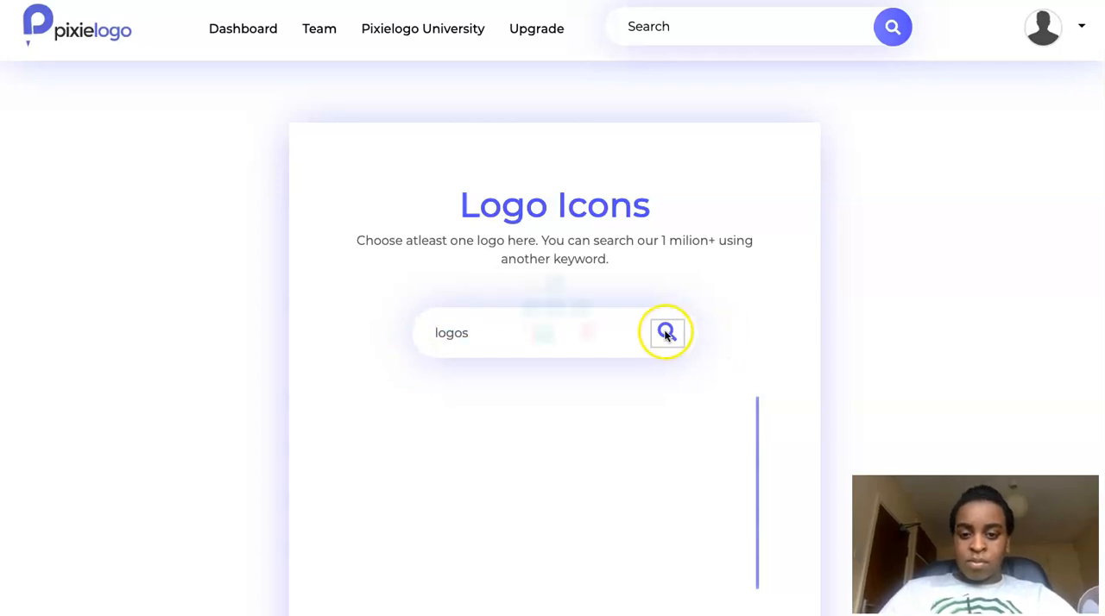
pyautogui.click(667, 333)
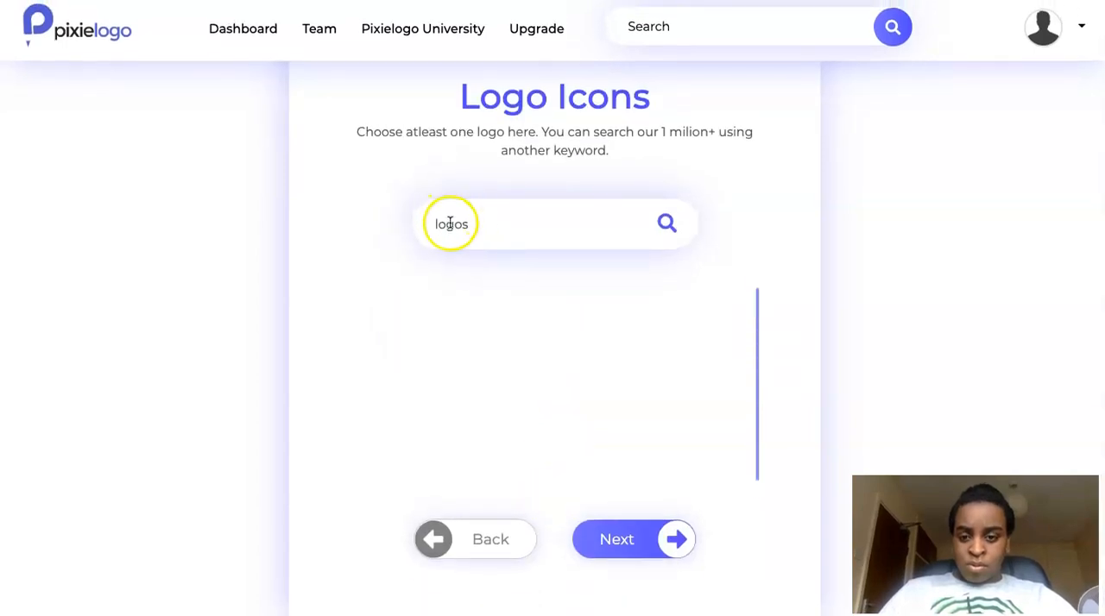
# - Change the icon search to 'autologos', get refused again, and close the warning
pyautogui.doubleClick(452, 223)
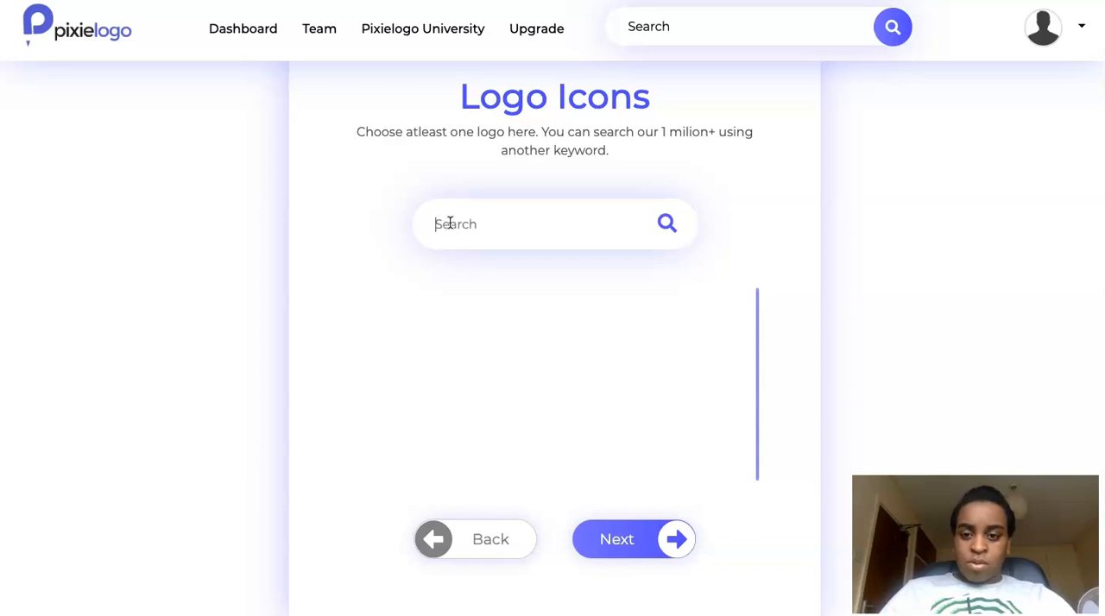
pyautogui.write('autologos')
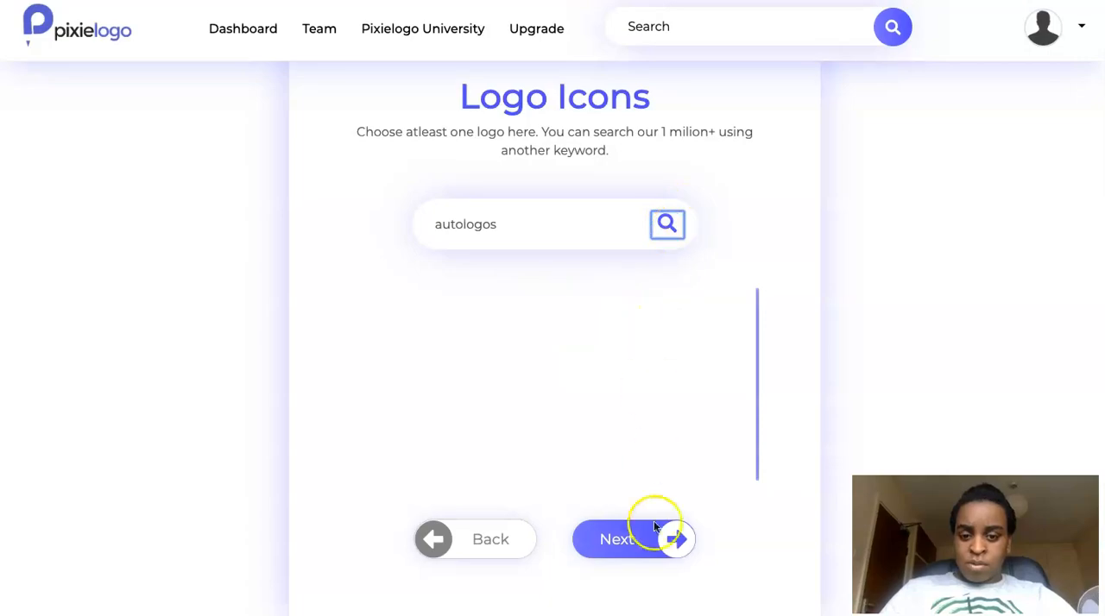
pyautogui.click(617, 539)
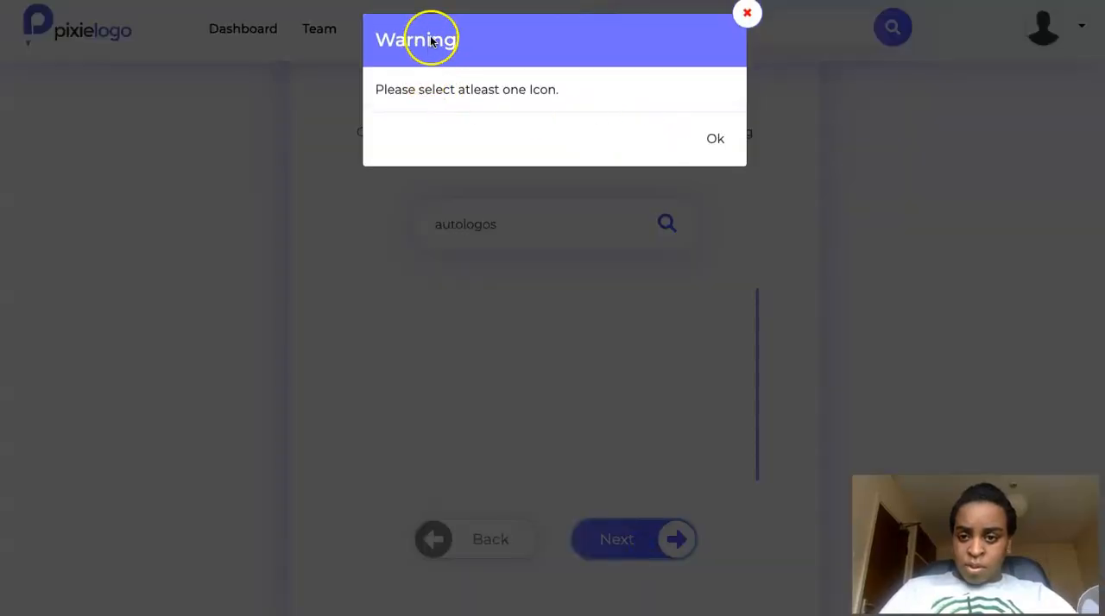
pyautogui.moveTo(446, 98)
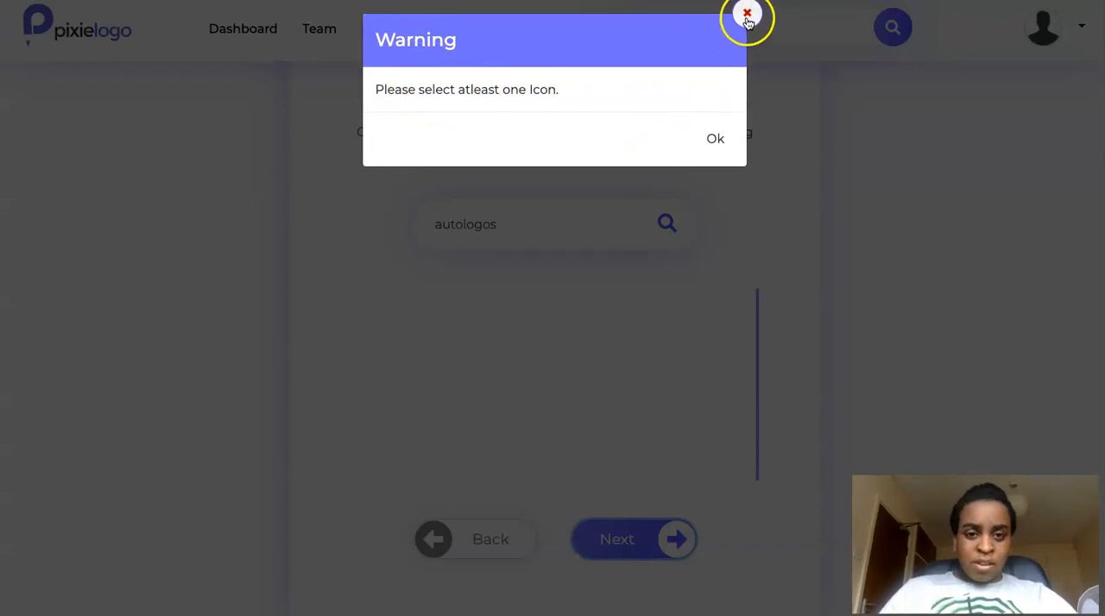
pyautogui.click(747, 16)
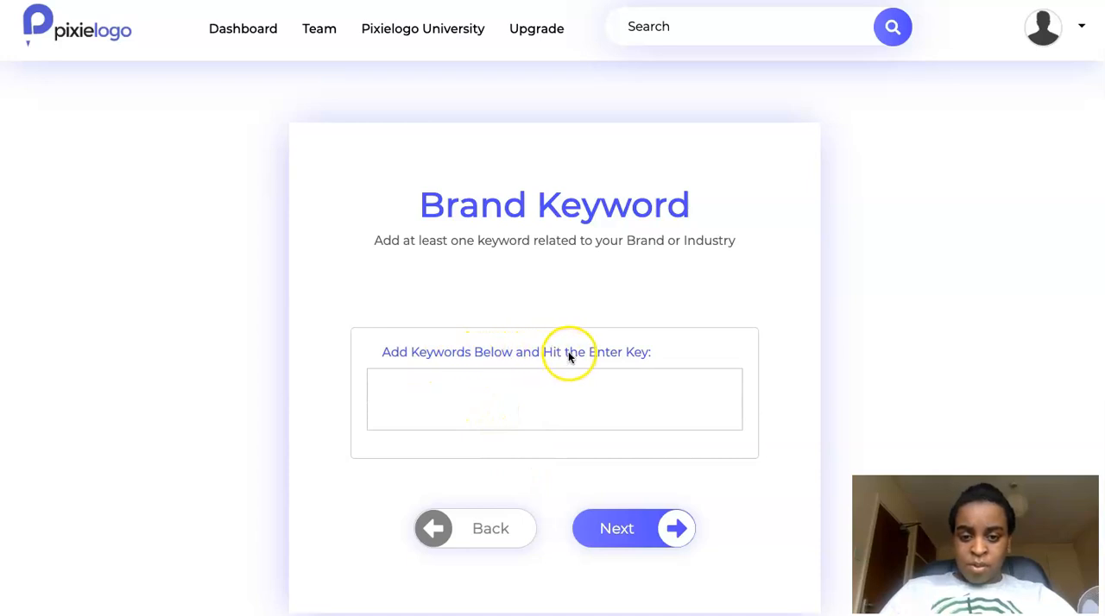
pyautogui.moveTo(508, 249)
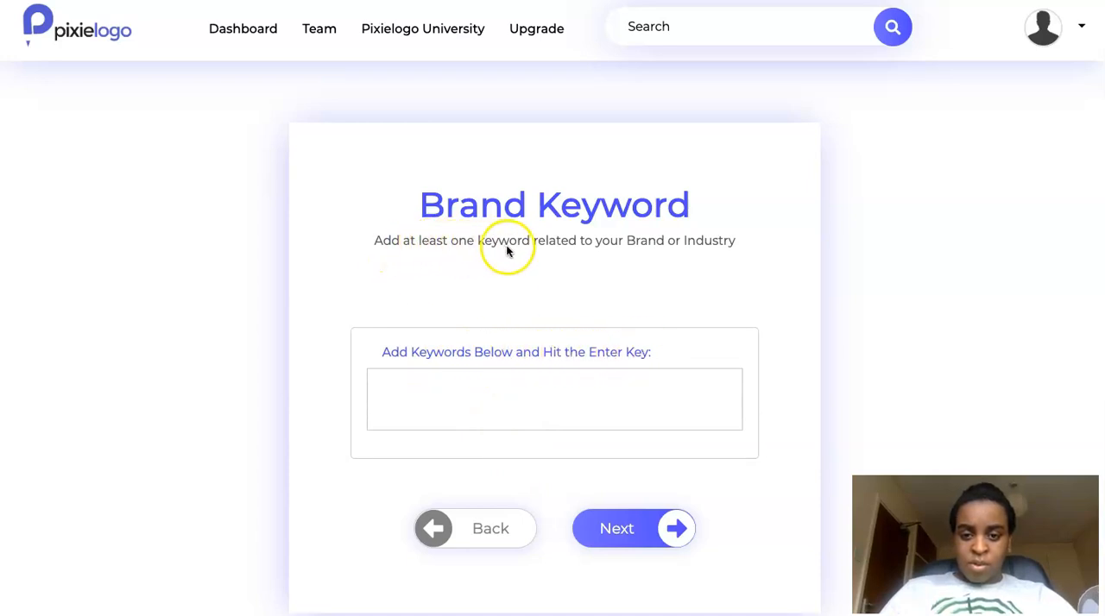
pyautogui.moveTo(855, 297)
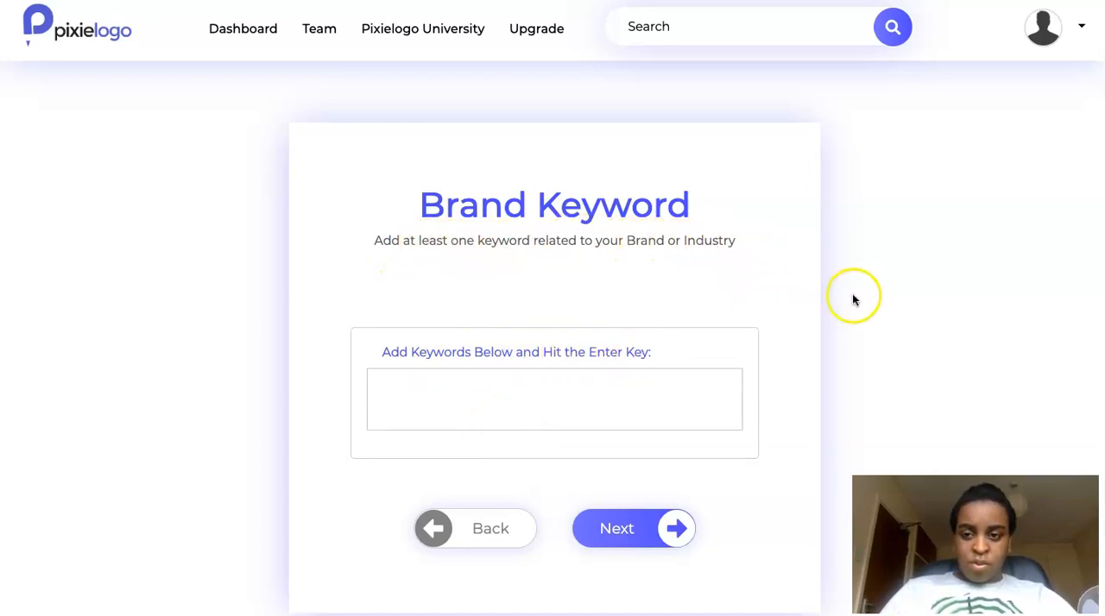
# - Add brand keywords 'logoservice' and 'logodesign', then continue to the logo icons step
pyautogui.write('lof')
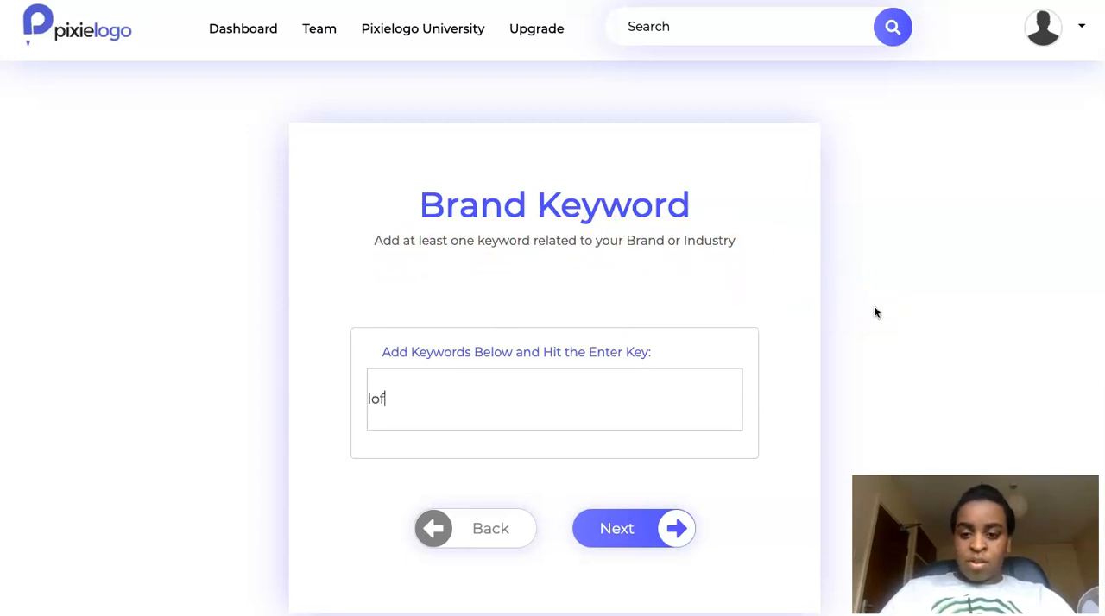
pyautogui.write('ogoservice')
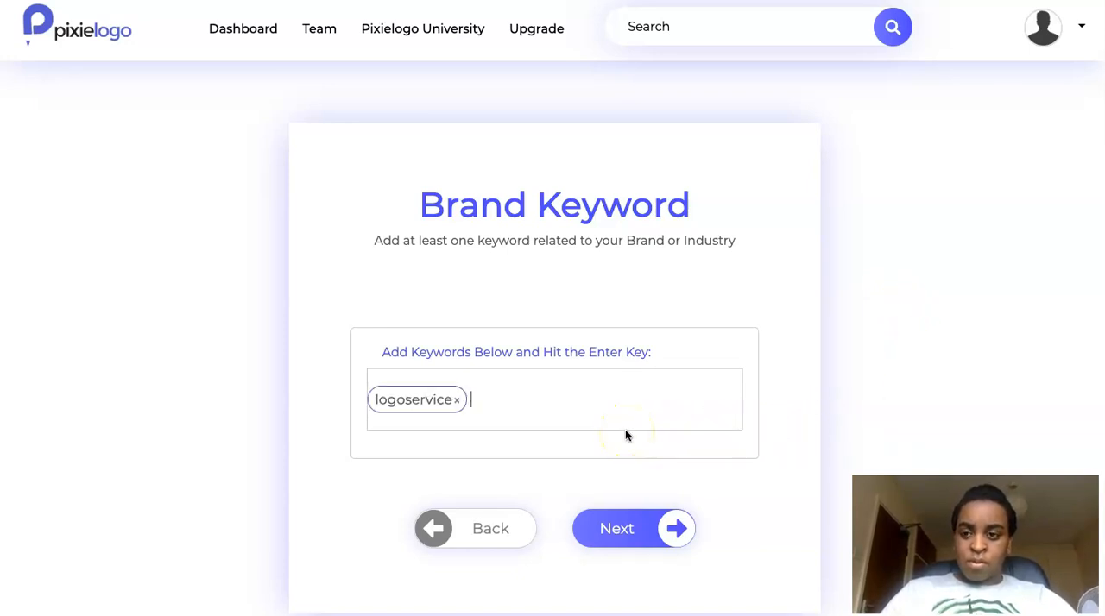
pyautogui.write('logodesign')
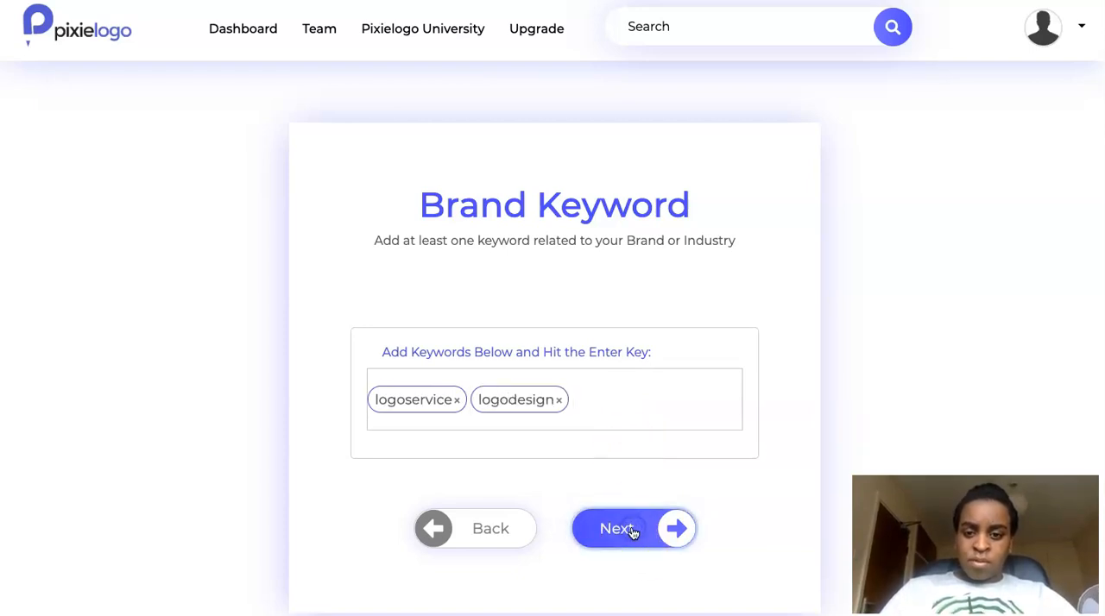
pyautogui.click(634, 528)
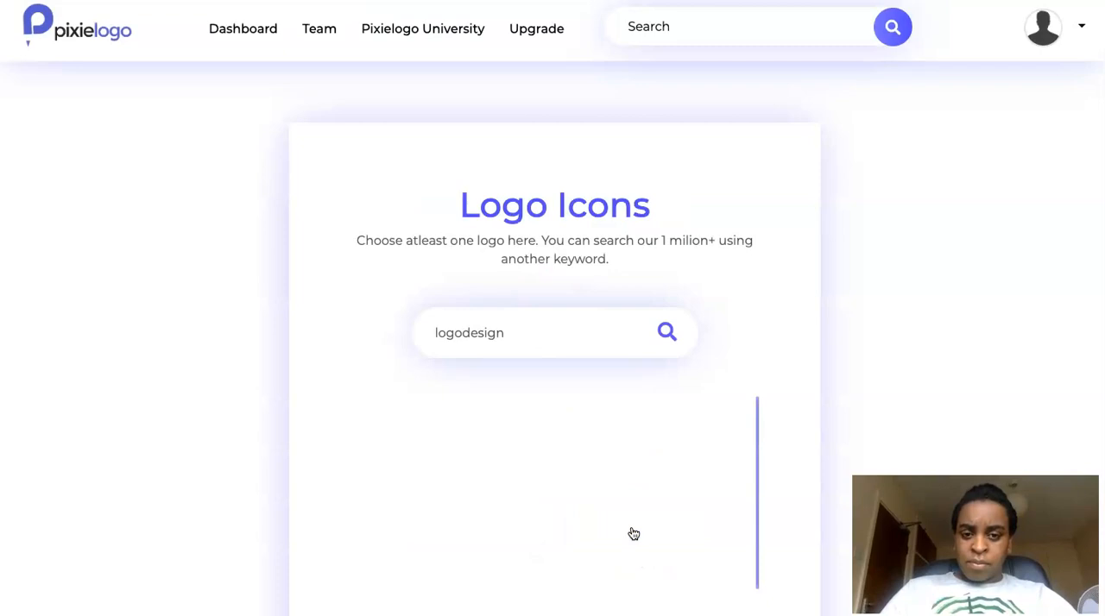
# - Search icons for 'cars', pick the black stacked-cars traffic icon, and continue
pyautogui.scroll(-3)
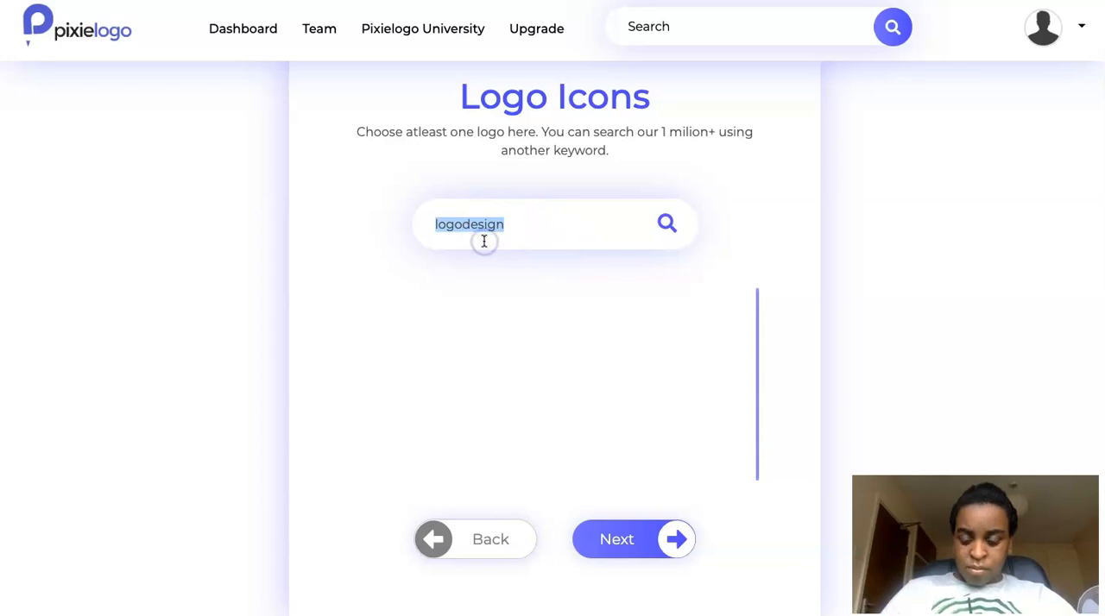
pyautogui.write('caer')
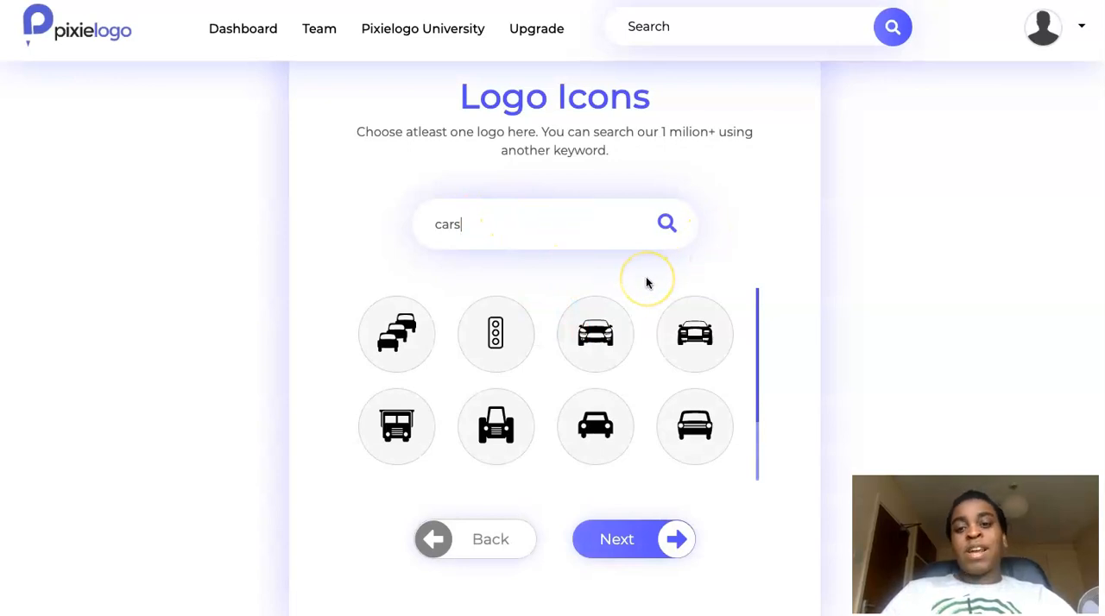
pyautogui.moveTo(546, 226)
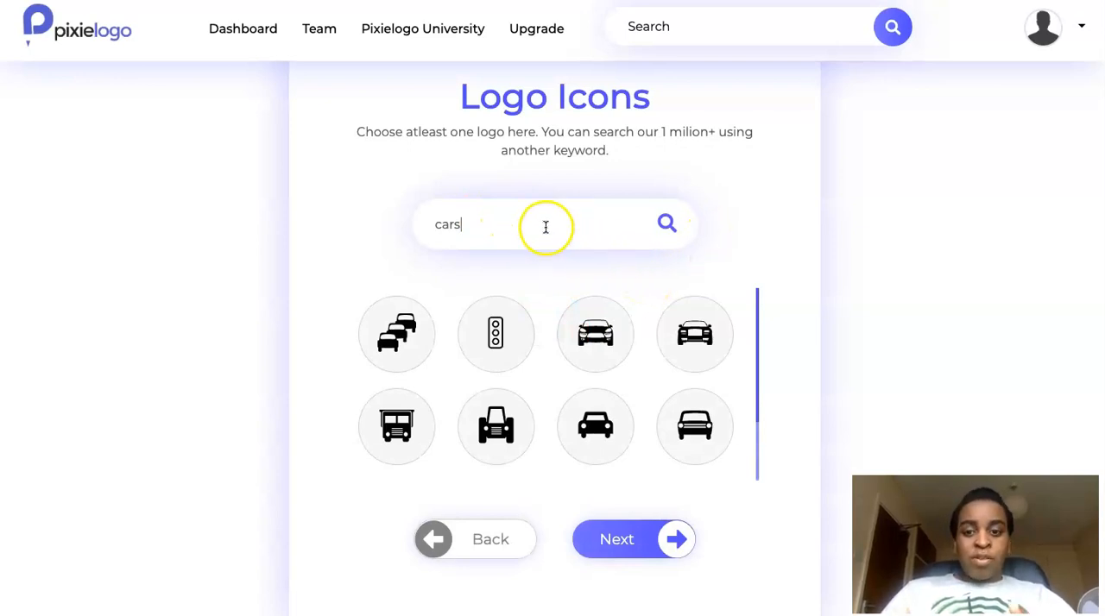
pyautogui.moveTo(461, 223)
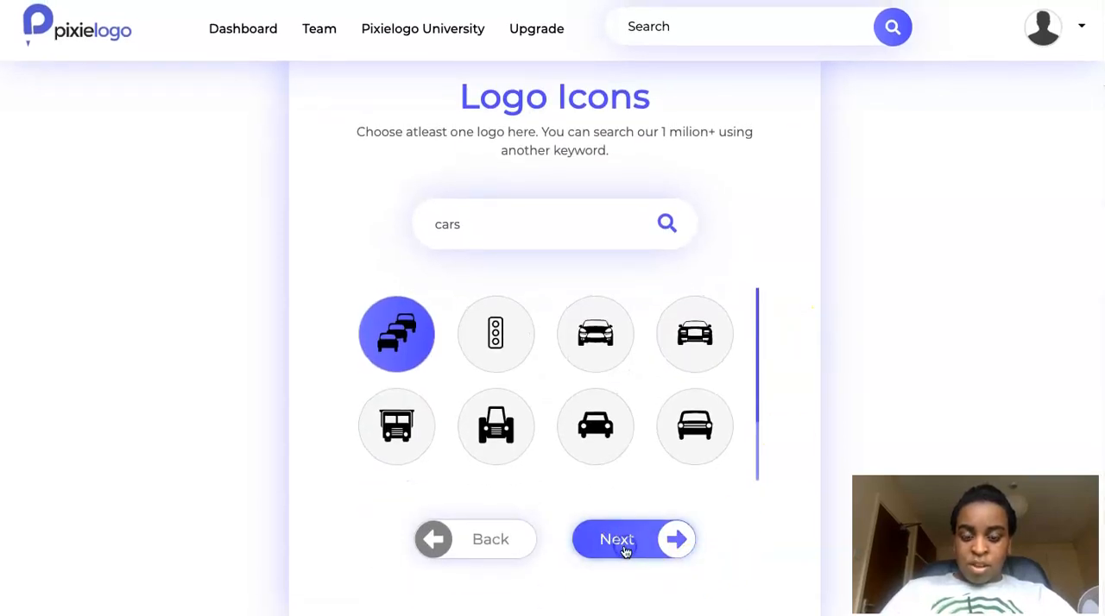
pyautogui.click(617, 539)
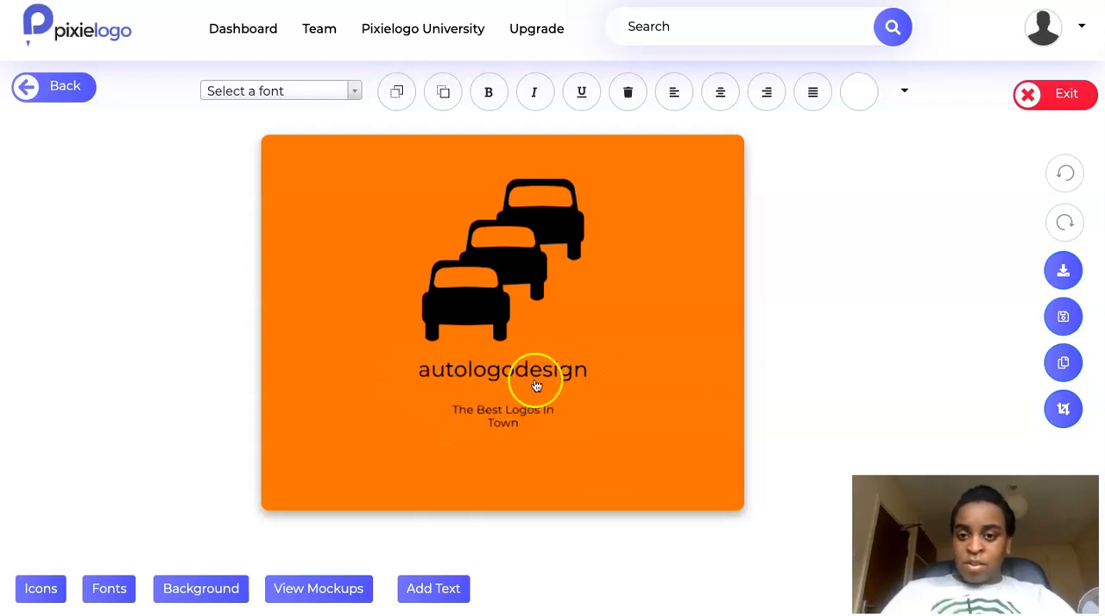
pyautogui.moveTo(532, 227)
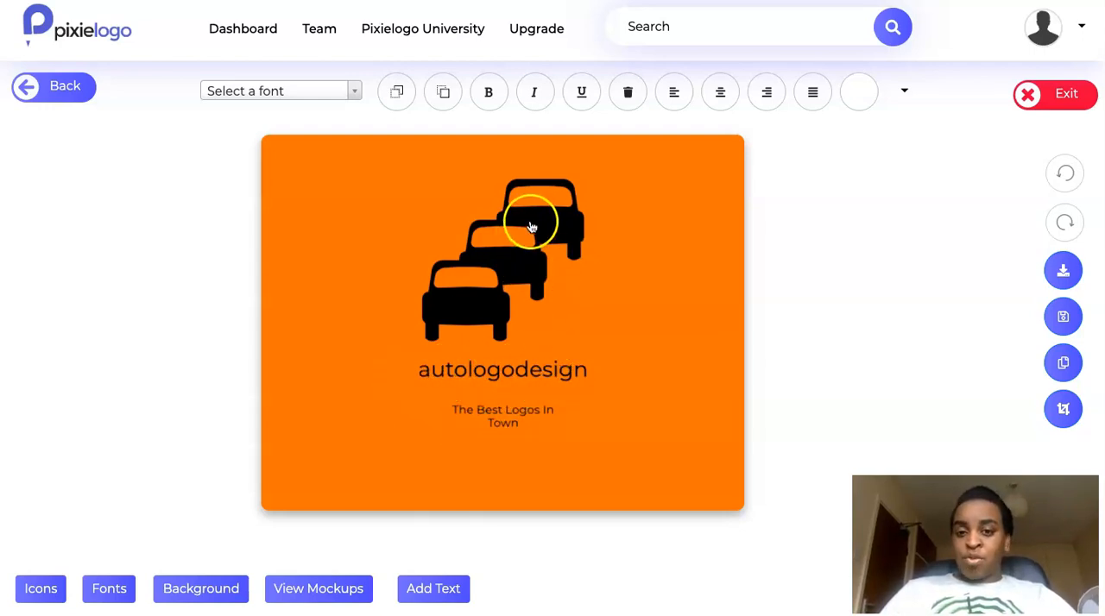
# - Set the autologodesign brand name in the Cabin font
pyautogui.click(354, 90)
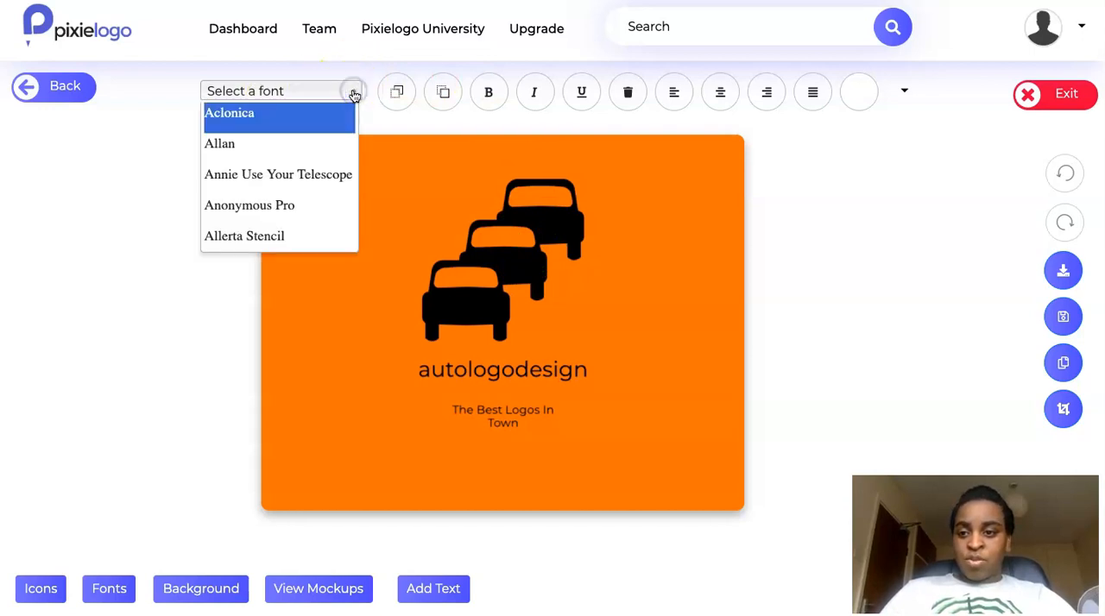
pyautogui.click(249, 205)
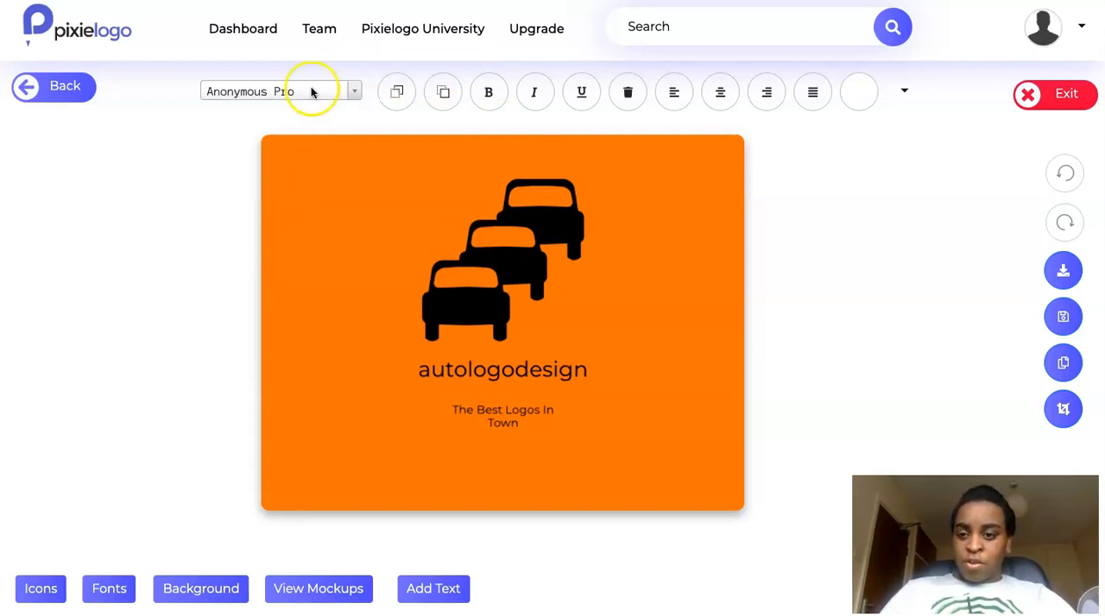
pyautogui.click(280, 91)
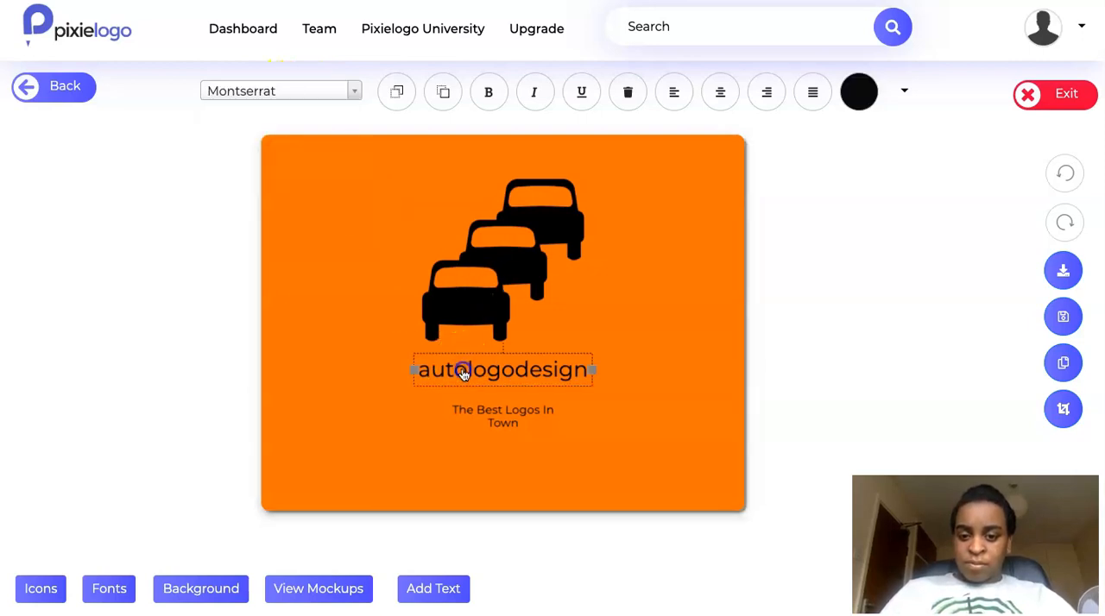
pyautogui.click(280, 91)
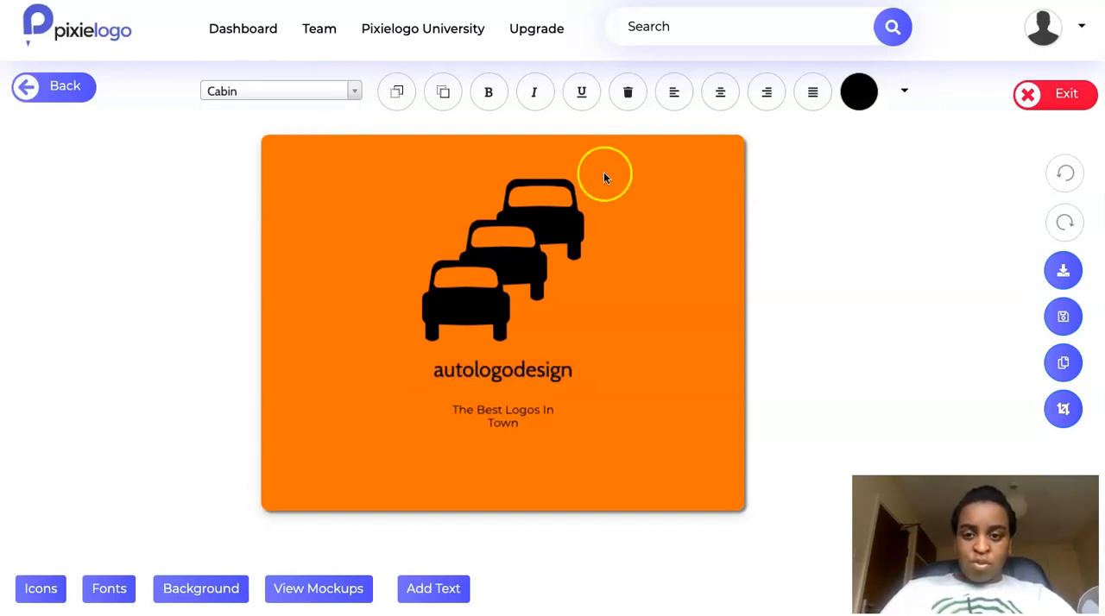
pyautogui.click(488, 91)
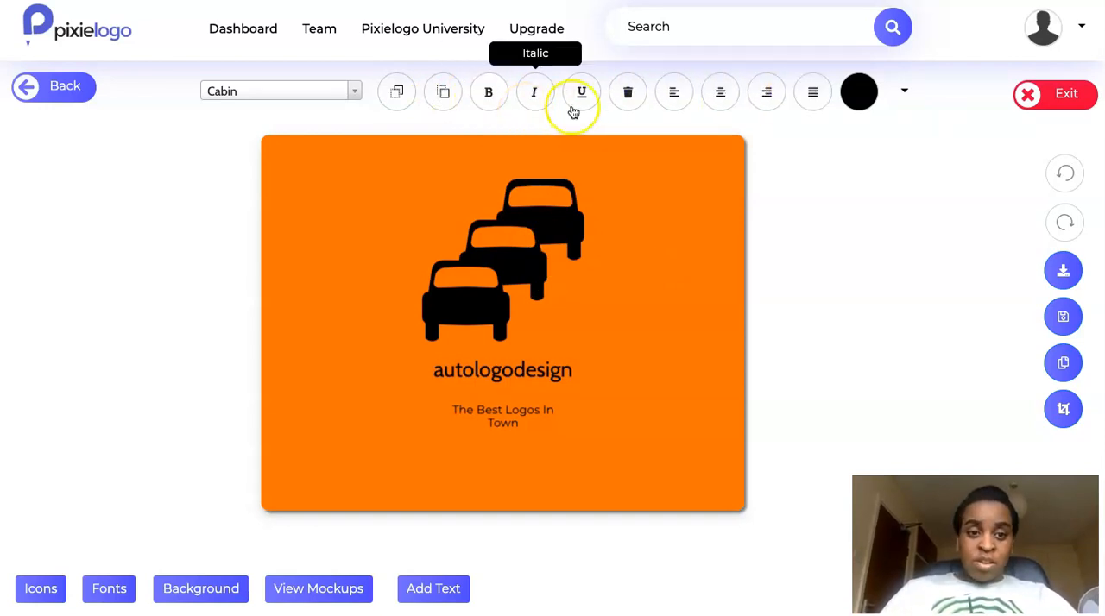
# - Adjust the brand name's character spacing and font size in the Spacing panel
pyautogui.click(904, 91)
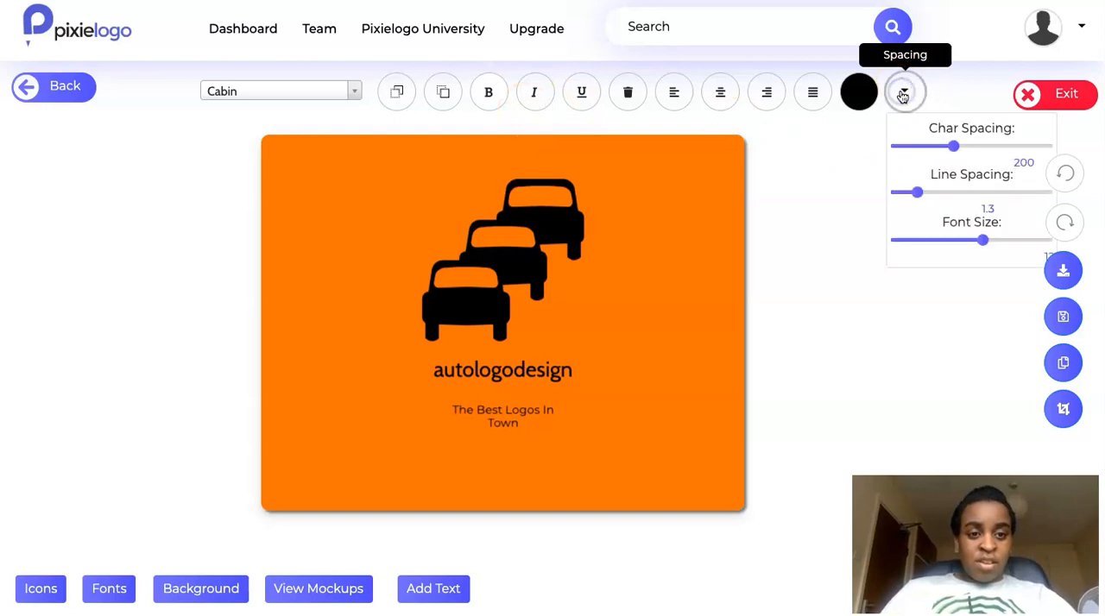
pyautogui.moveTo(954, 146); pyautogui.dragTo(966, 146)
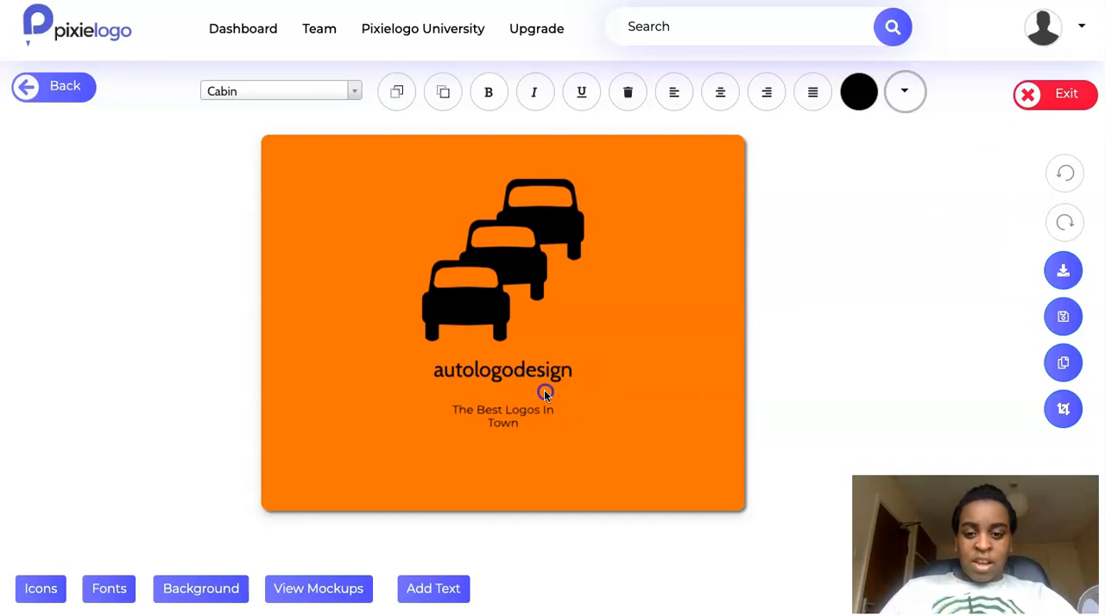
pyautogui.click(502, 370)
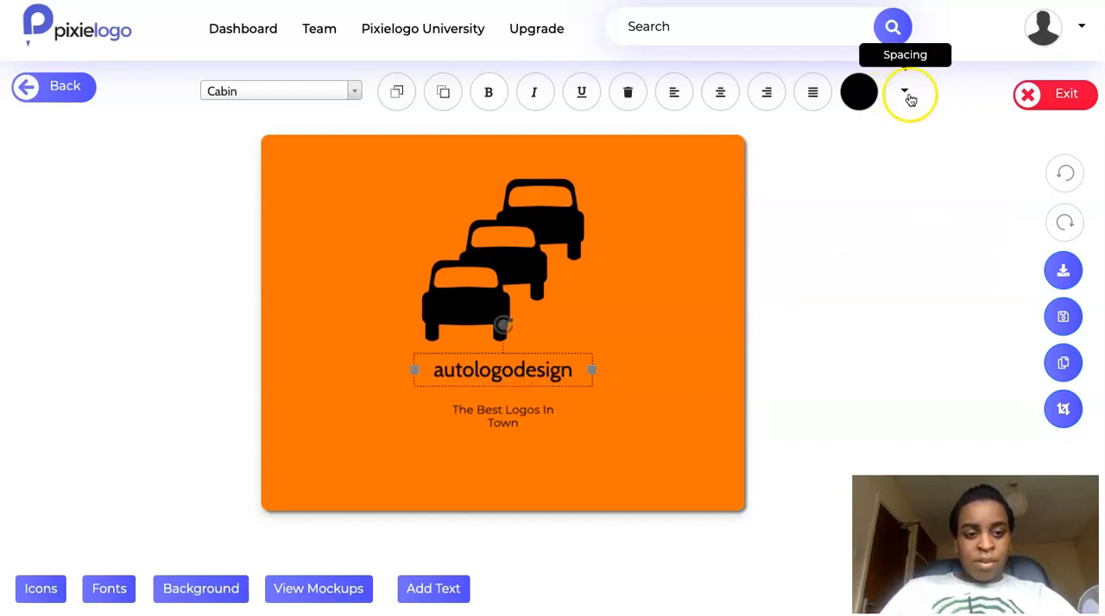
pyautogui.click(904, 91)
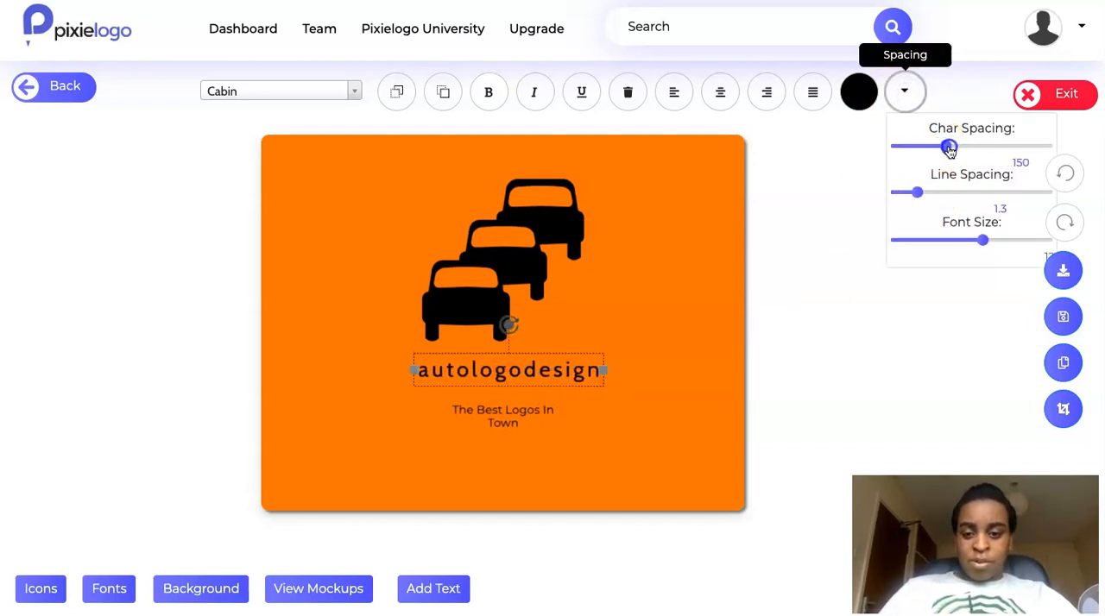
pyautogui.moveTo(950, 146); pyautogui.dragTo(929, 146)
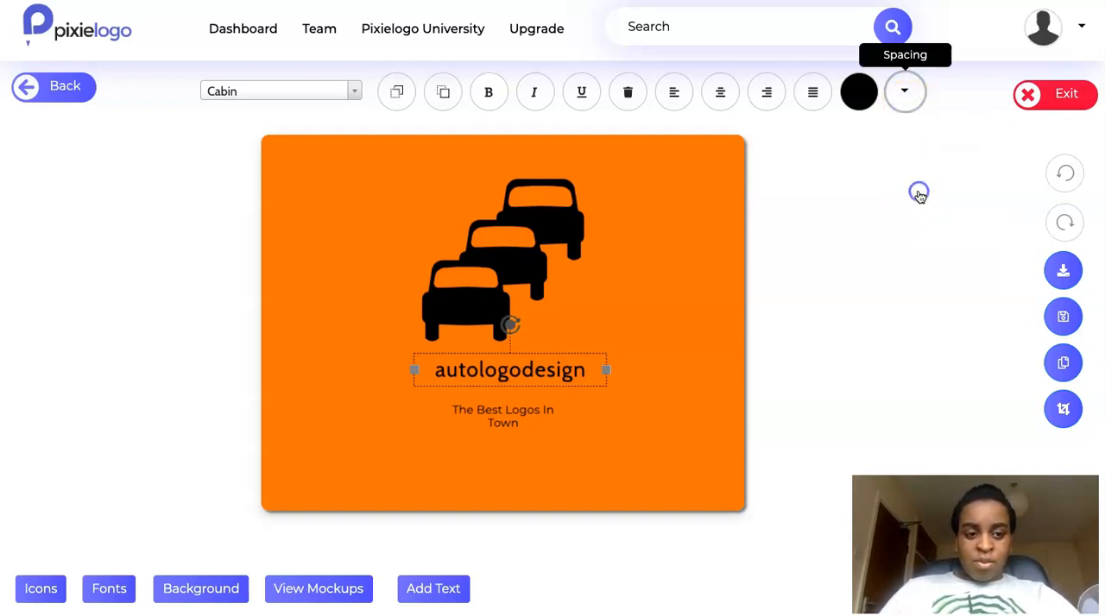
pyautogui.click(904, 92)
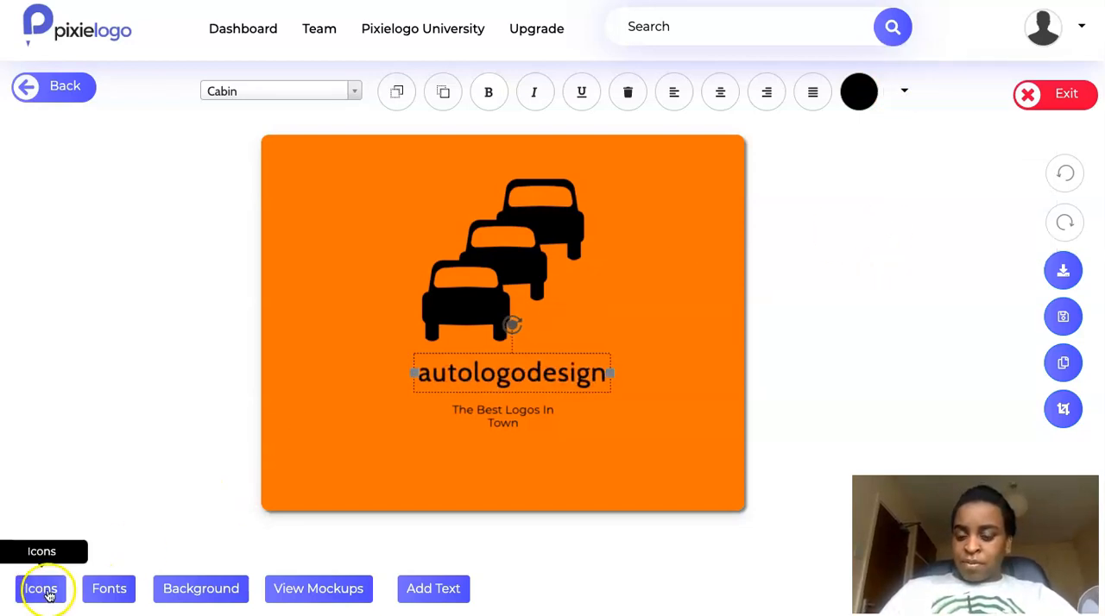
pyautogui.moveTo(319, 588)
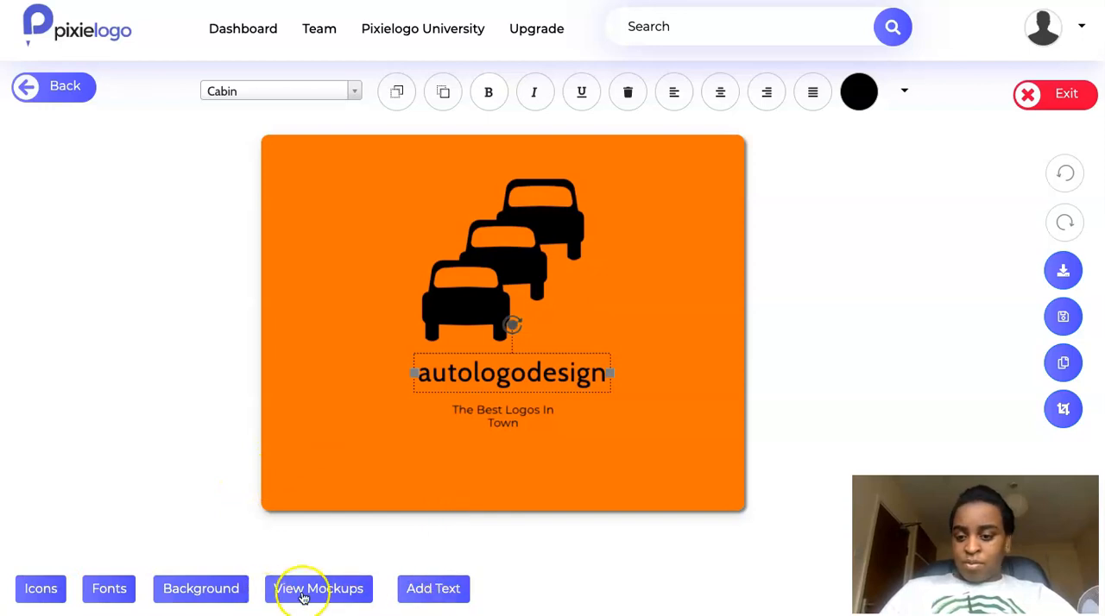
pyautogui.moveTo(109, 589)
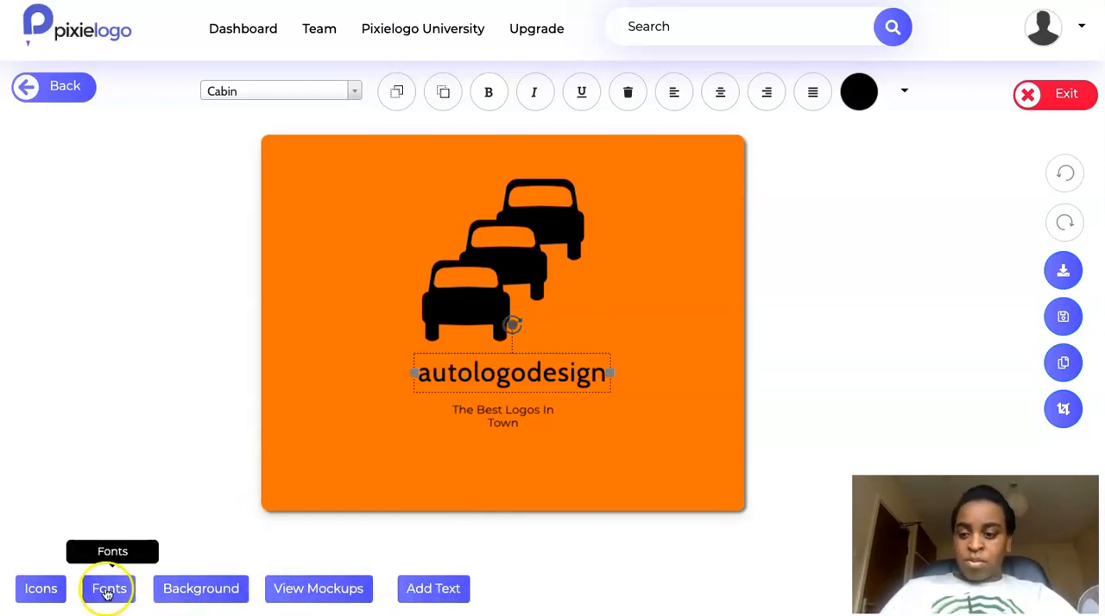
pyautogui.moveTo(200, 589)
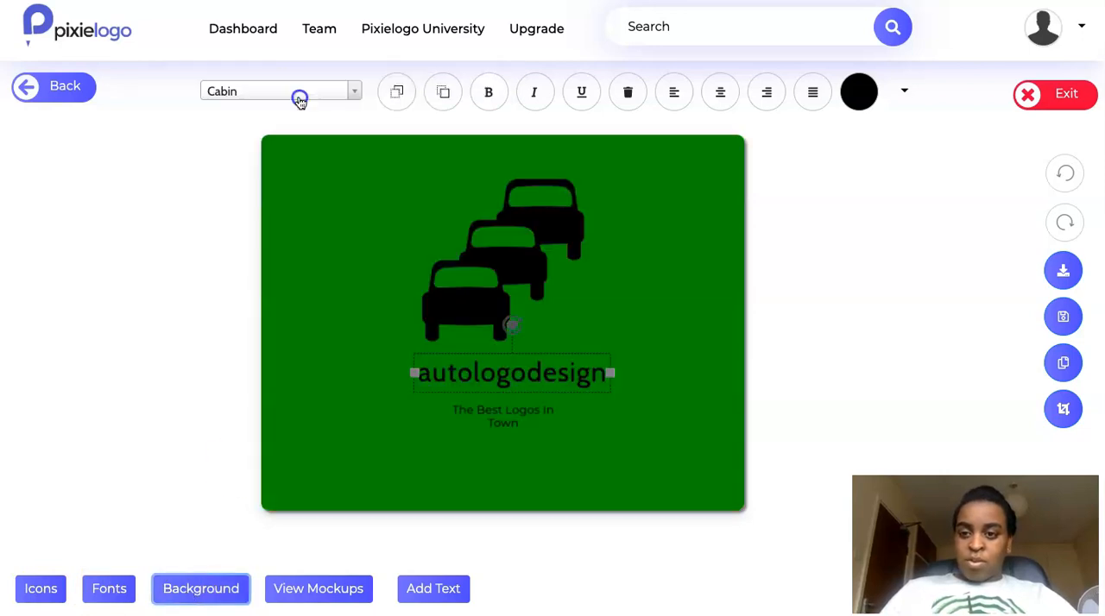
# - Turn the logo background from orange to purple and open the Icon Library
pyautogui.click(200, 589)
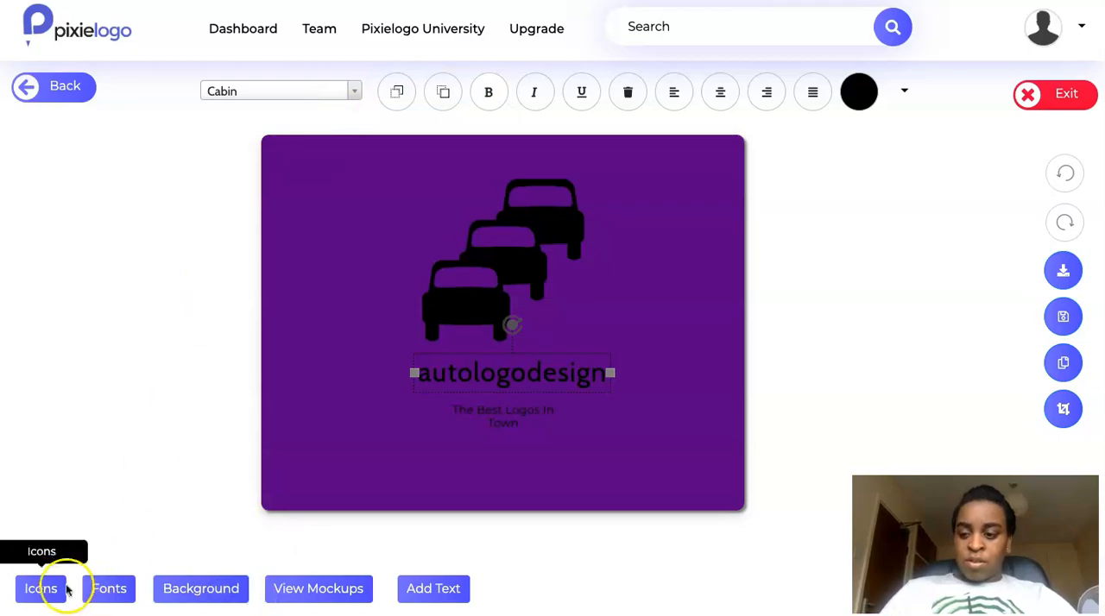
pyautogui.click(40, 589)
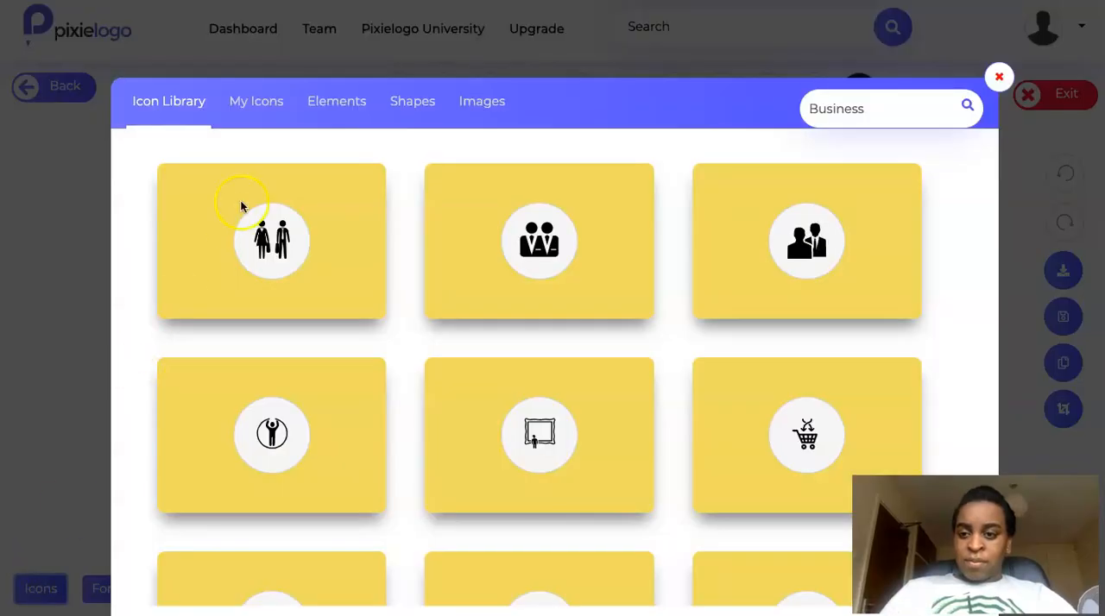
# - Browse the Icon Library, Images and Elements tabs, then close the icon browser
pyautogui.scroll(-3)
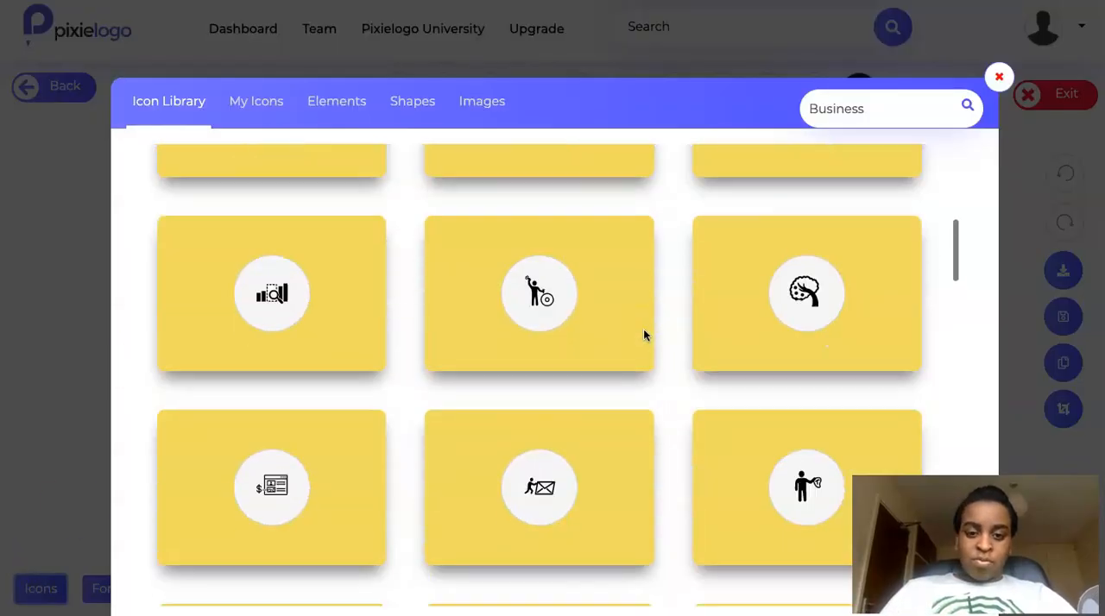
pyautogui.click(482, 101)
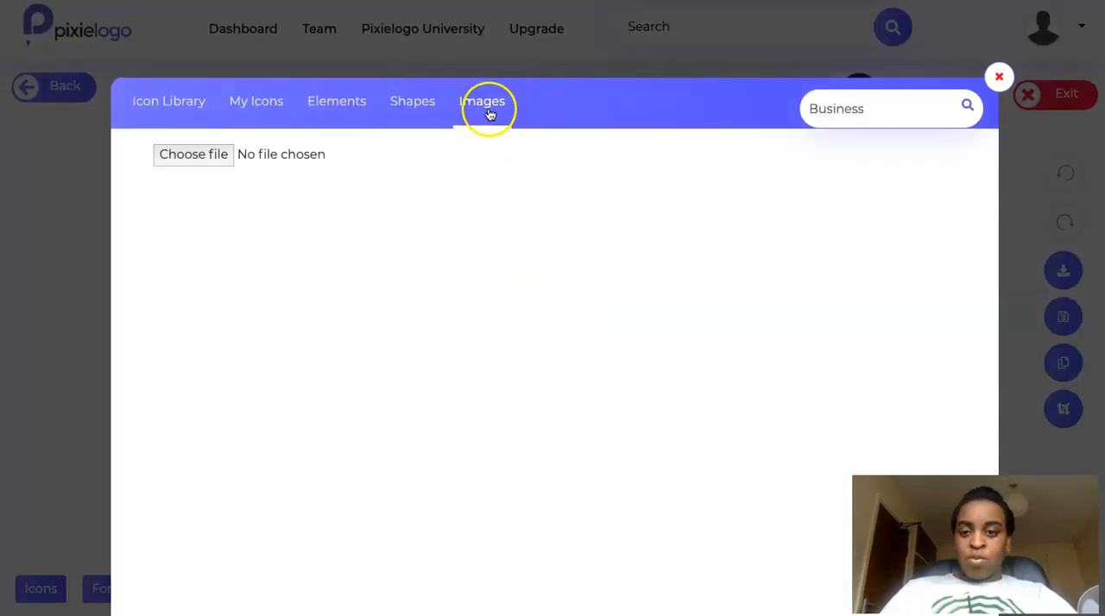
pyautogui.click(256, 101)
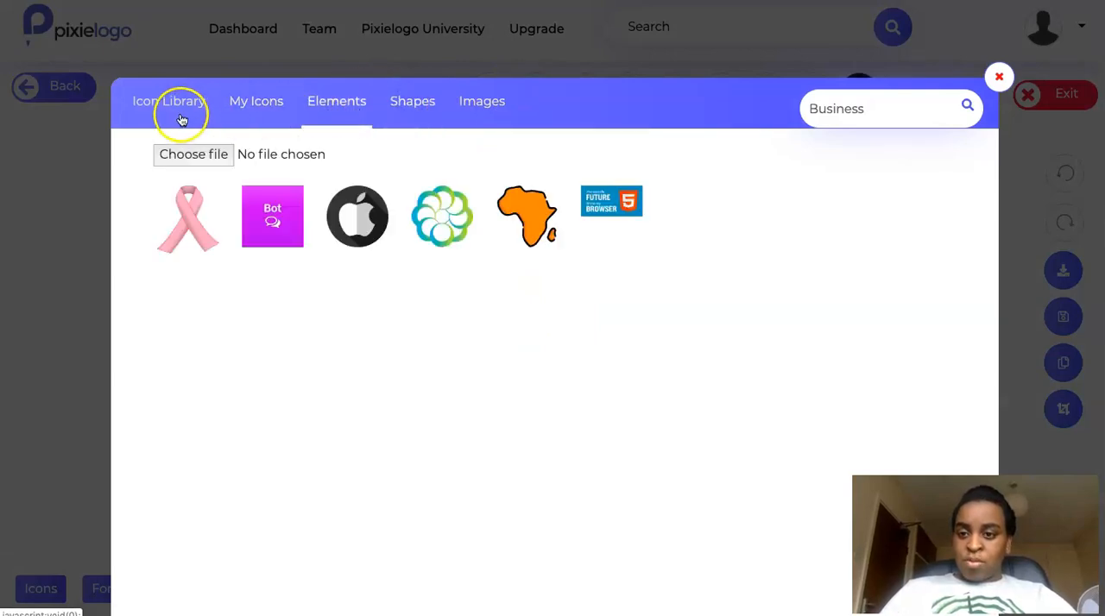
pyautogui.click(169, 101)
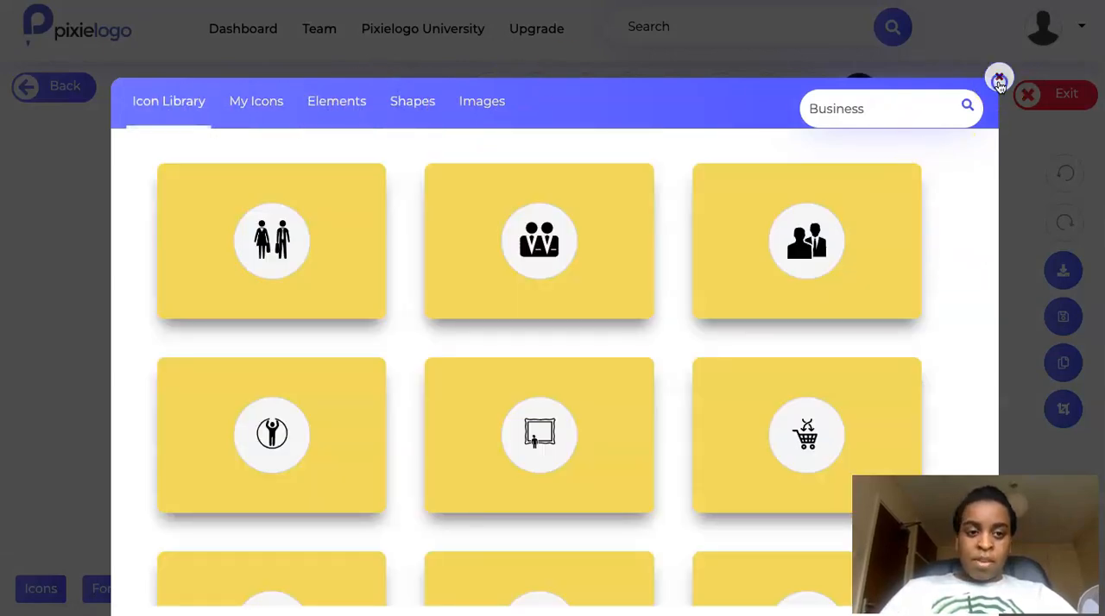
pyautogui.click(1027, 94)
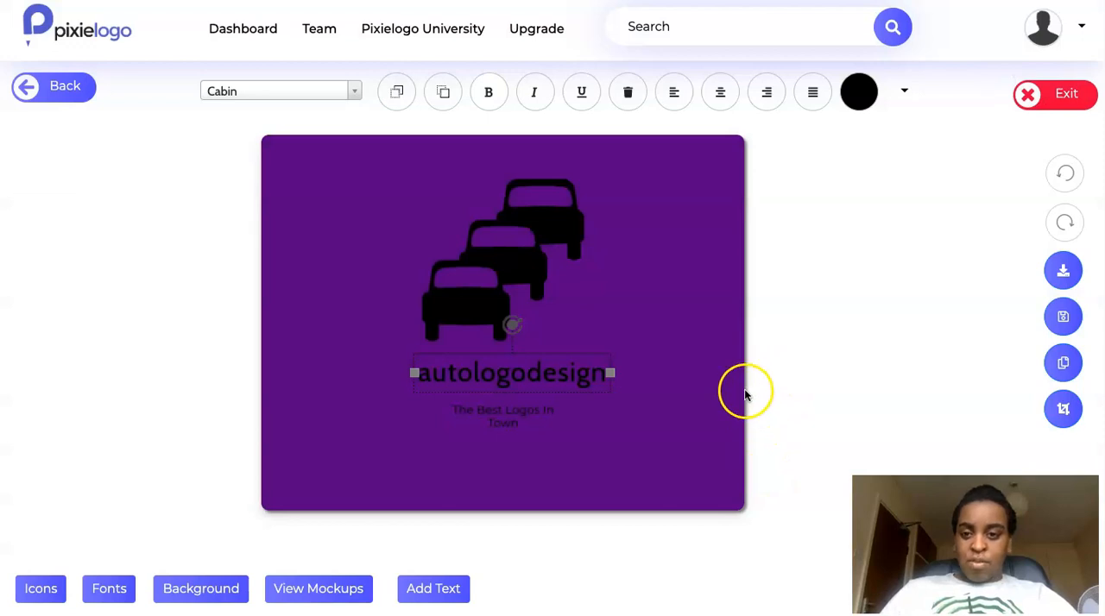
pyautogui.moveTo(538, 65)
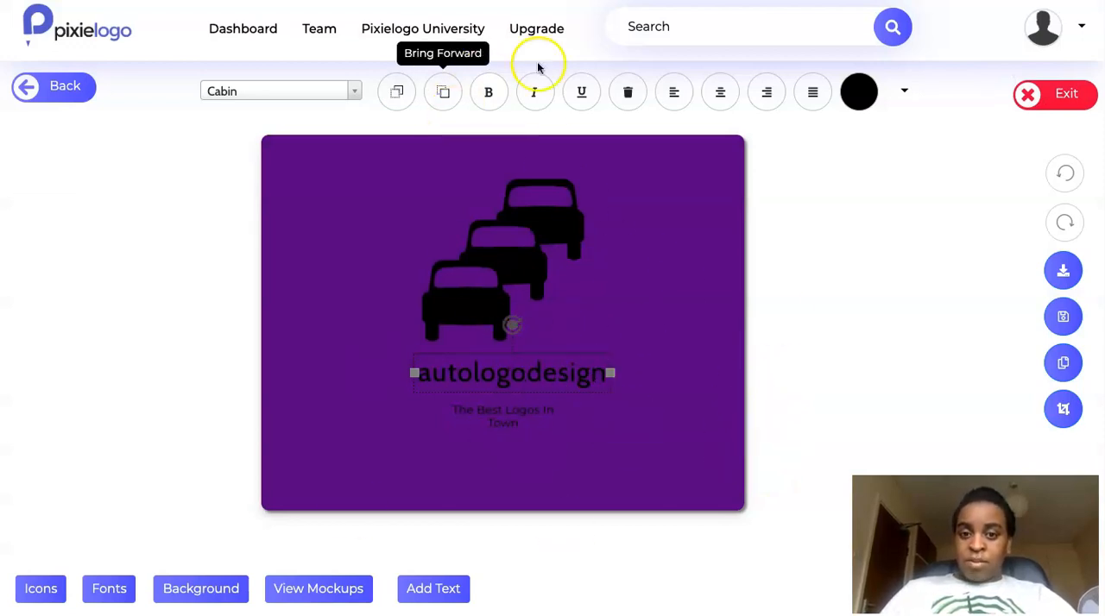
pyautogui.moveTo(935, 216)
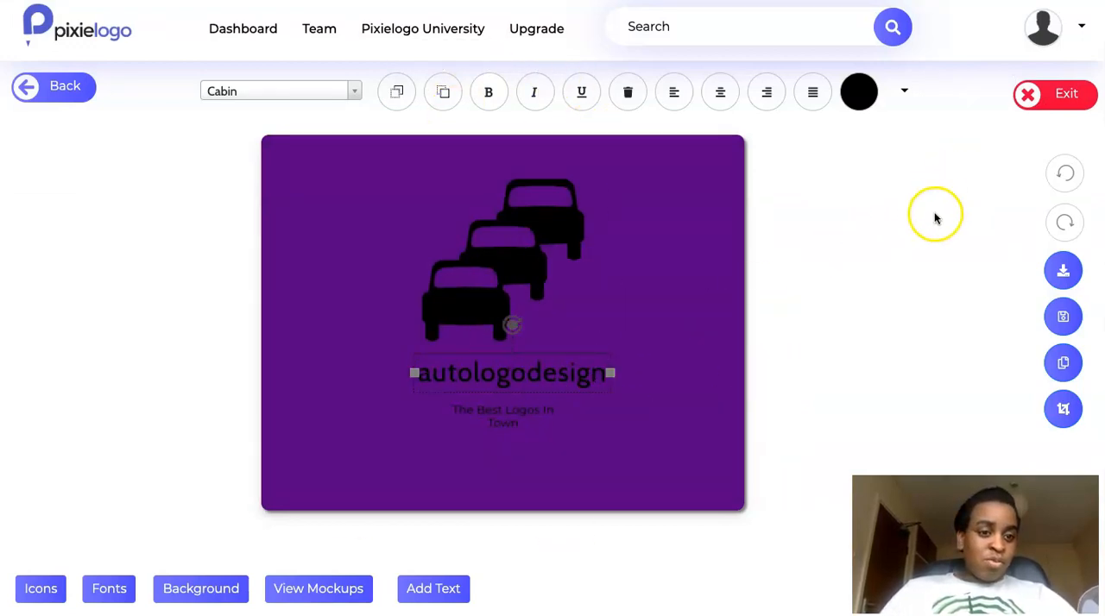
pyautogui.moveTo(1063, 270)
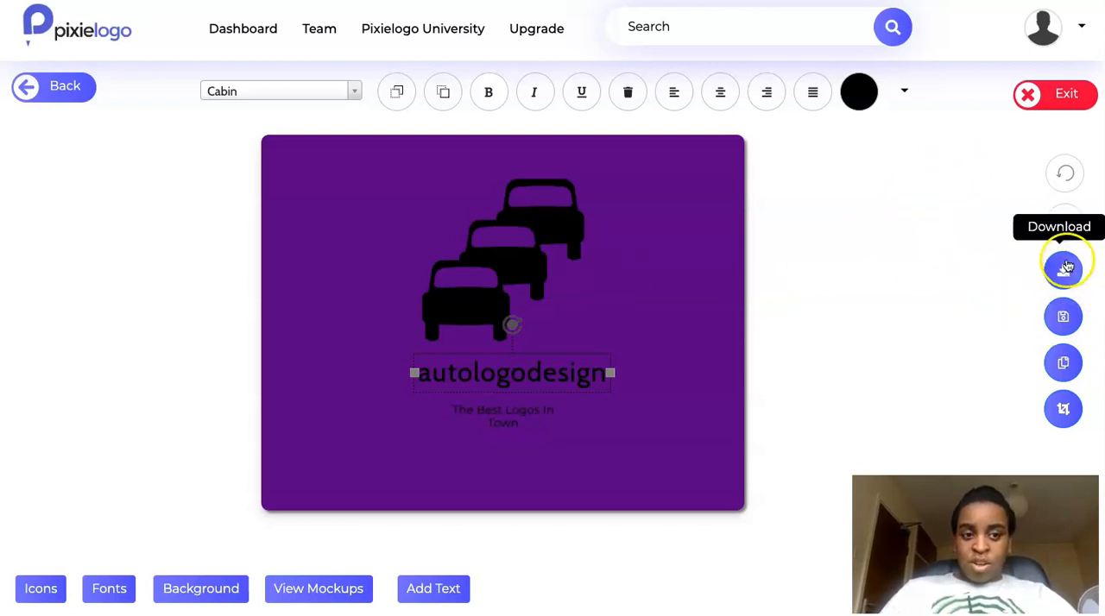
pyautogui.moveTo(1062, 316)
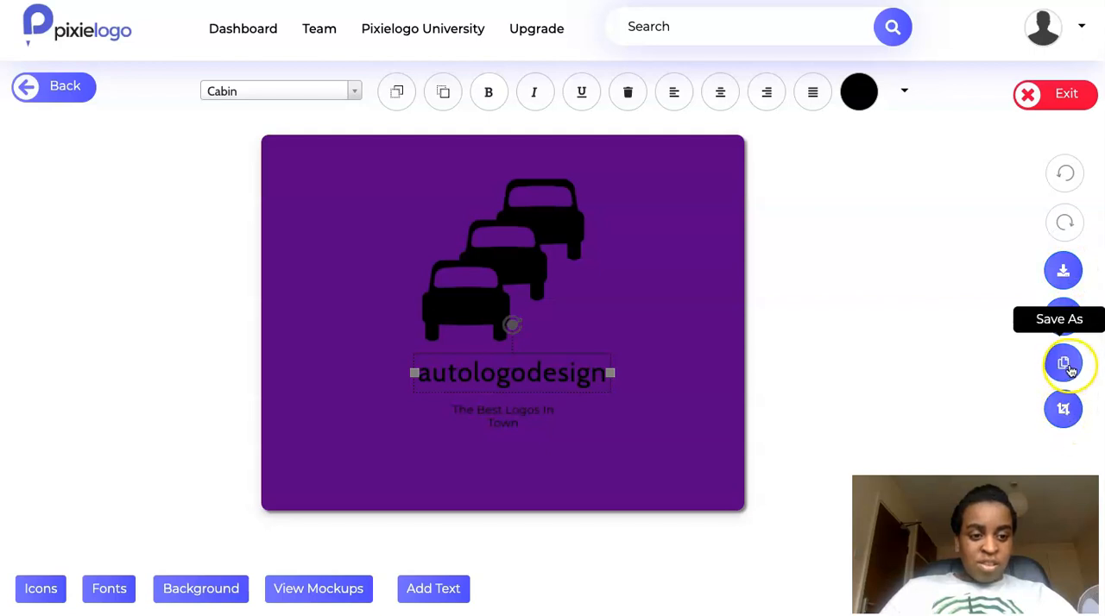
pyautogui.moveTo(1063, 316)
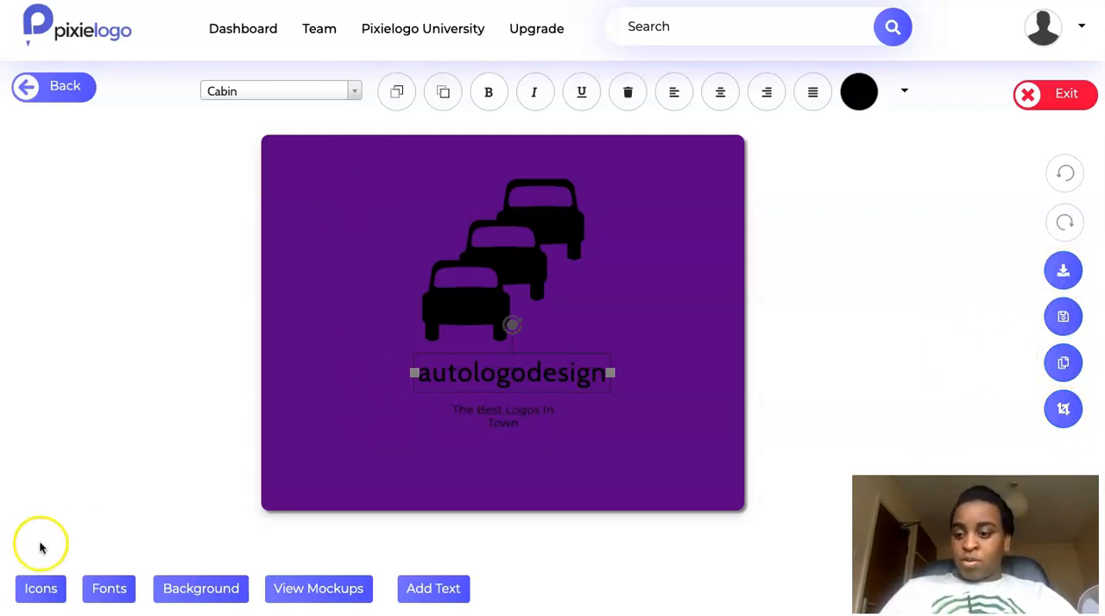
pyautogui.click(41, 589)
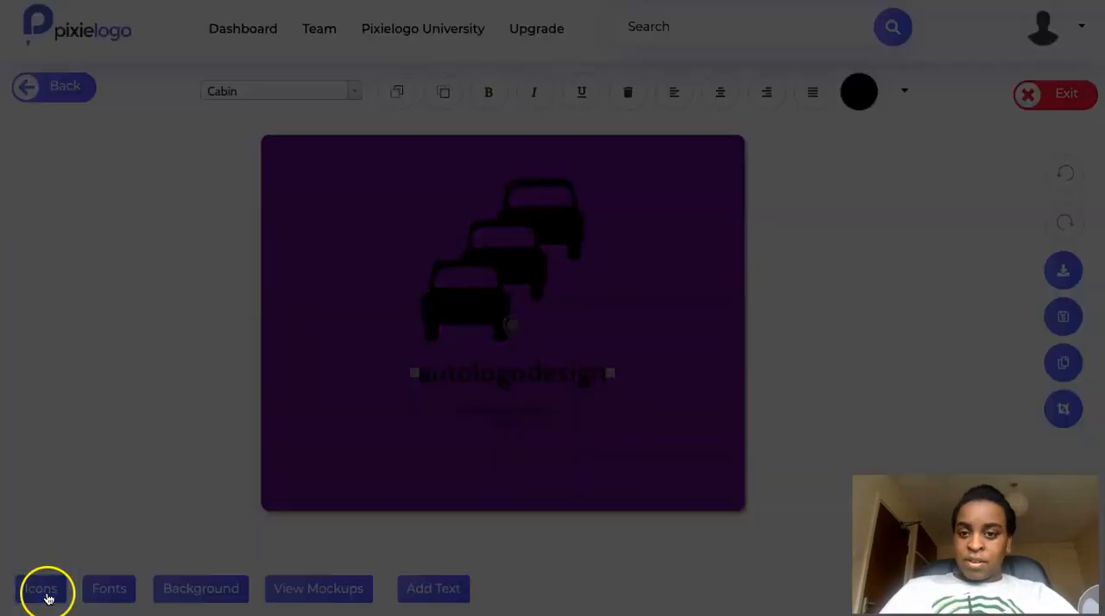
pyautogui.click(40, 589)
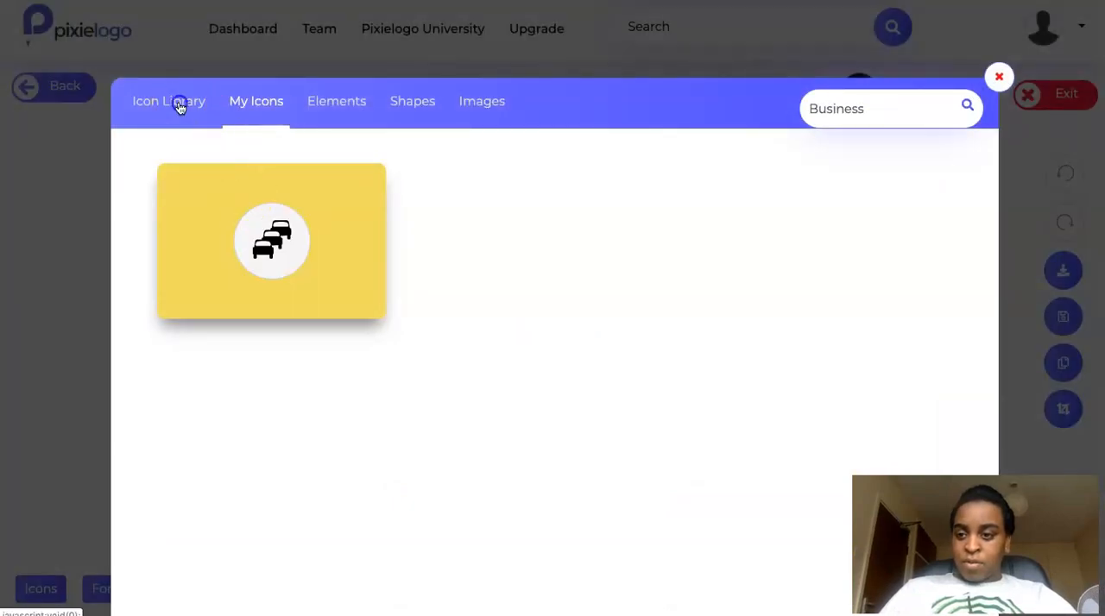
pyautogui.click(169, 101)
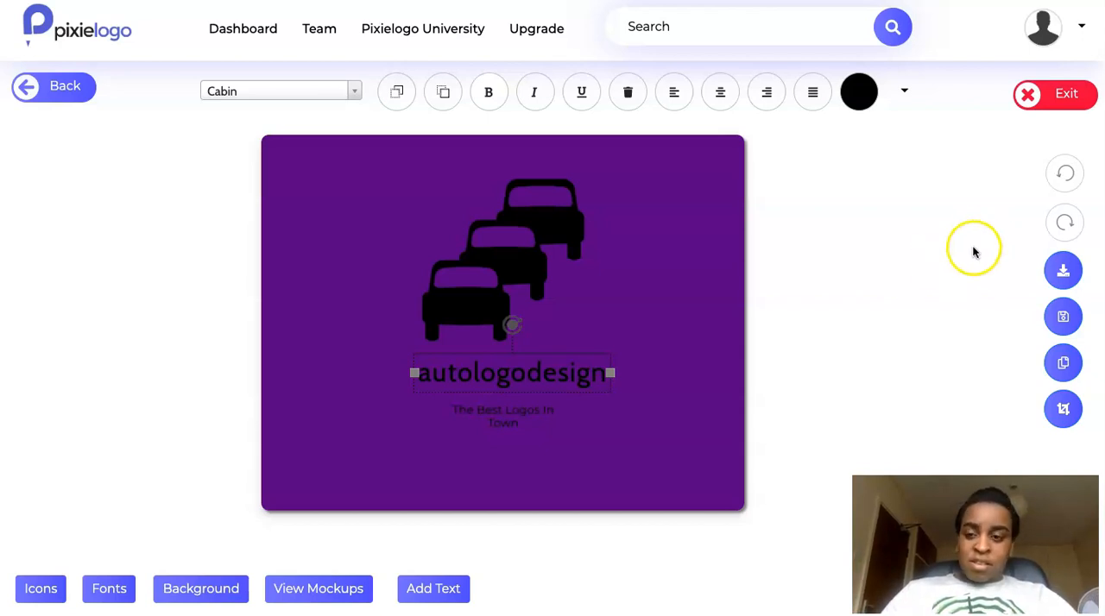
pyautogui.moveTo(773, 338)
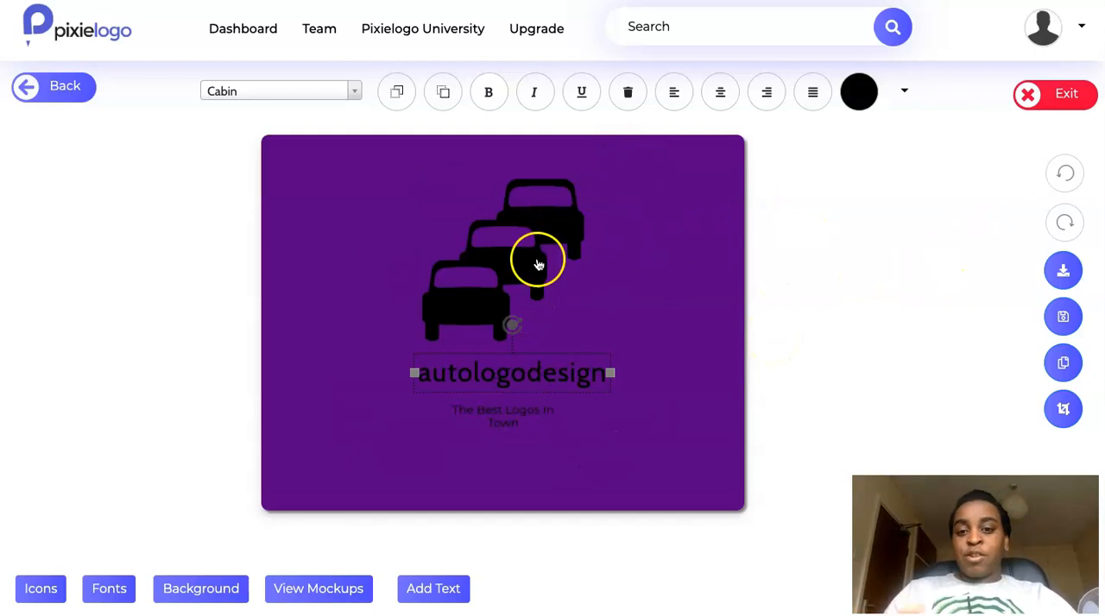
pyautogui.moveTo(704, 213)
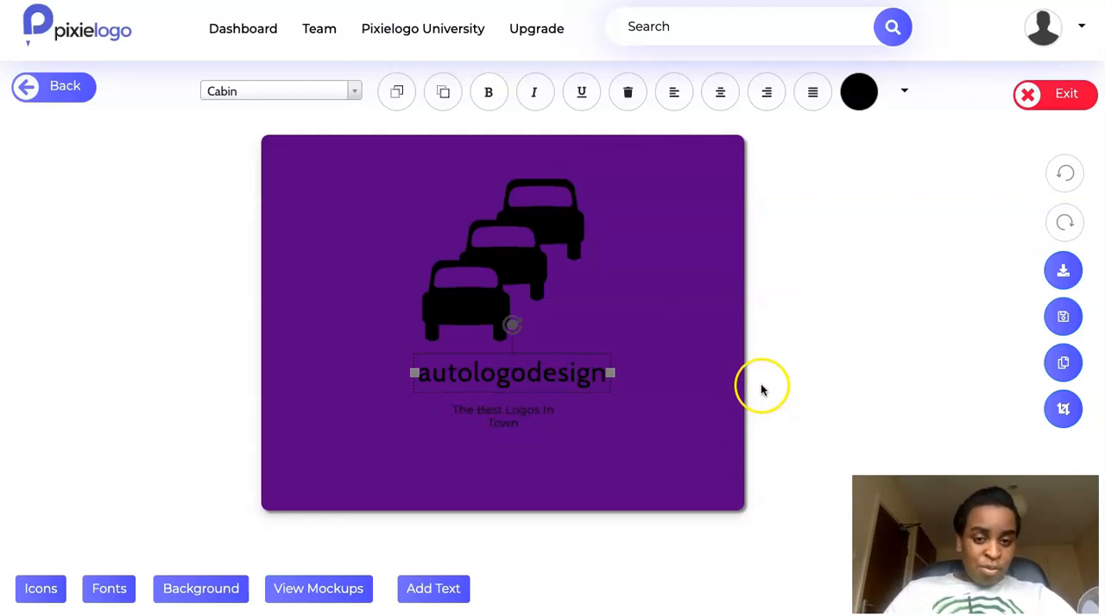
pyautogui.moveTo(751, 372)
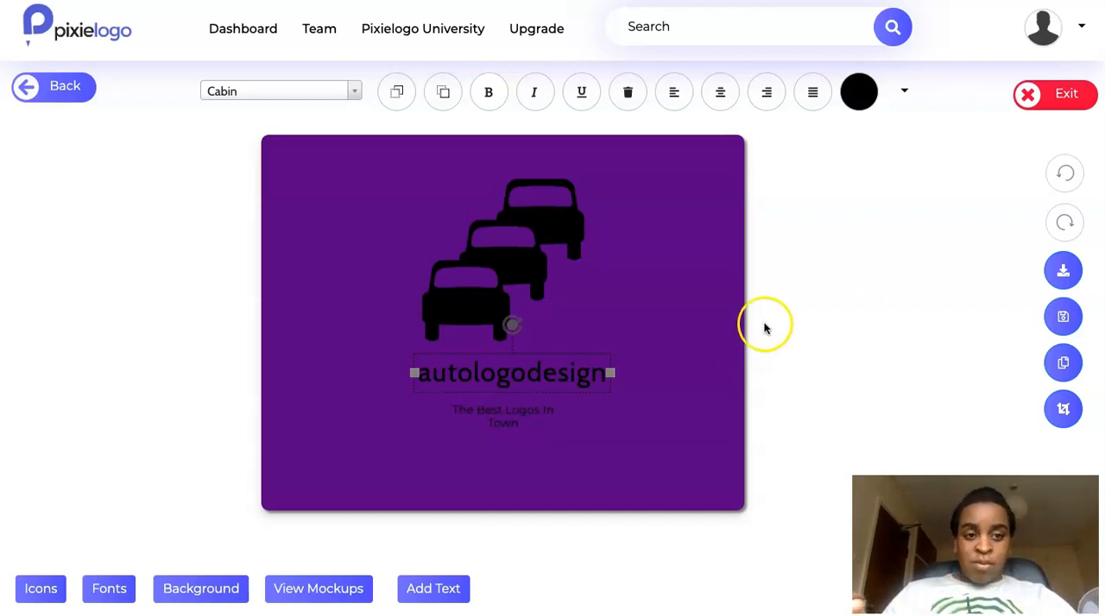
pyautogui.moveTo(983, 343)
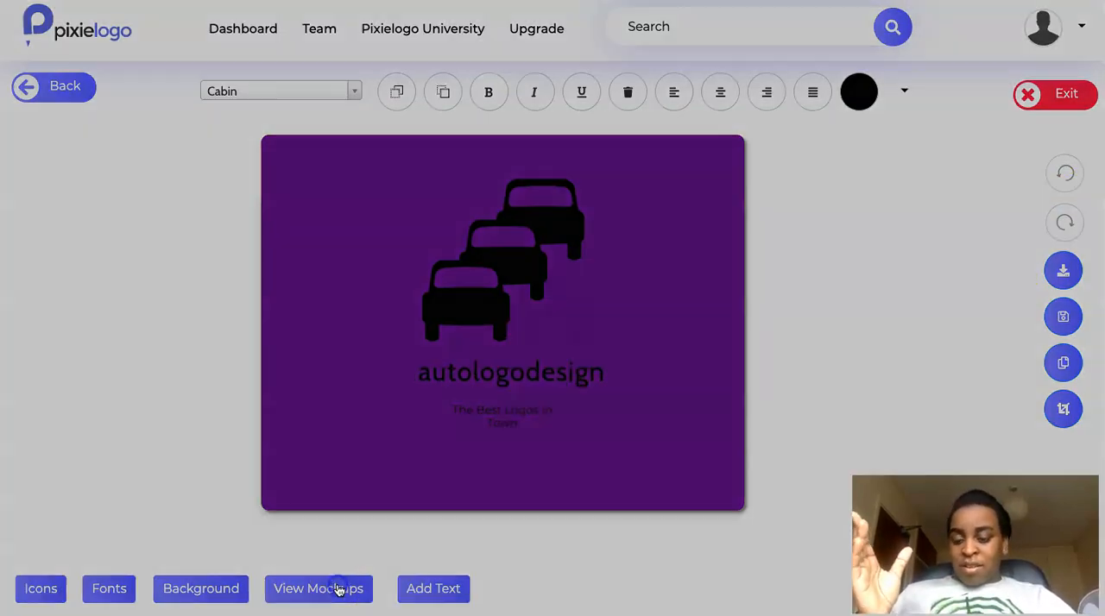
pyautogui.click(317, 589)
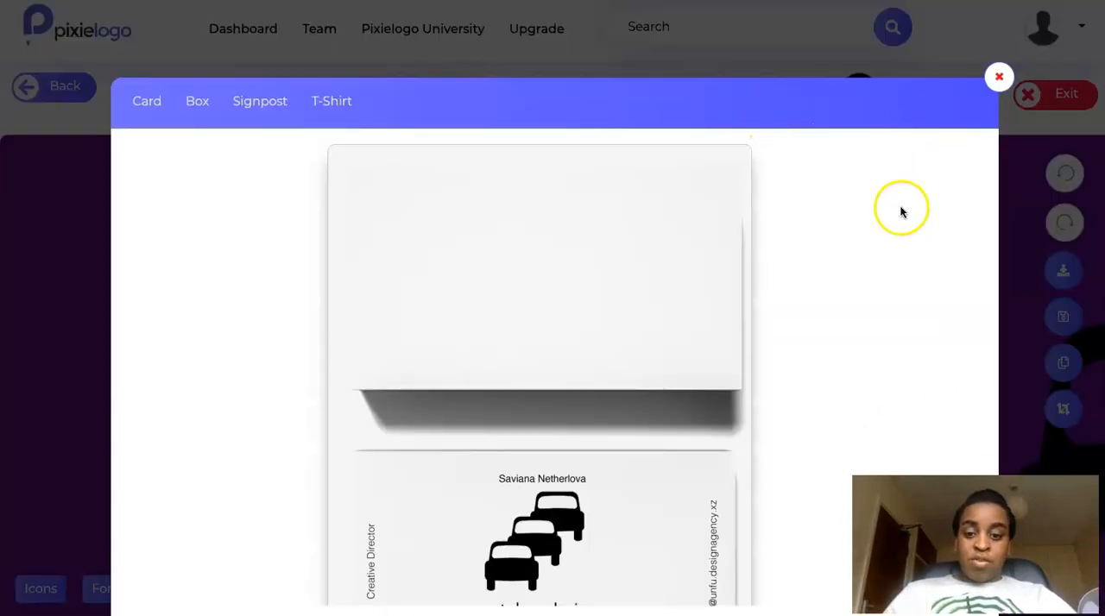
pyautogui.scroll(-3)
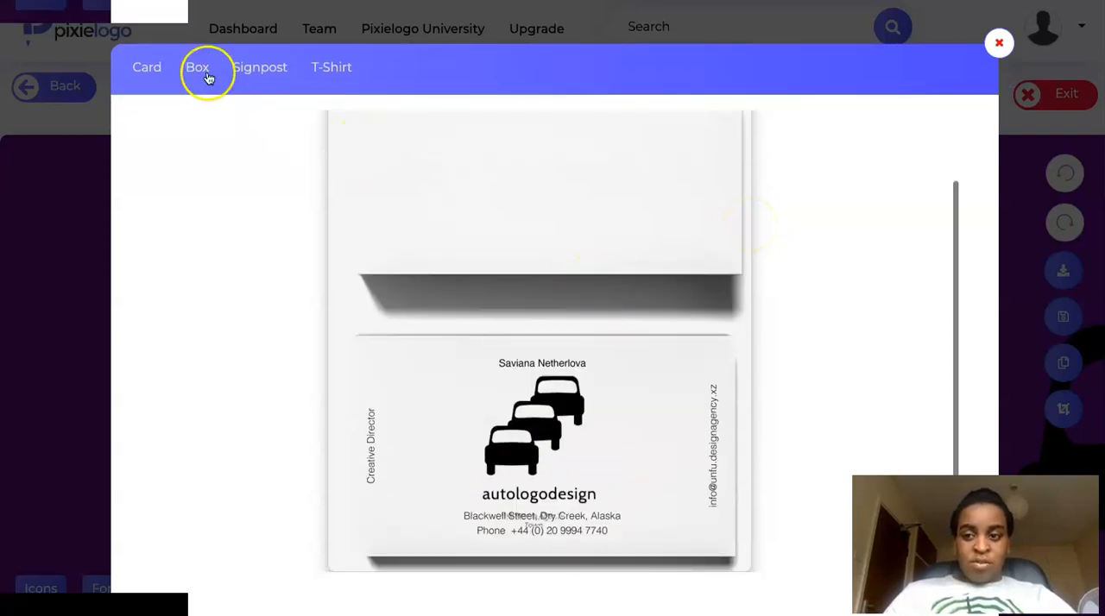
pyautogui.click(197, 68)
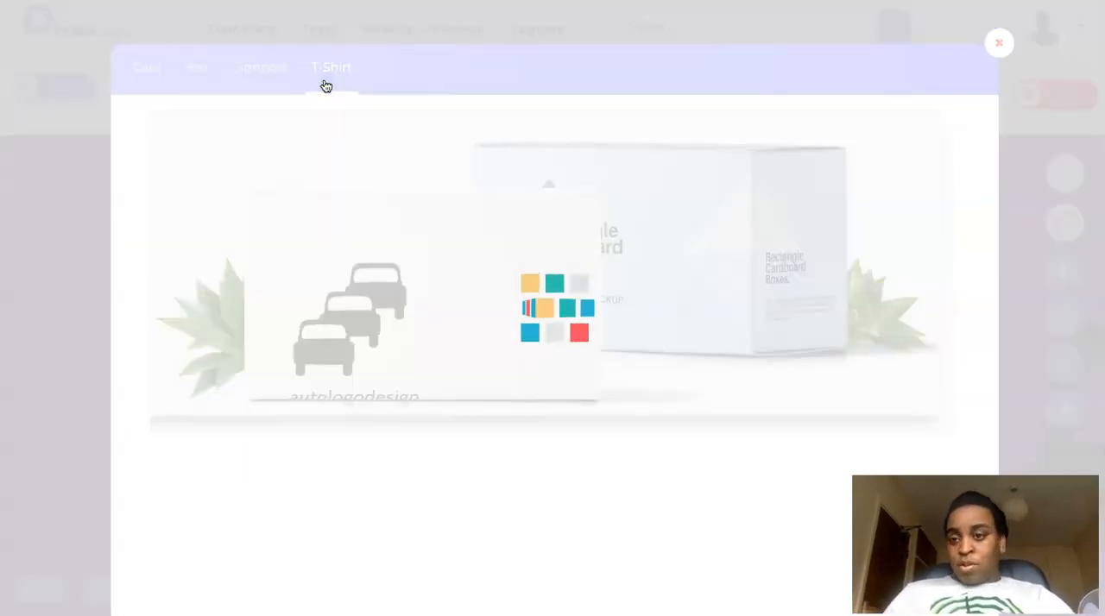
pyautogui.click(332, 68)
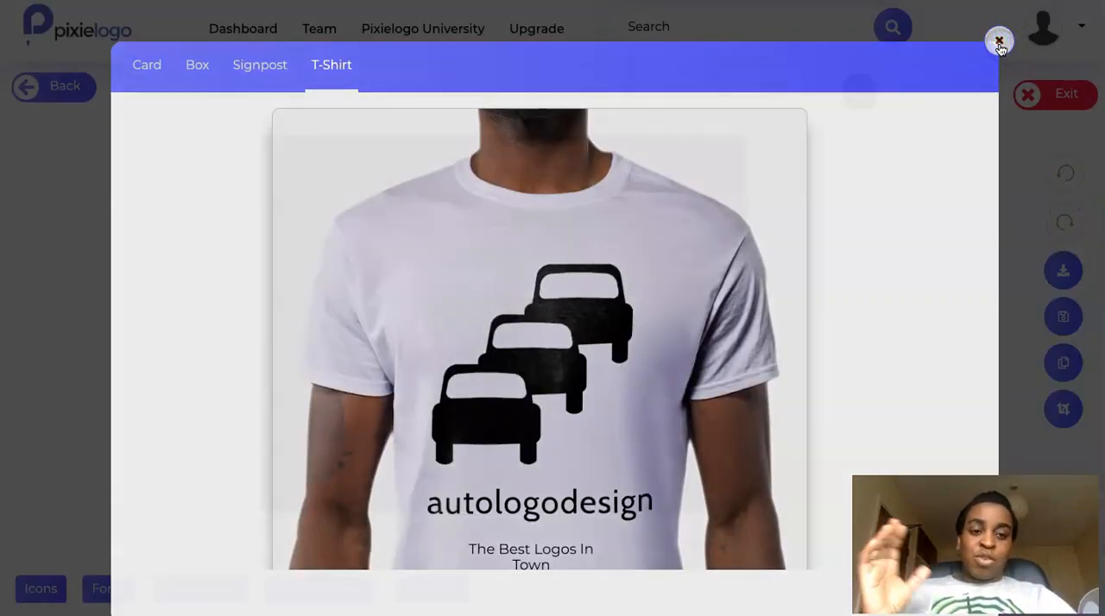
pyautogui.click(999, 41)
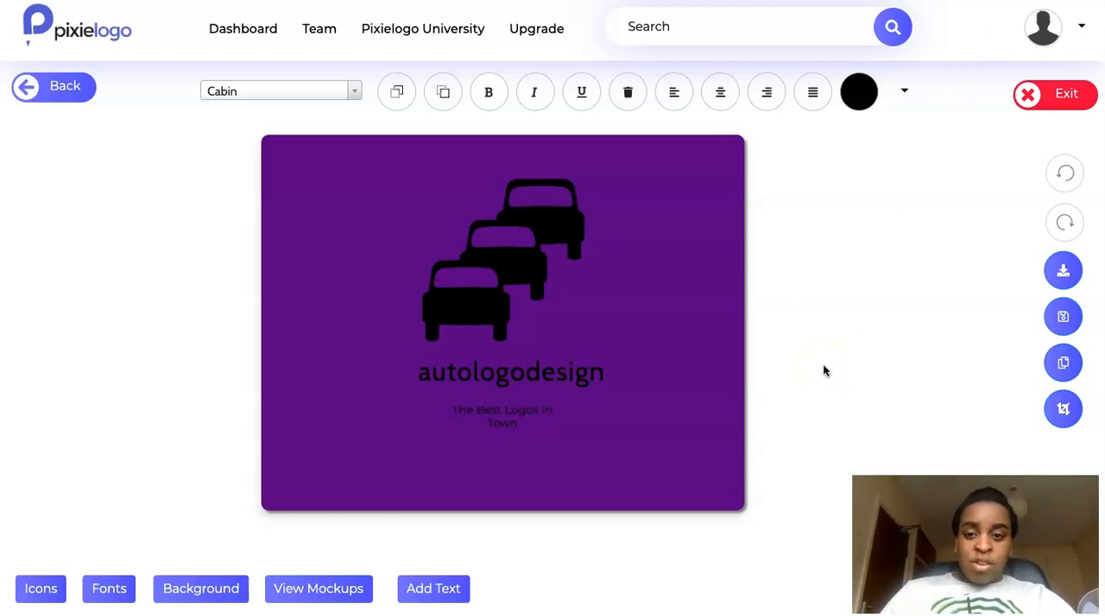
pyautogui.moveTo(961, 266)
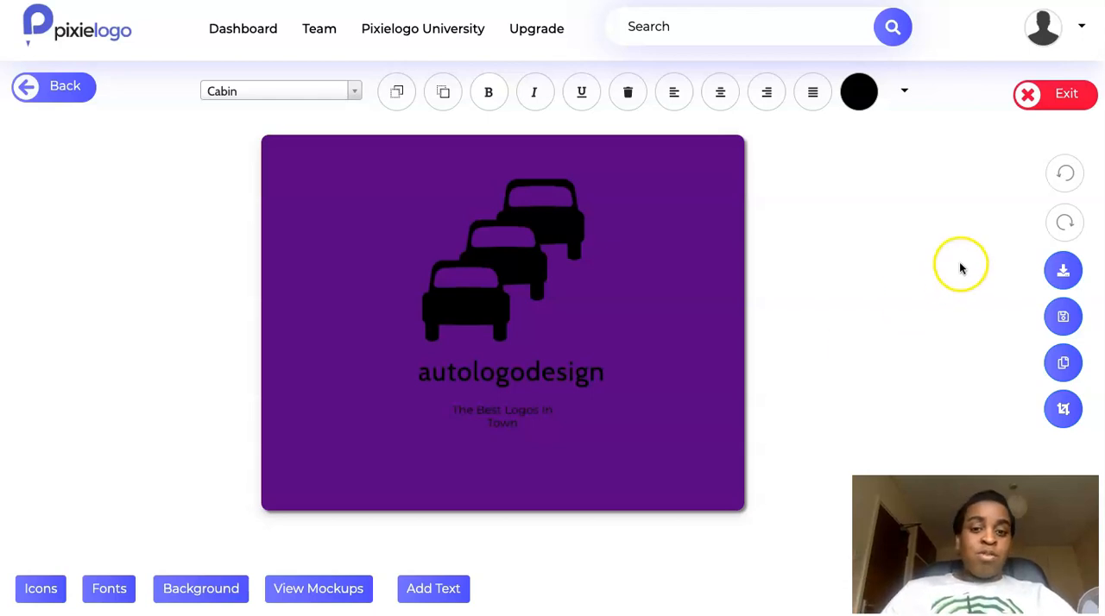
pyautogui.moveTo(618, 294)
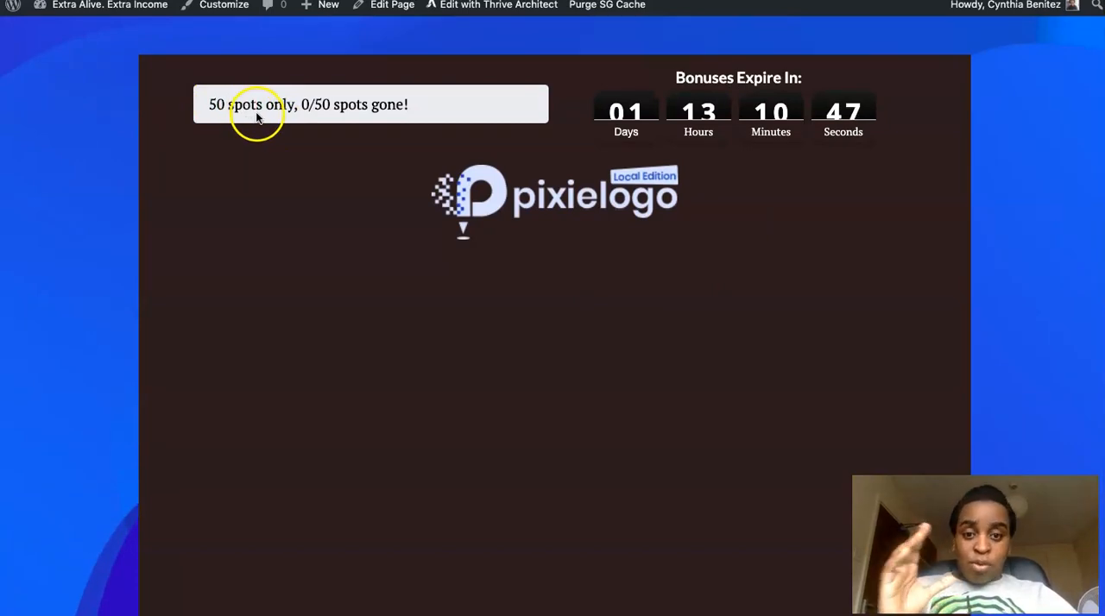
pyautogui.moveTo(827, 247)
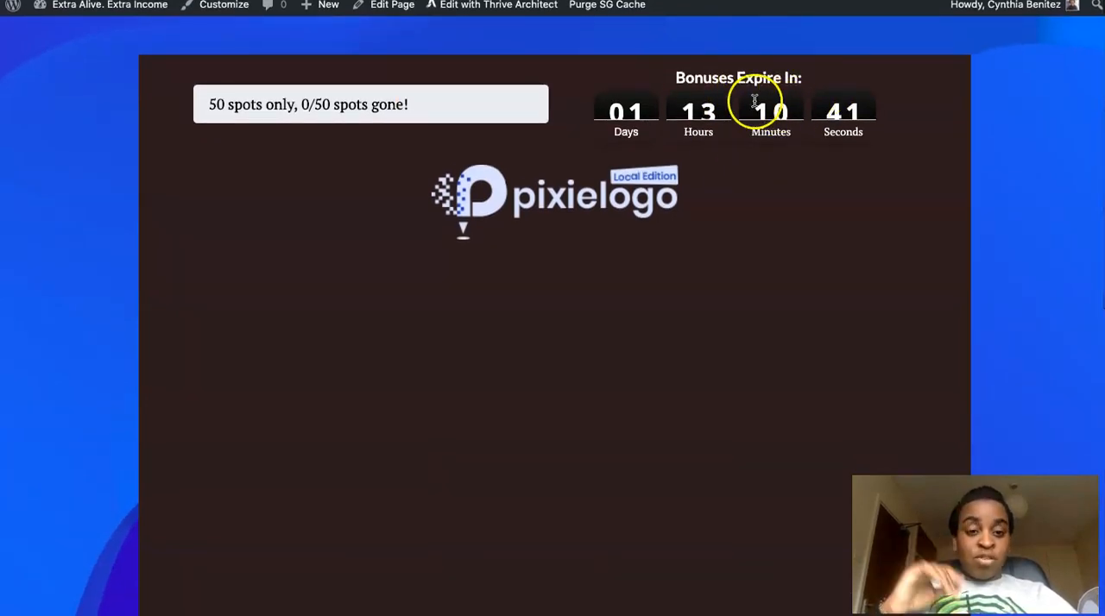
pyautogui.moveTo(782, 121)
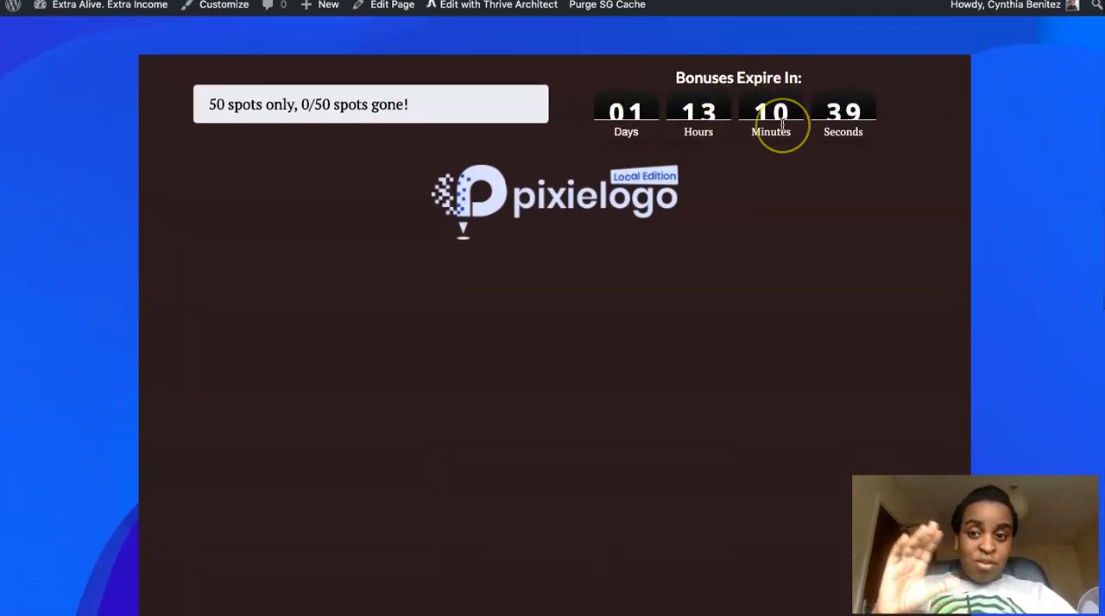
# - Scroll the WordPress Pixielogo bonus page down to the demo video and VIP-bonus call-to-action
pyautogui.scroll(-3)
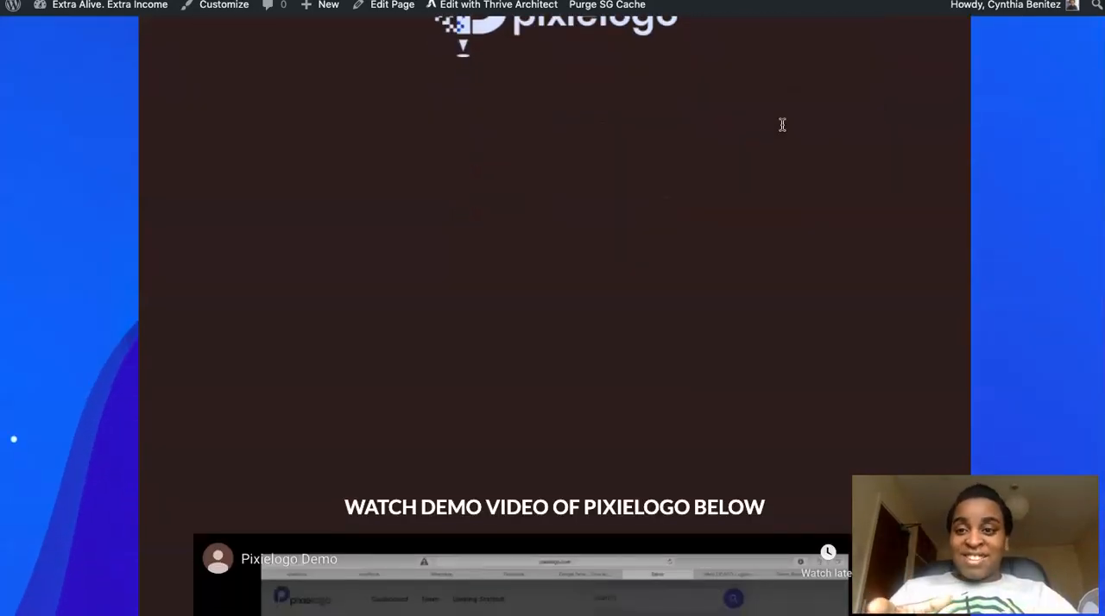
pyautogui.scroll(-3)
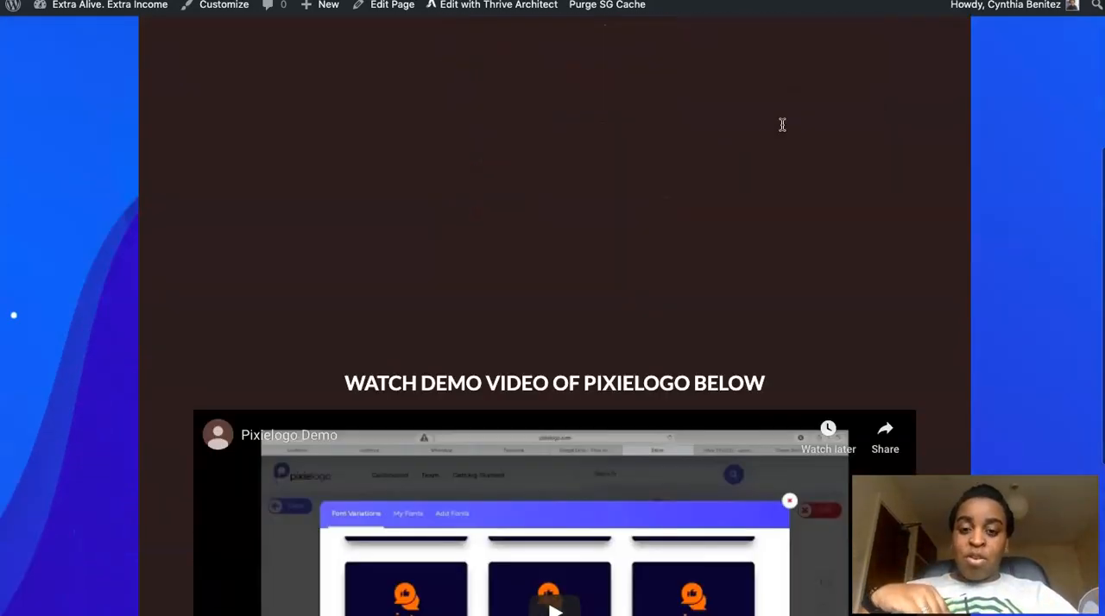
pyautogui.scroll(-3)
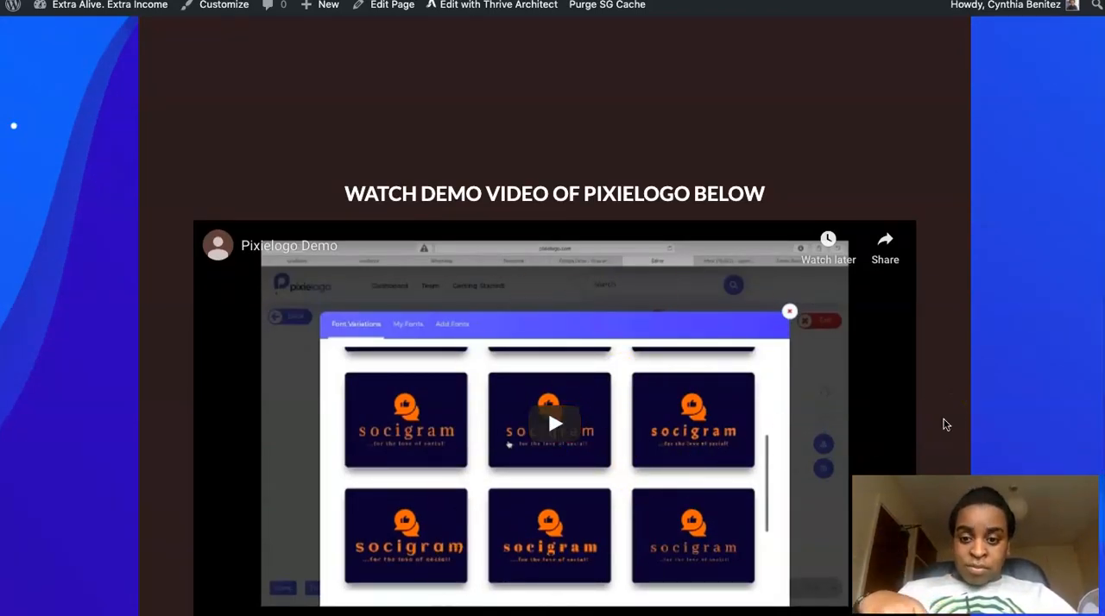
pyautogui.scroll(-3)
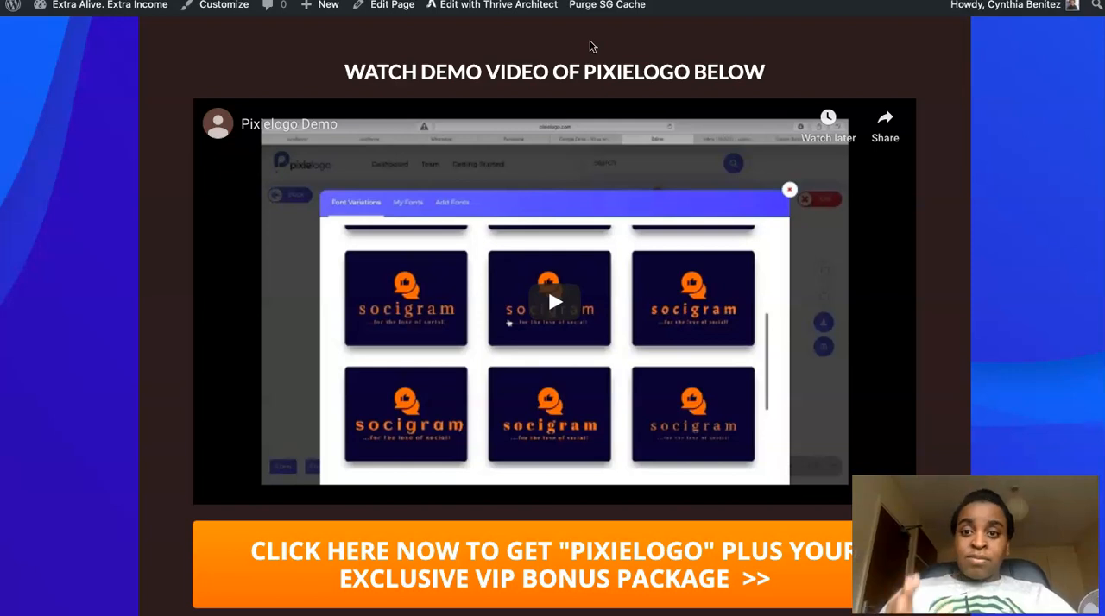
pyautogui.moveTo(746, 61)
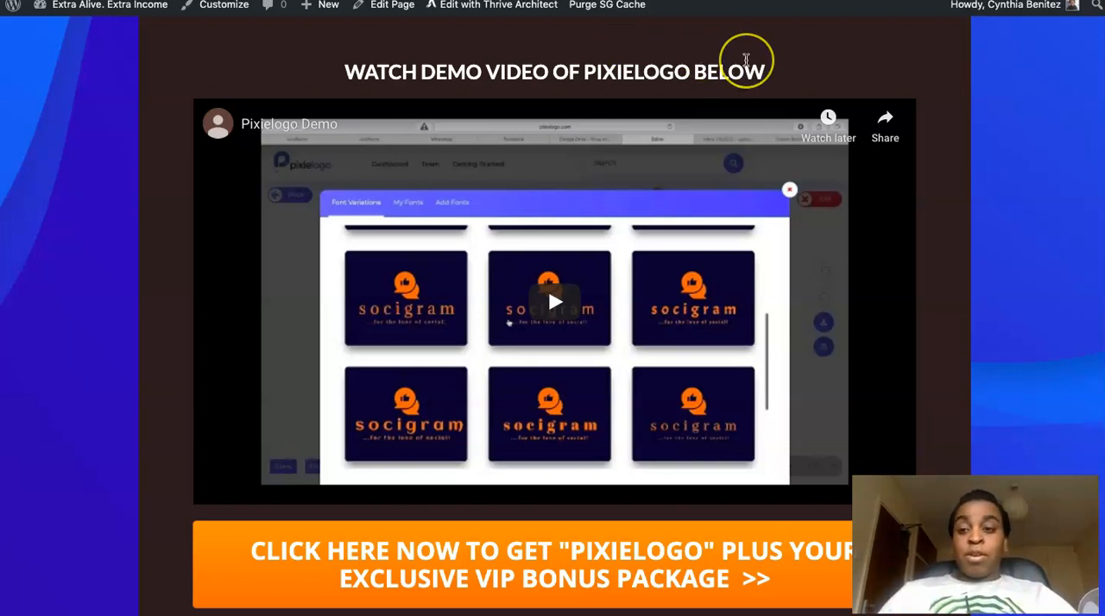
pyautogui.moveTo(745, 62)
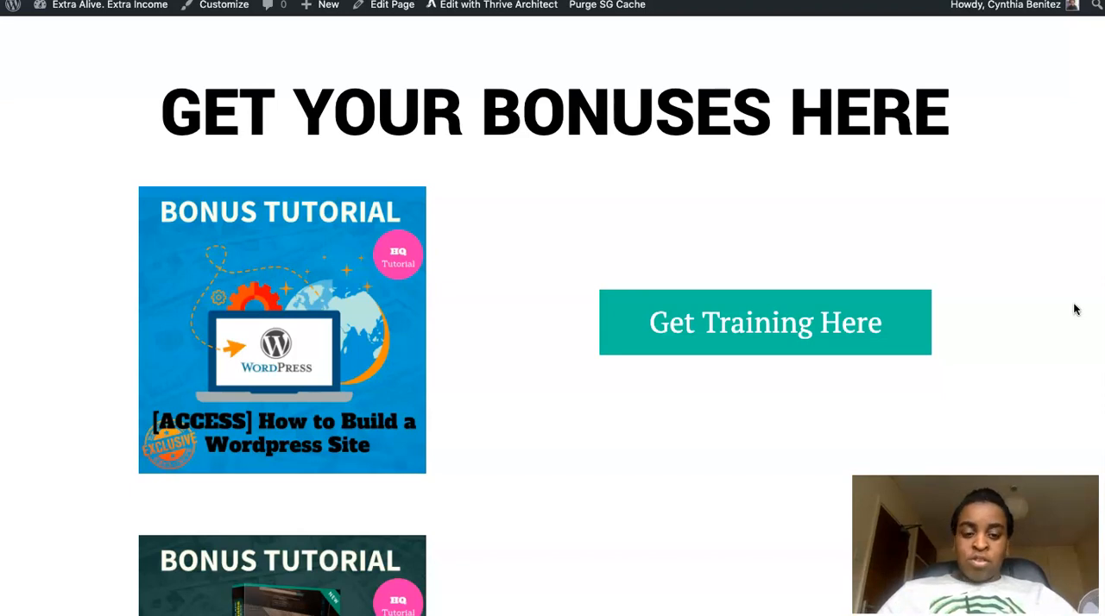
pyautogui.scroll(-3)
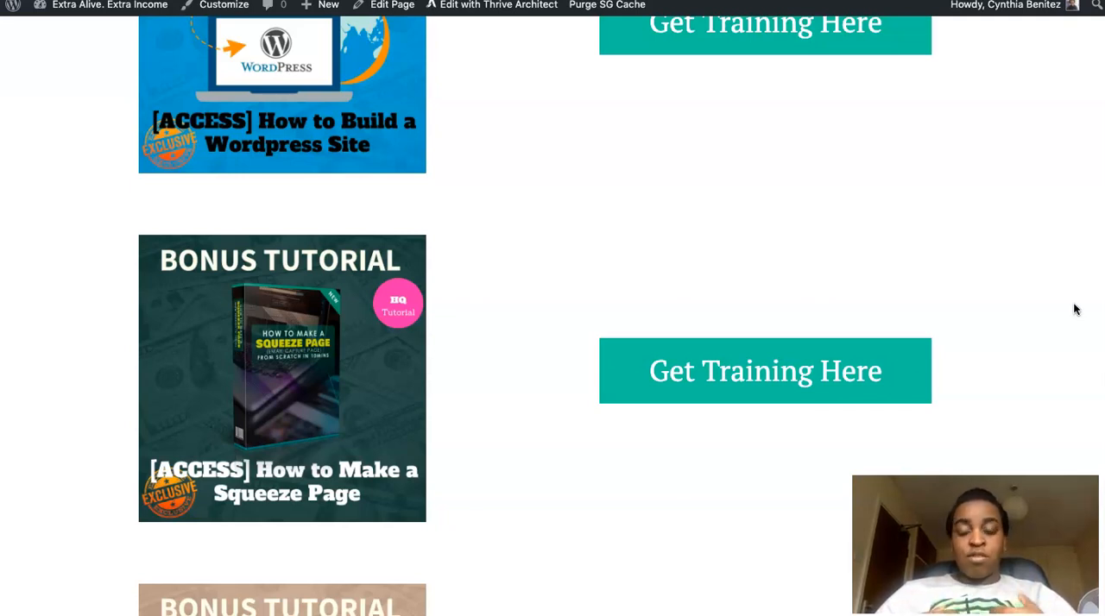
pyautogui.scroll(-3)
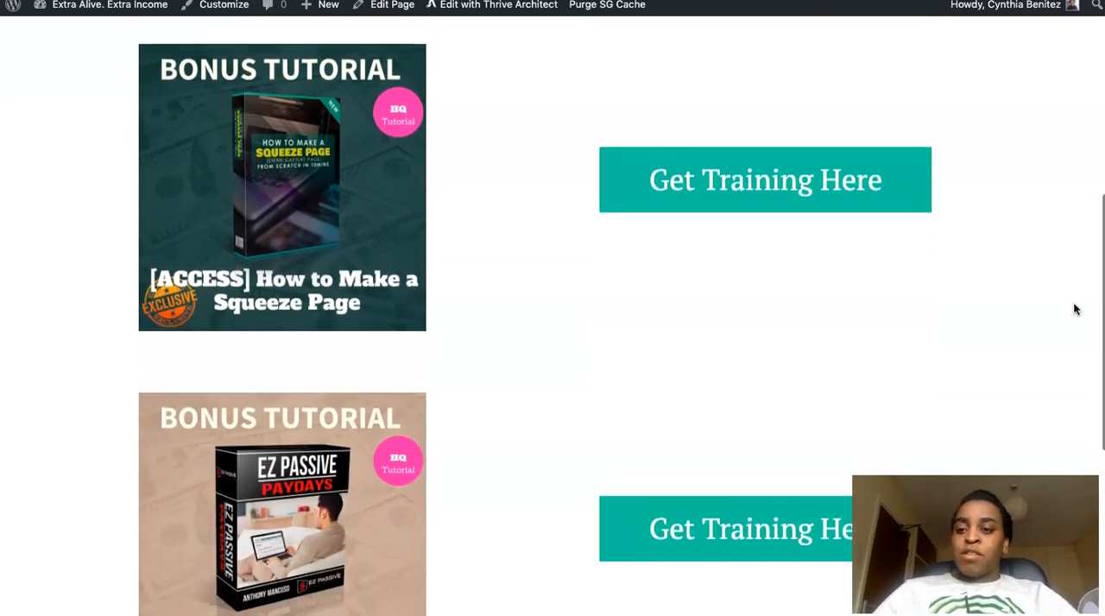
pyautogui.scroll(-3)
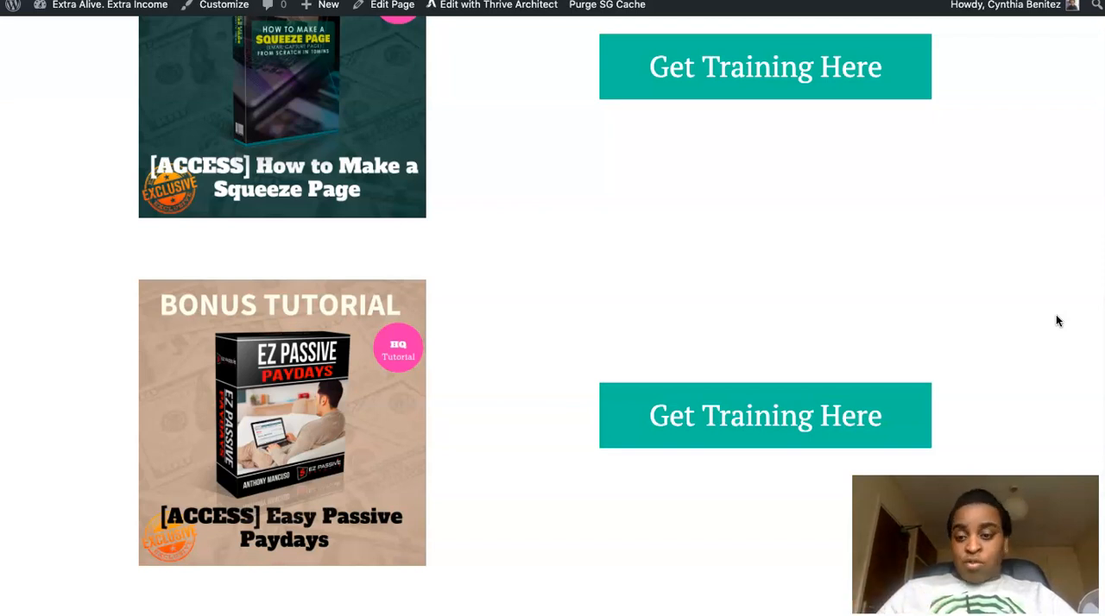
pyautogui.scroll(-3)
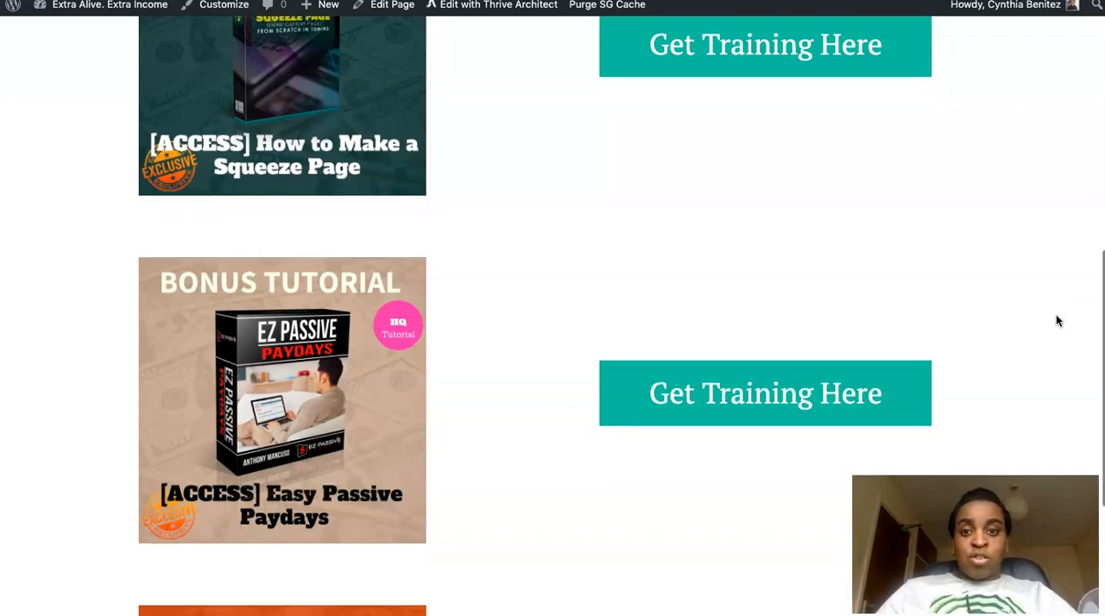
pyautogui.scroll(-3)
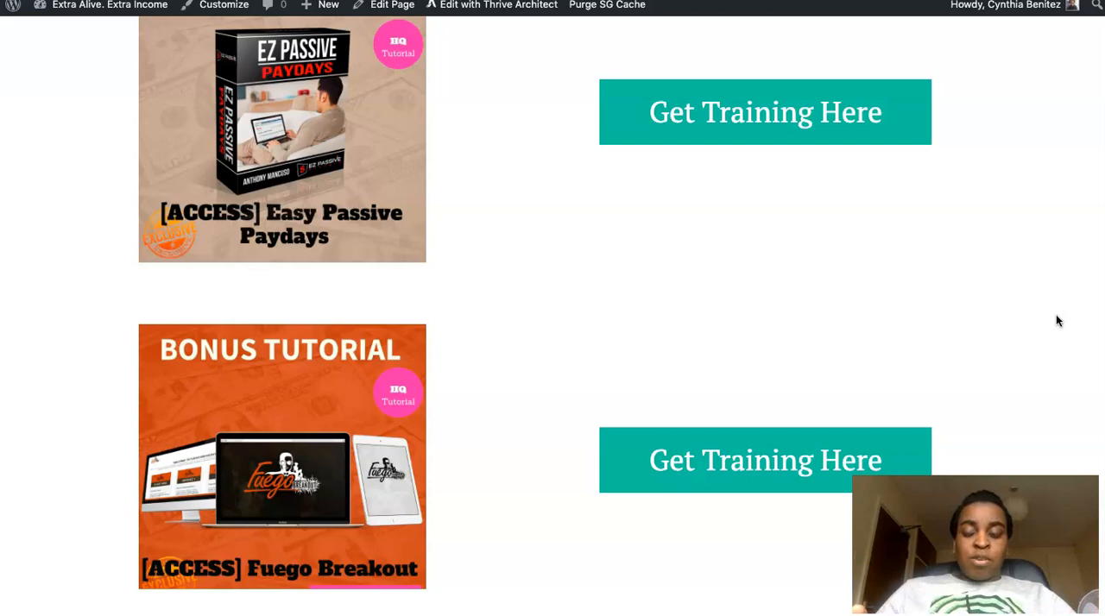
pyautogui.scroll(3)
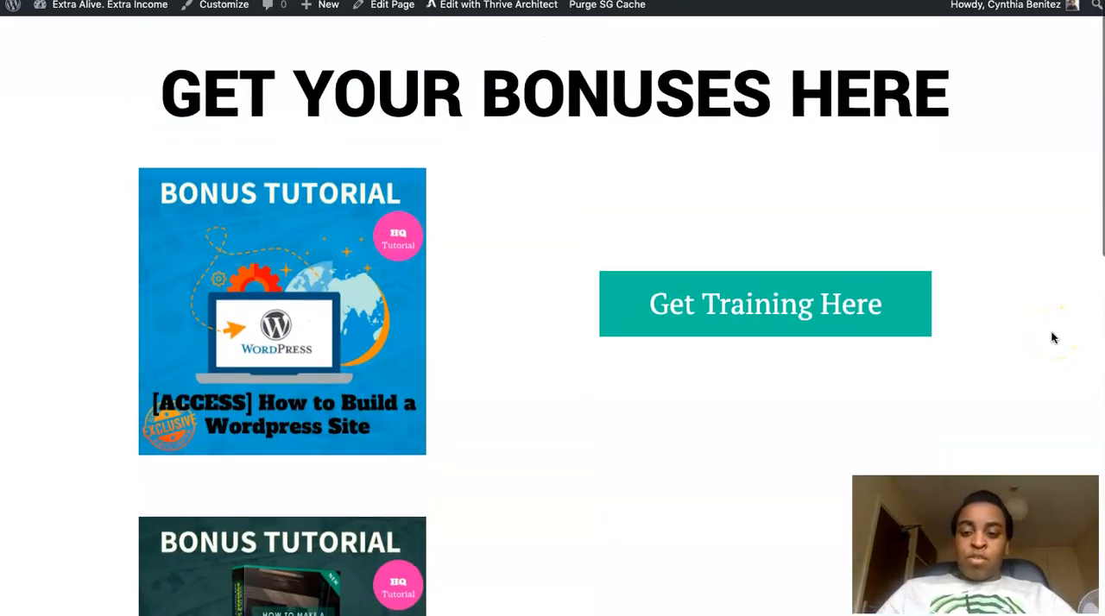
pyautogui.scroll(-3)
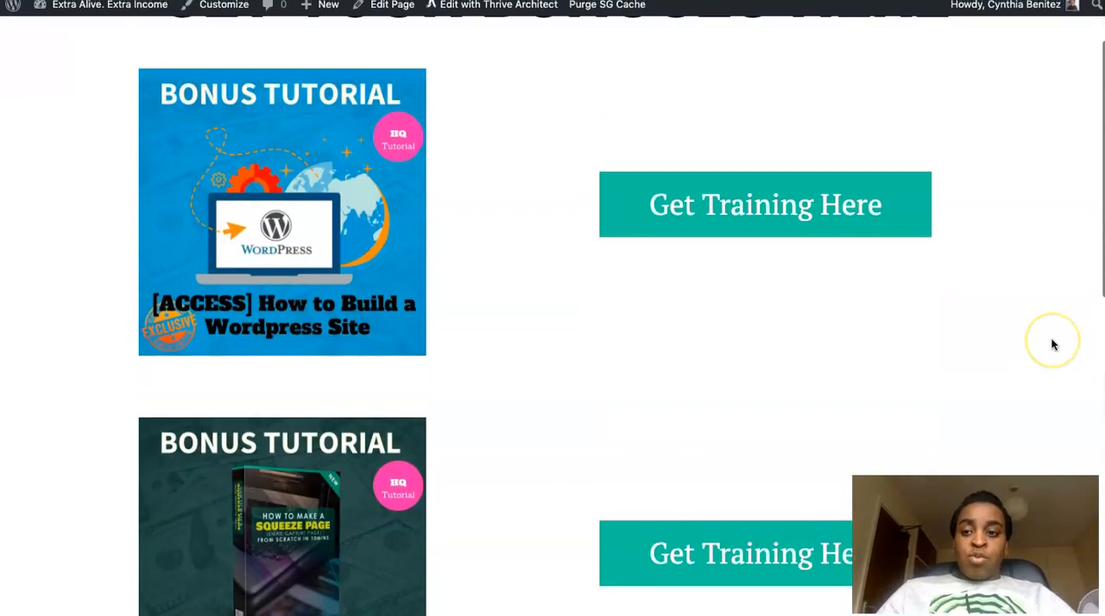